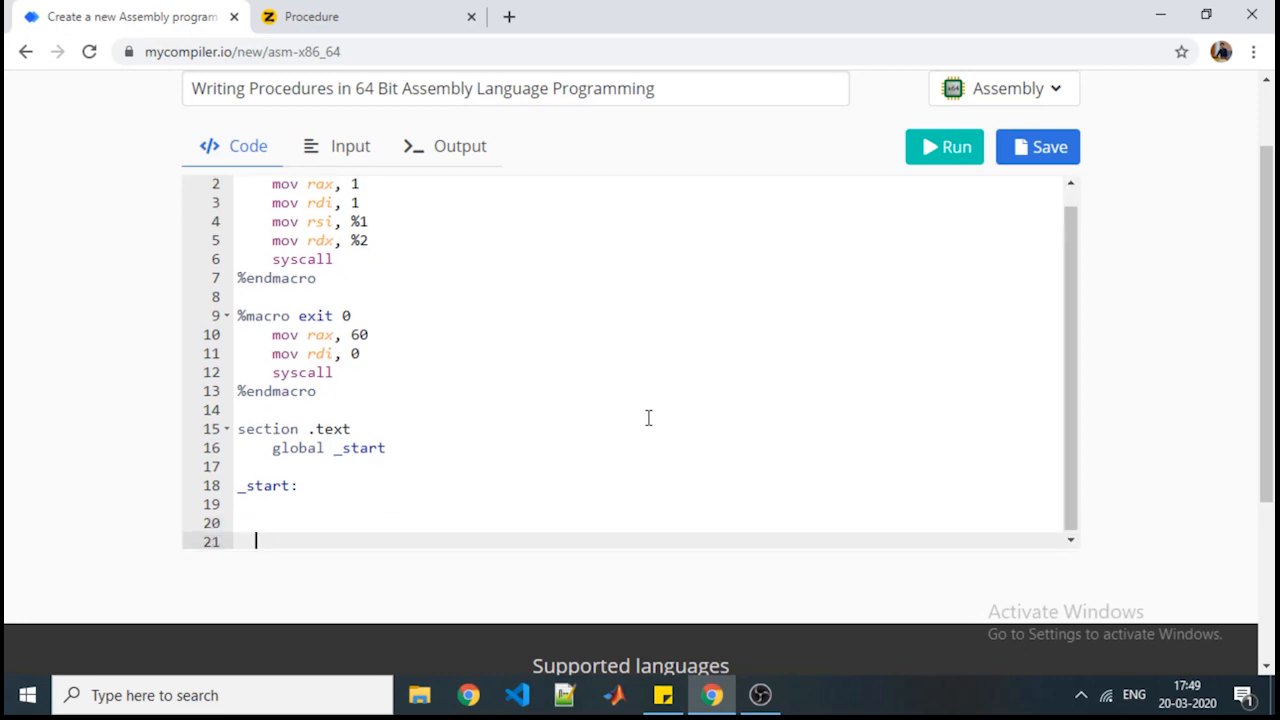
Step: Add the procedure label 'dispaly:' on its own line below _start
{"action": "type", "text": "dispaly"}
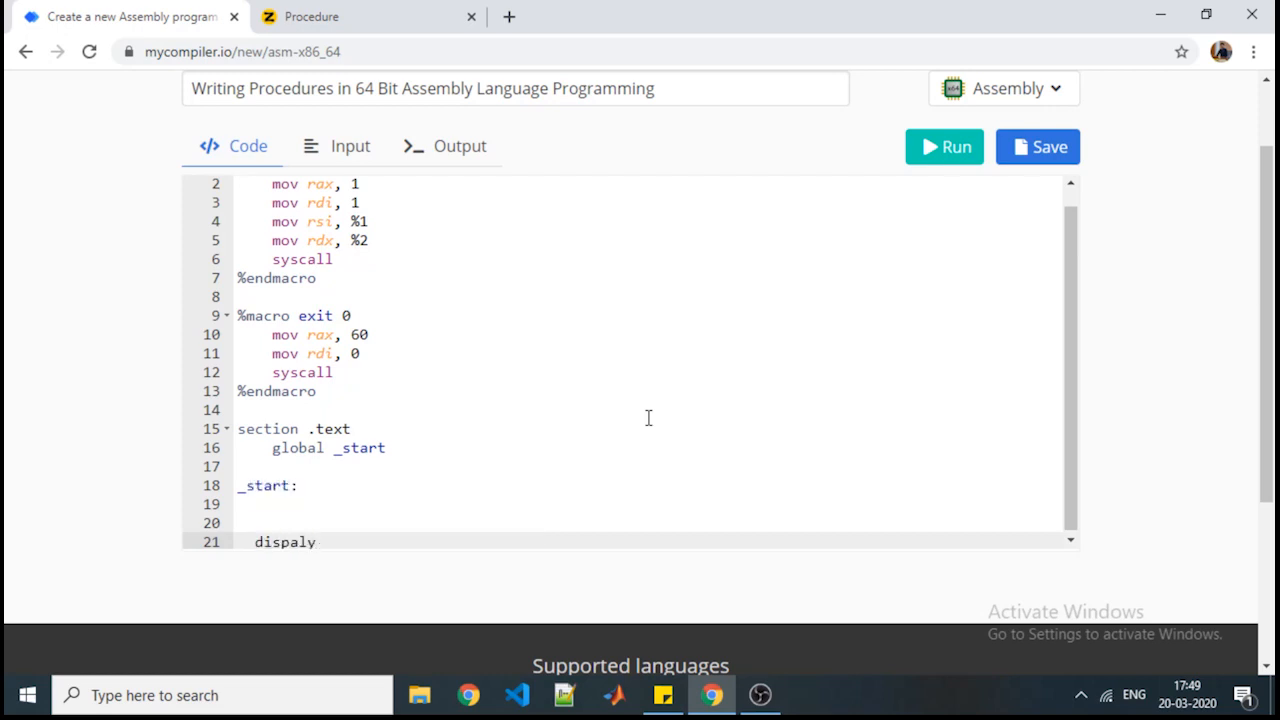
{"action": "type", "text": ":"}
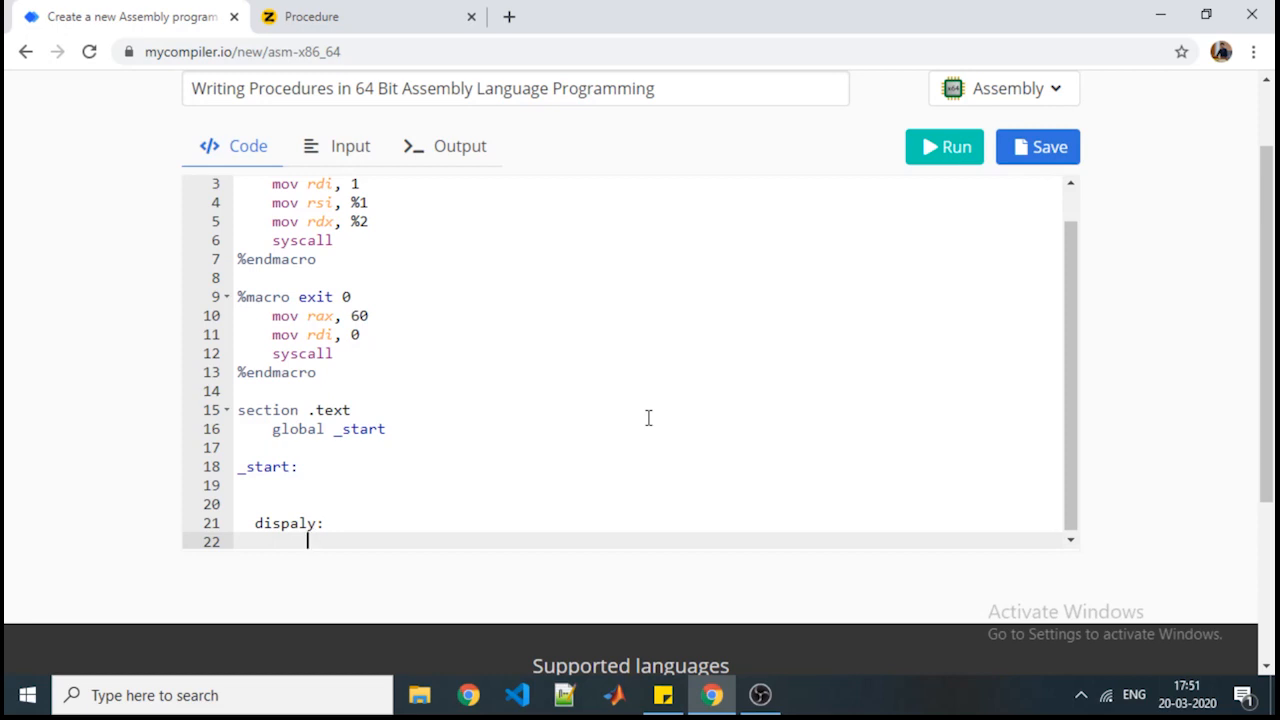
Step: Under dispaly, load rbx with 16 and rcx with 2 on separate mov lines
{"action": "type", "text": "mov"}
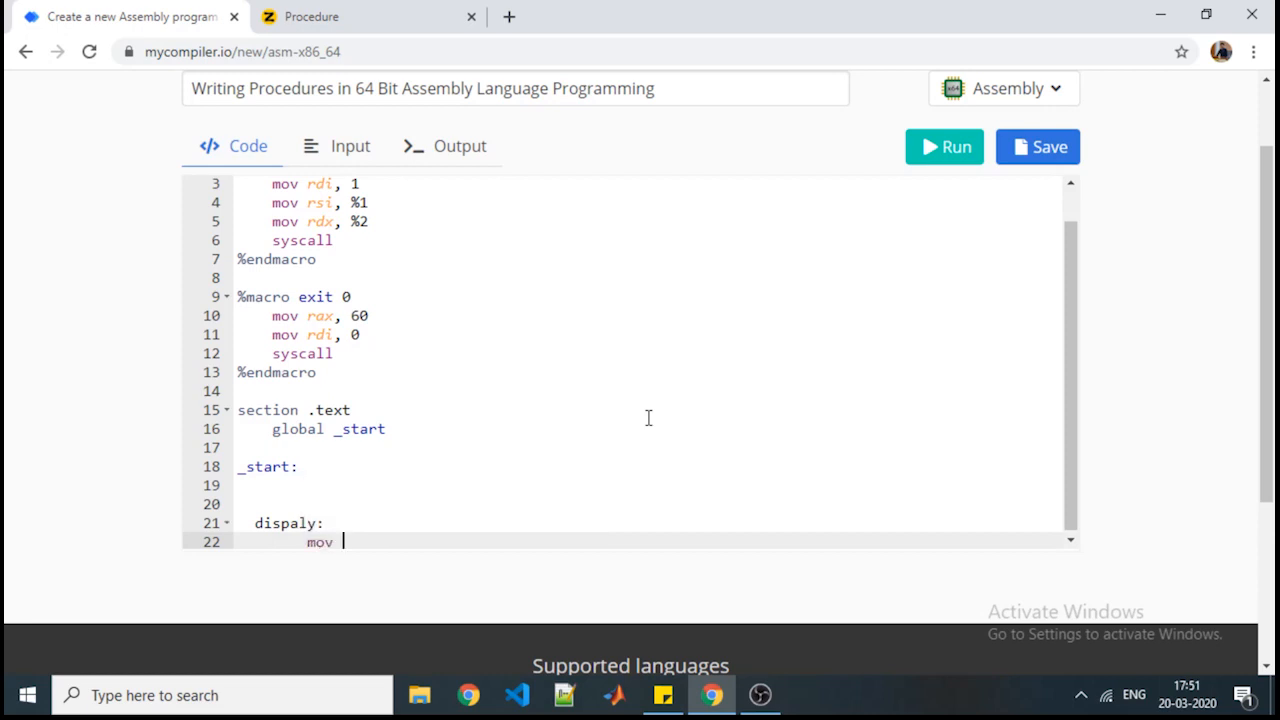
{"action": "type", "text": "rbx."}
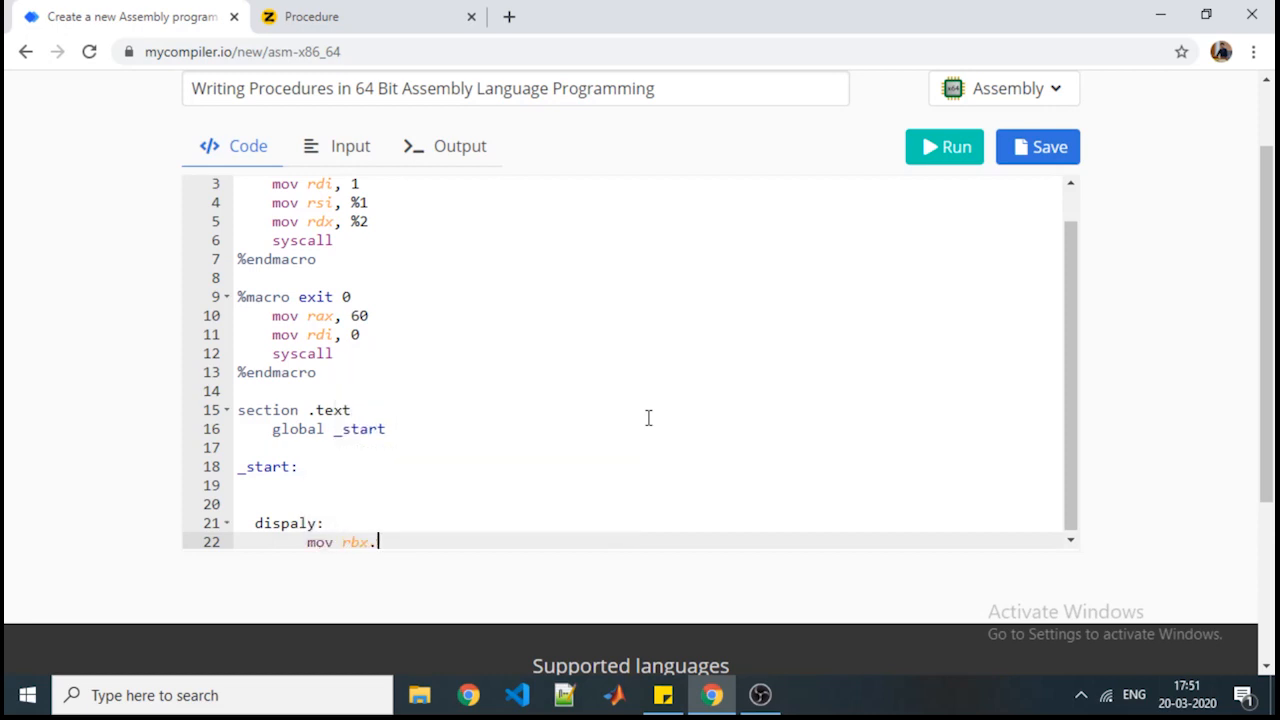
{"action": "type", "text": ",16"}
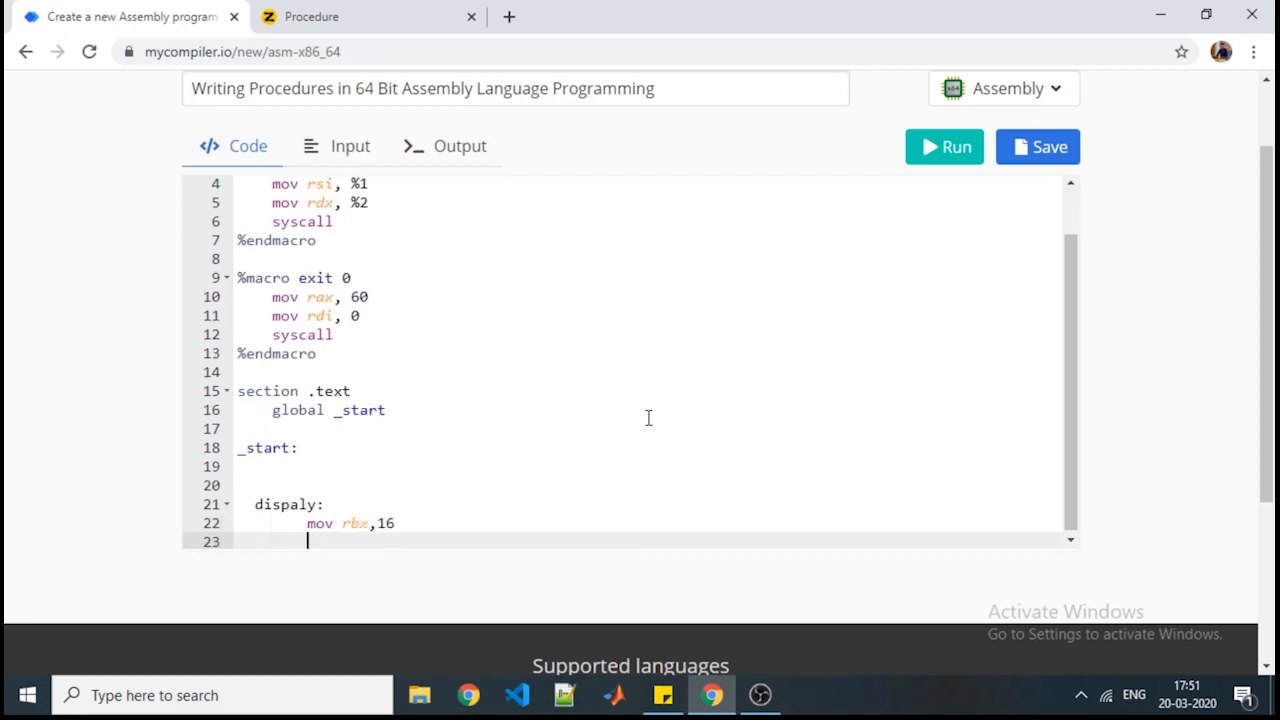
{"action": "type", "text": "mov"}
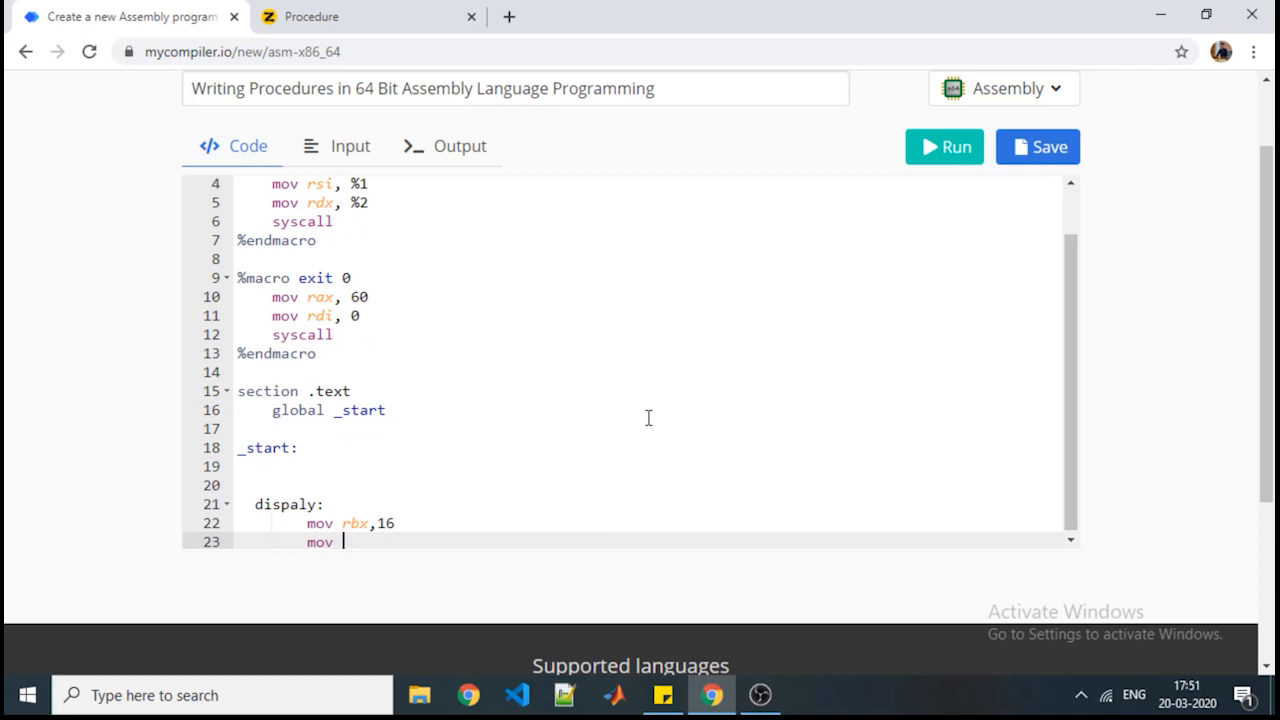
{"action": "type", "text": "rcx"}
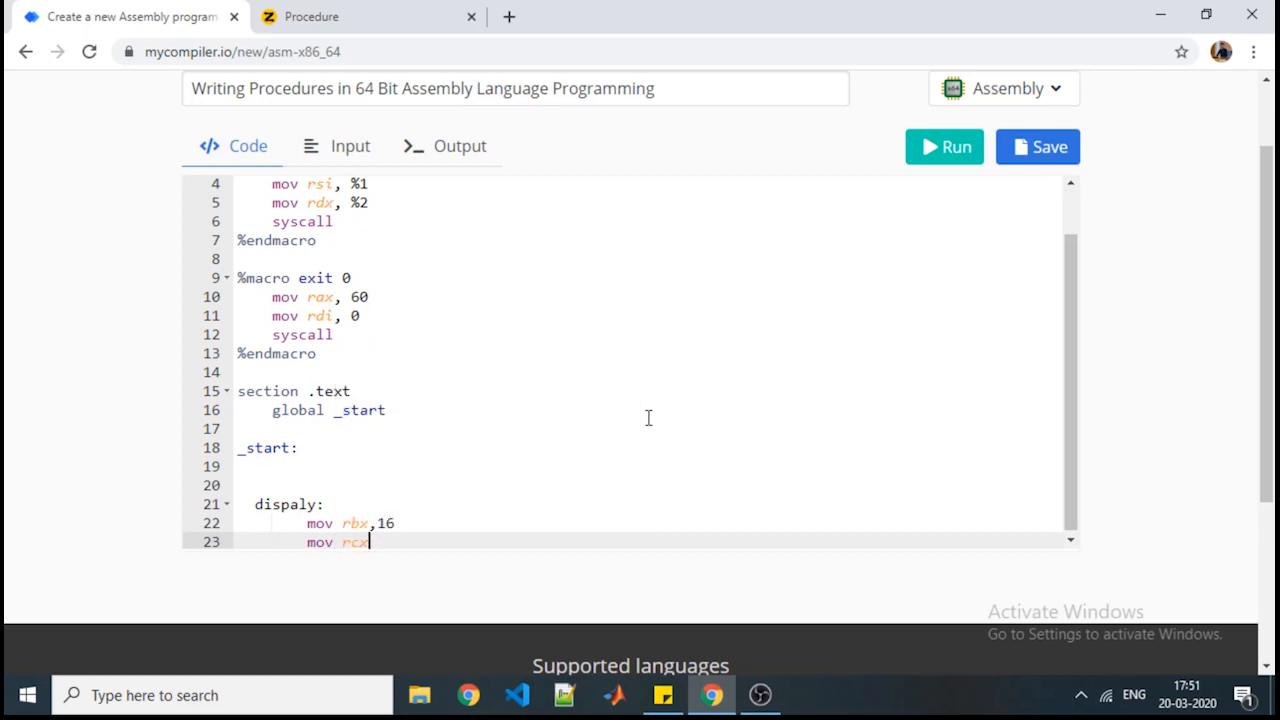
{"action": "type", "text": ",2"}
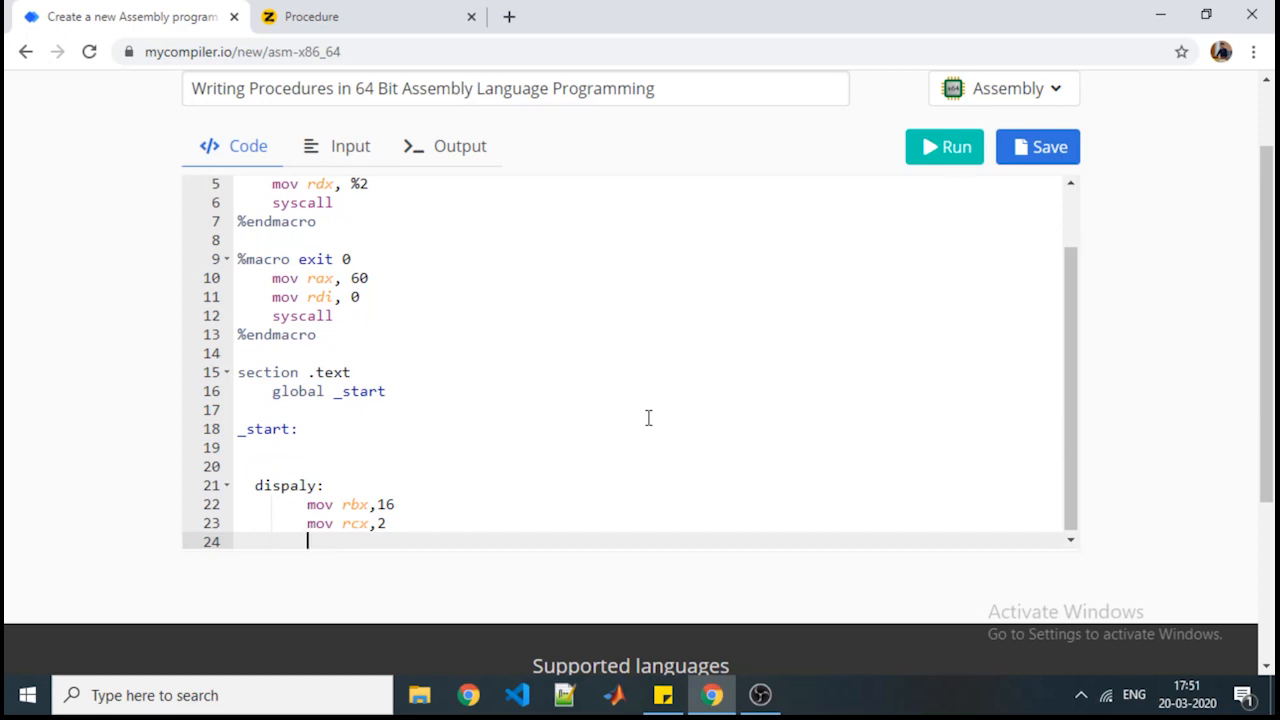
Step: Add the line mov rsi,char_ans+1, fixing the stray letters after char
{"action": "type", "text": "mov rsi,"}
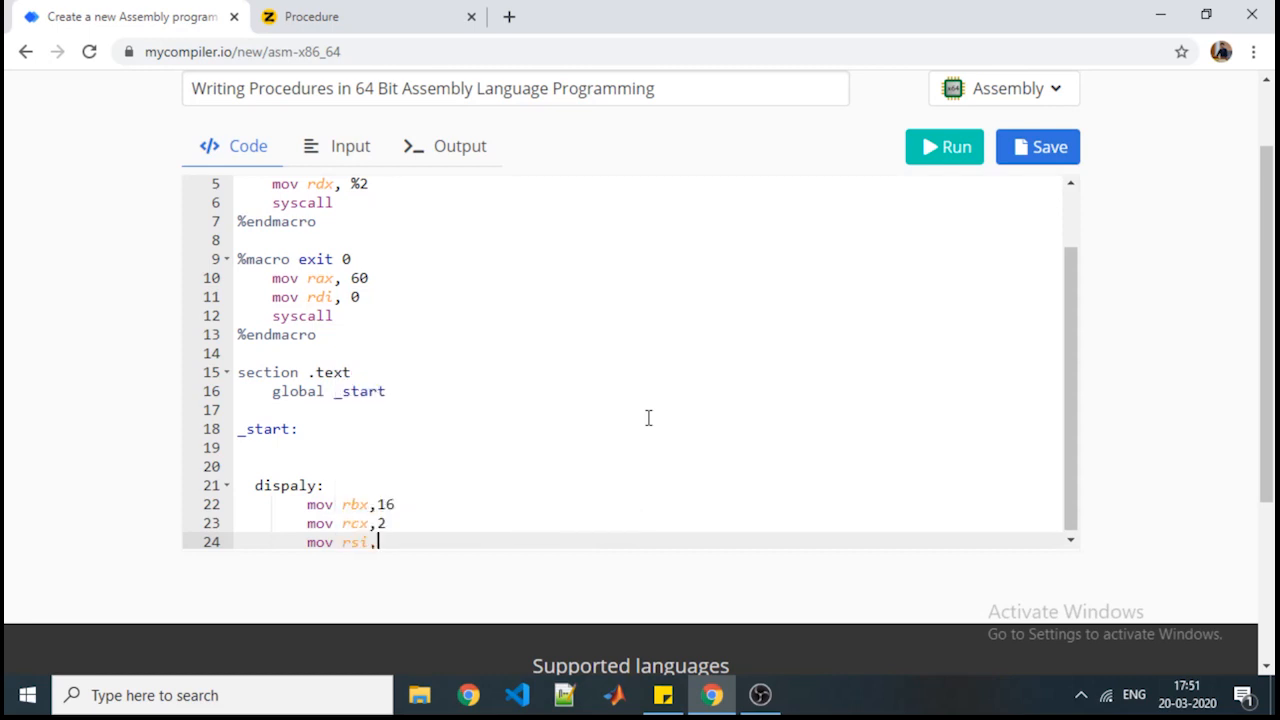
{"action": "type", "text": "char an"}
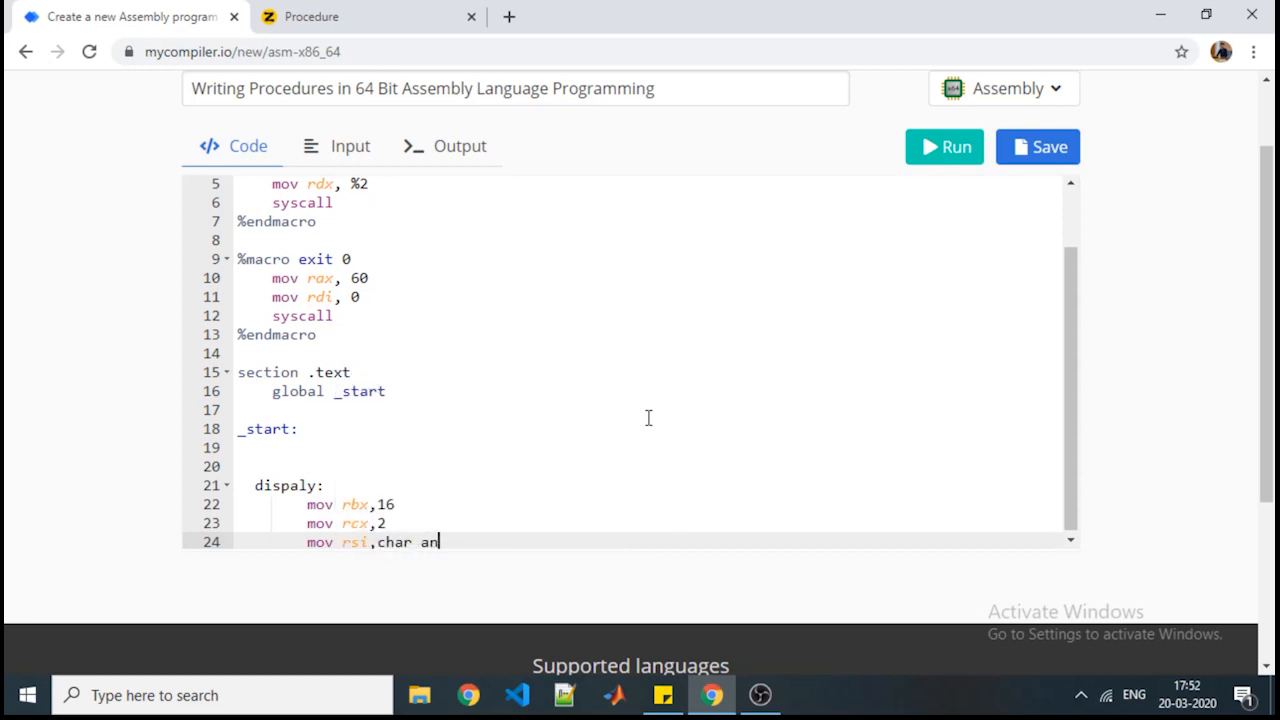
{"action": "type", "text": ")"}
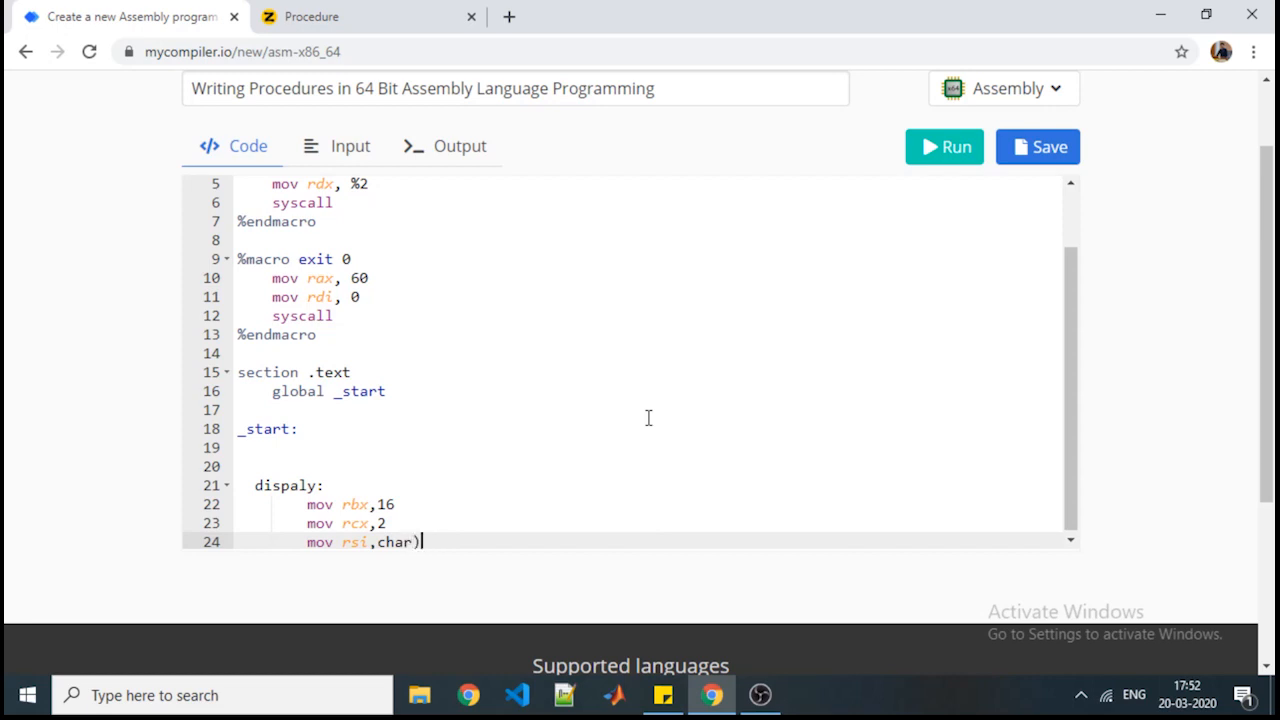
{"action": "type", "text": "an"}
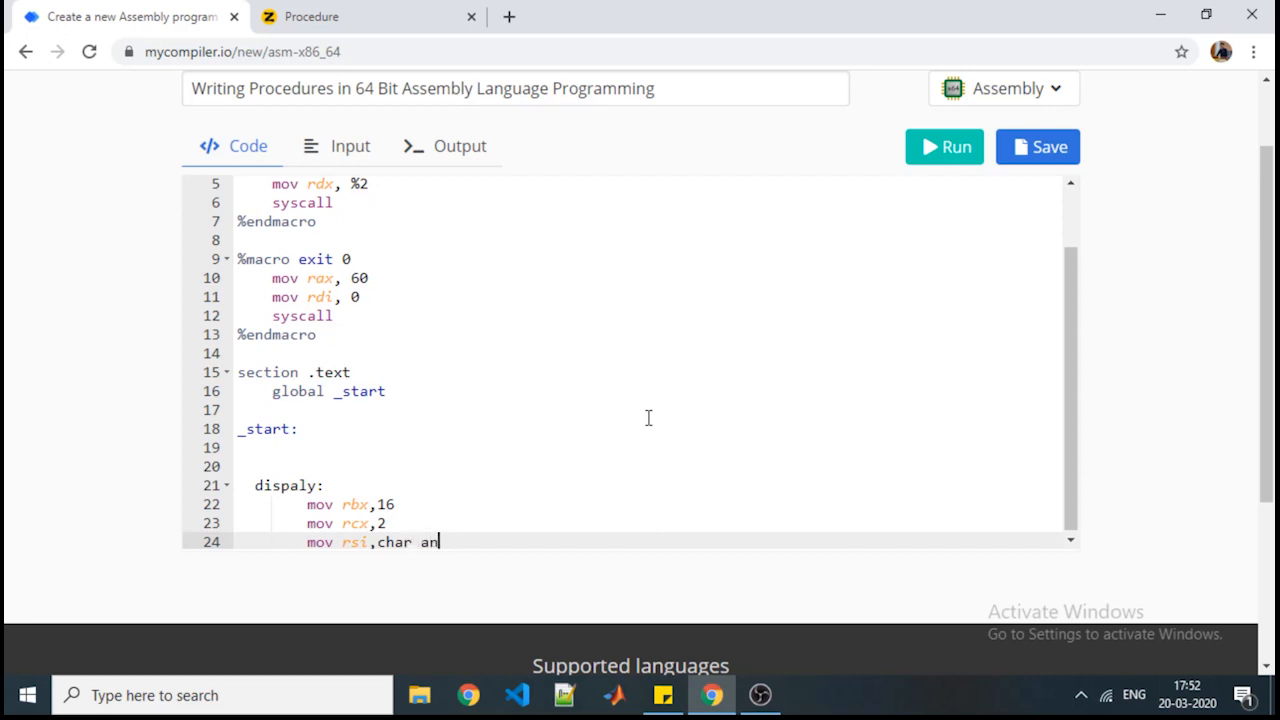
{"action": "key", "text": "BackSpace"}
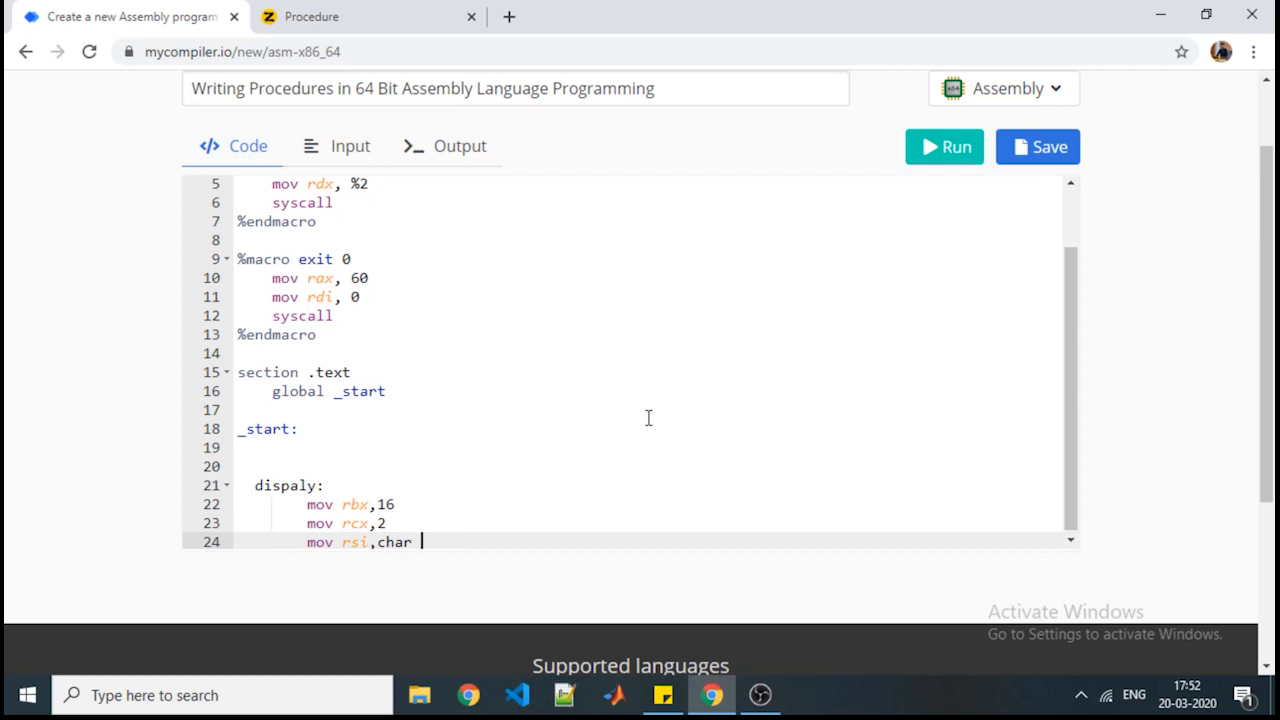
{"action": "type", "text": "ans"}
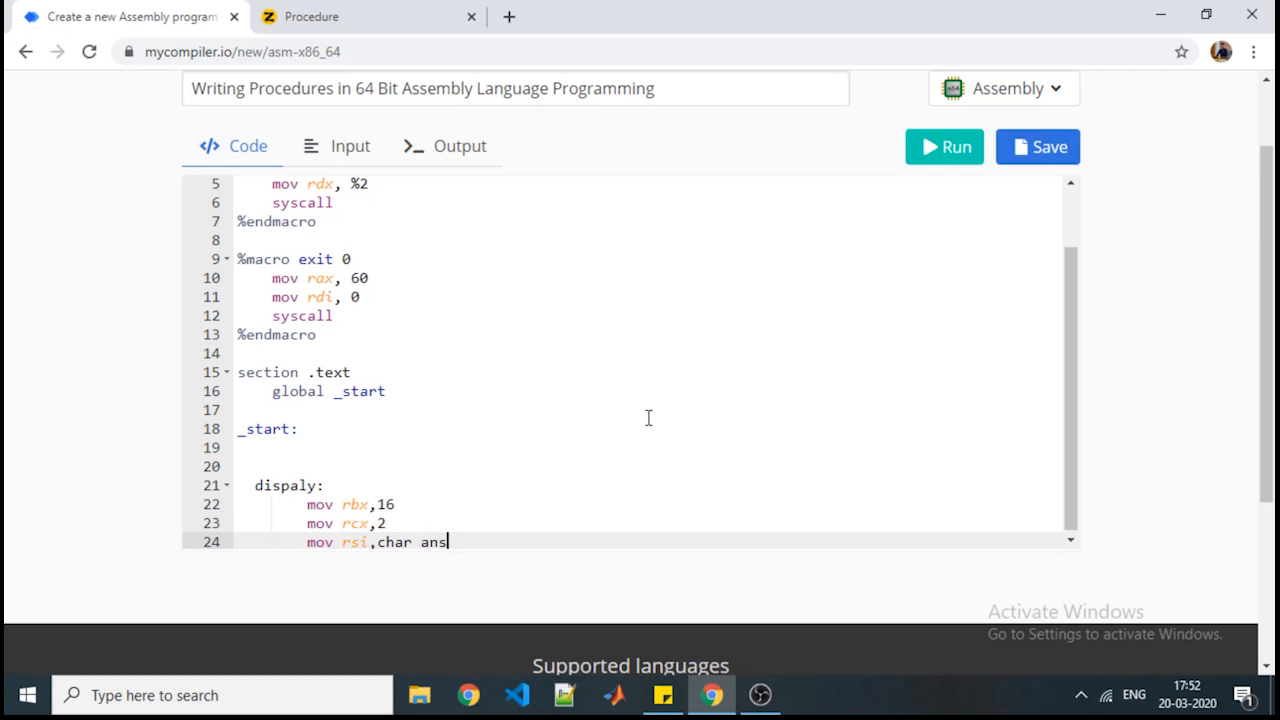
{"action": "type", "text": "+1"}
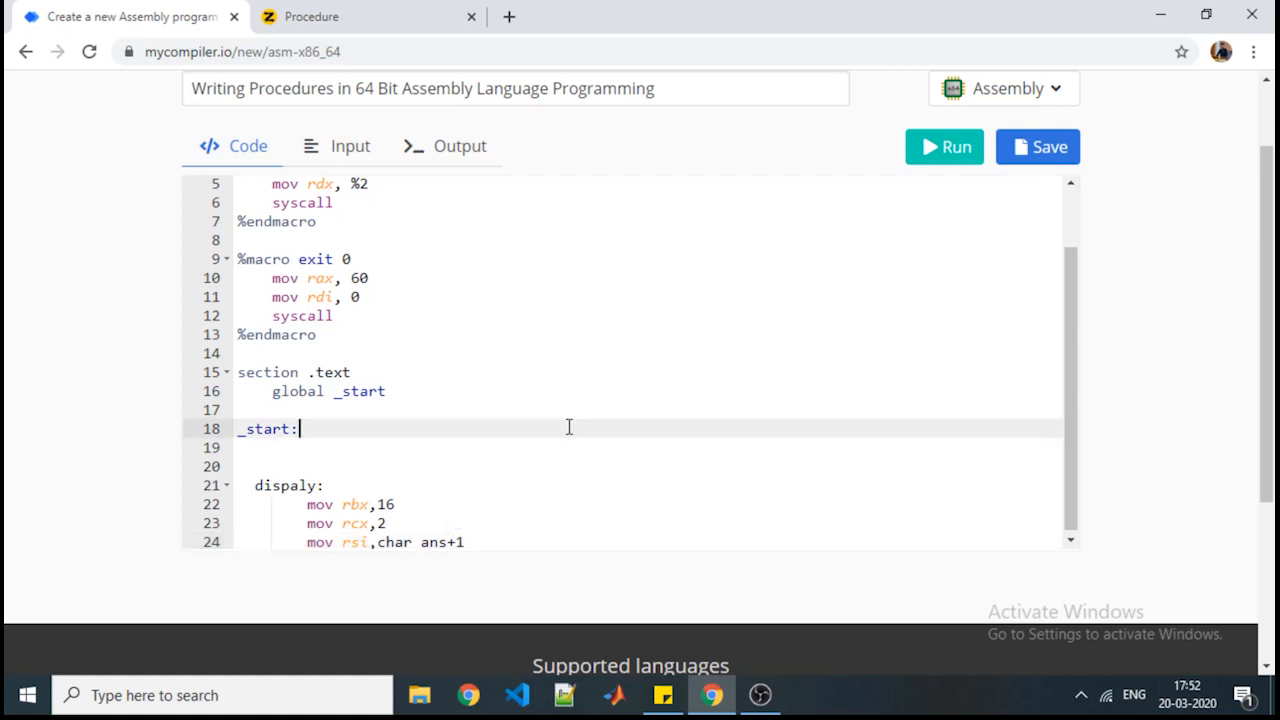
Step: Insert section .bss above section .text with char_ans resb 2
{"action": "scroll", "scroll_direction": "down", "scroll_amount": 3}
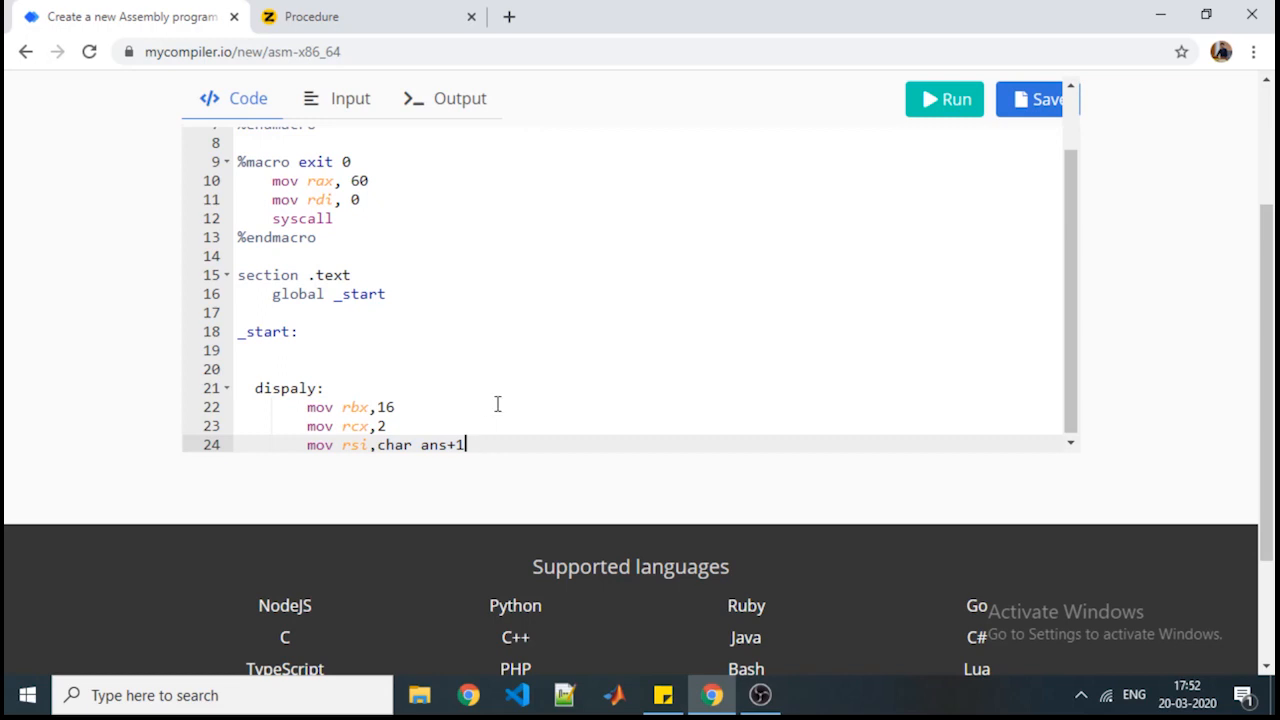
{"action": "scroll", "scroll_direction": "up", "scroll_amount": 3}
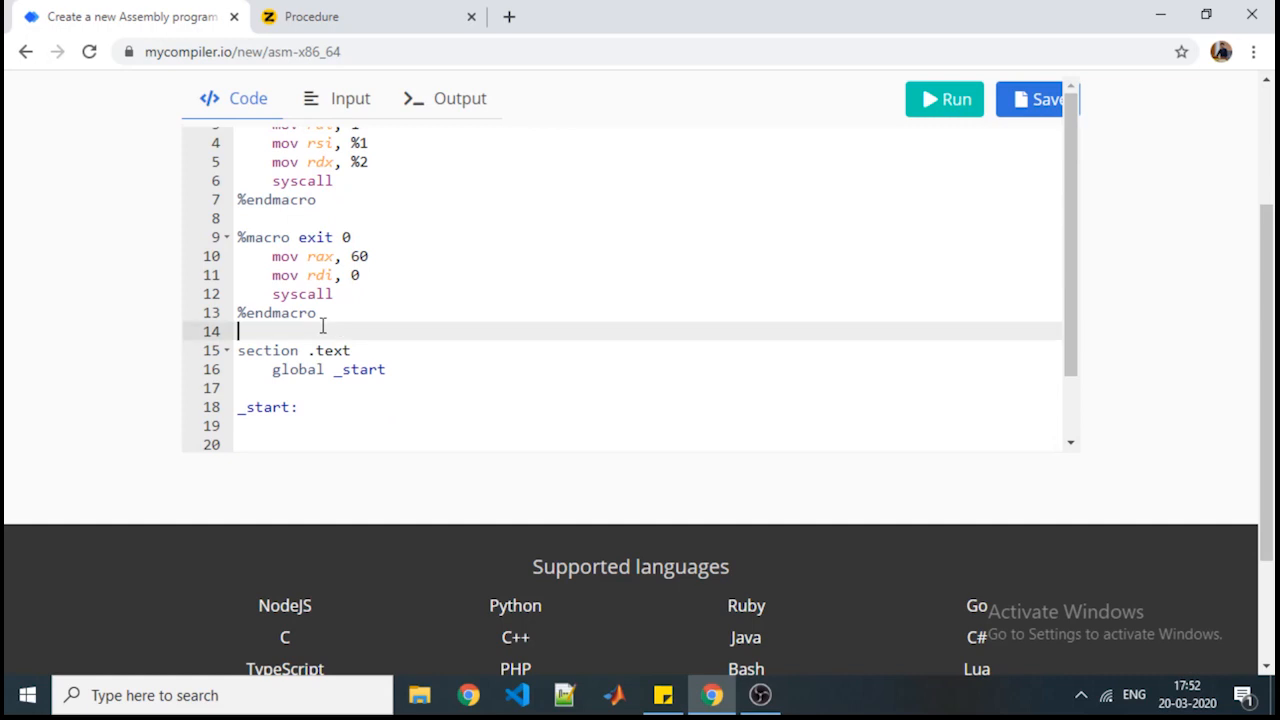
{"action": "type", "text": "section"}
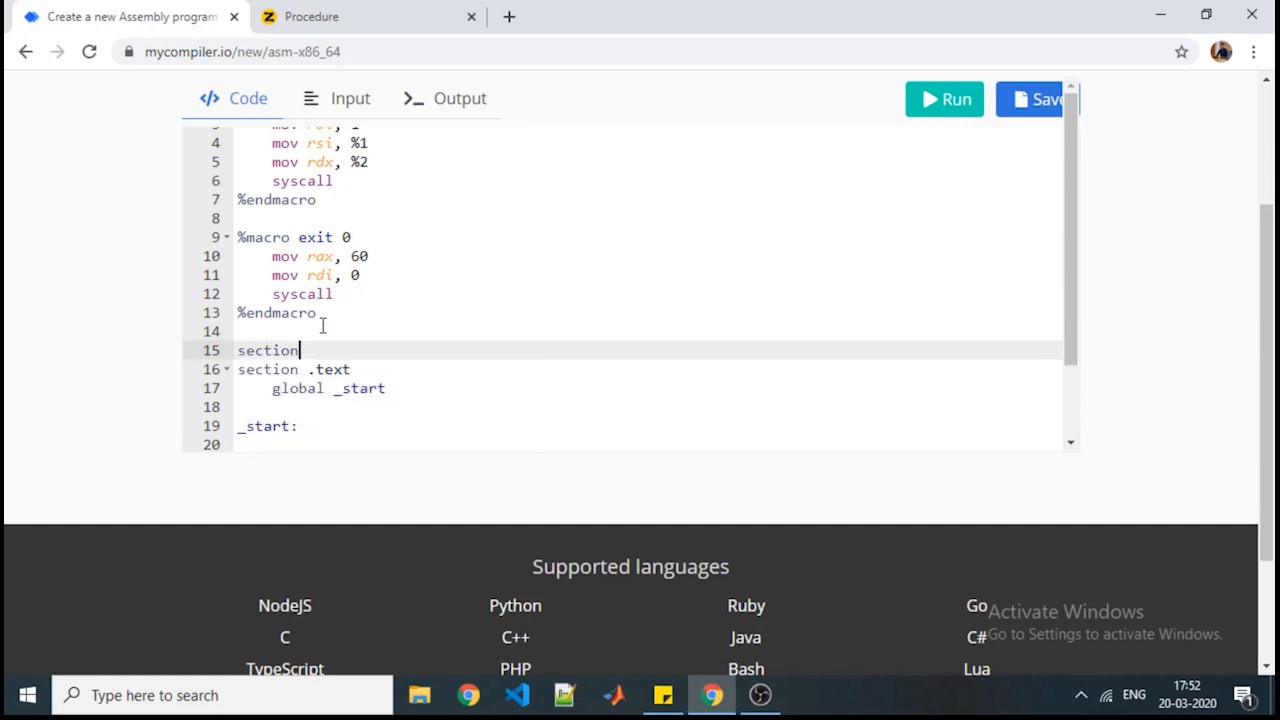
{"action": "type", "text": ".bss"}
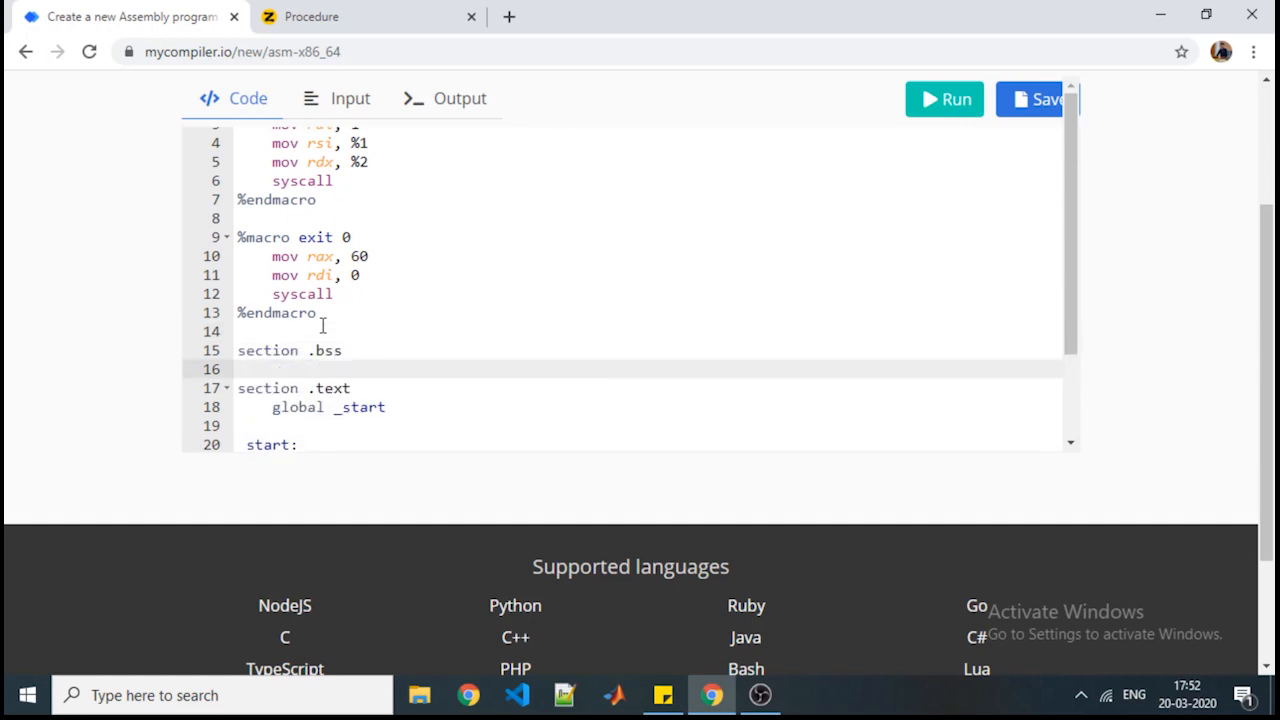
{"action": "type", "text": "char_ans"}
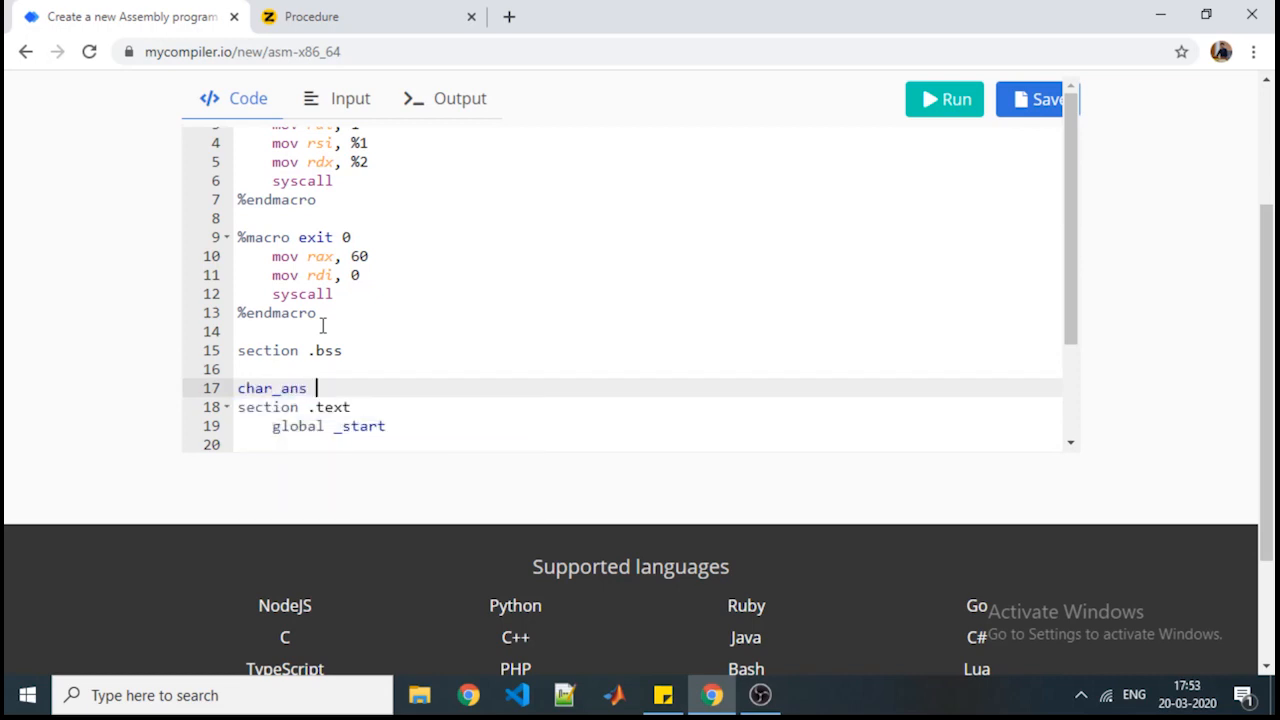
{"action": "type", "text": "resb"}
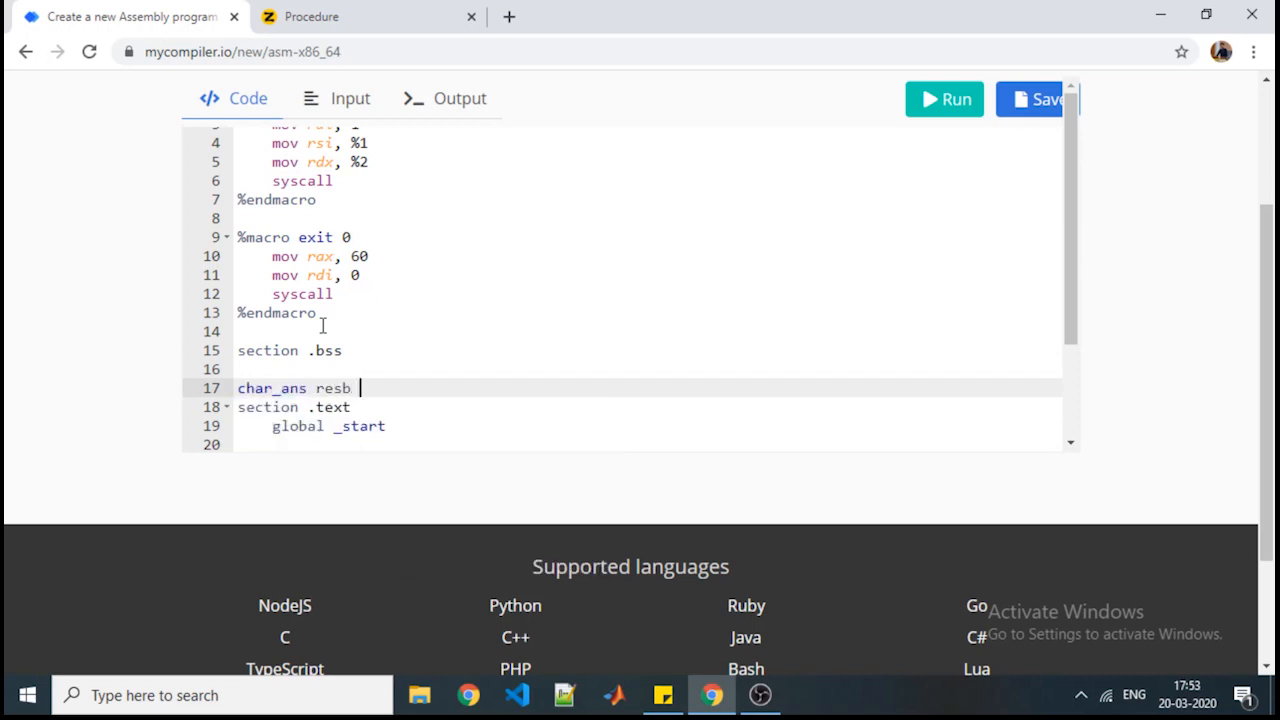
{"action": "type", "text": "2"}
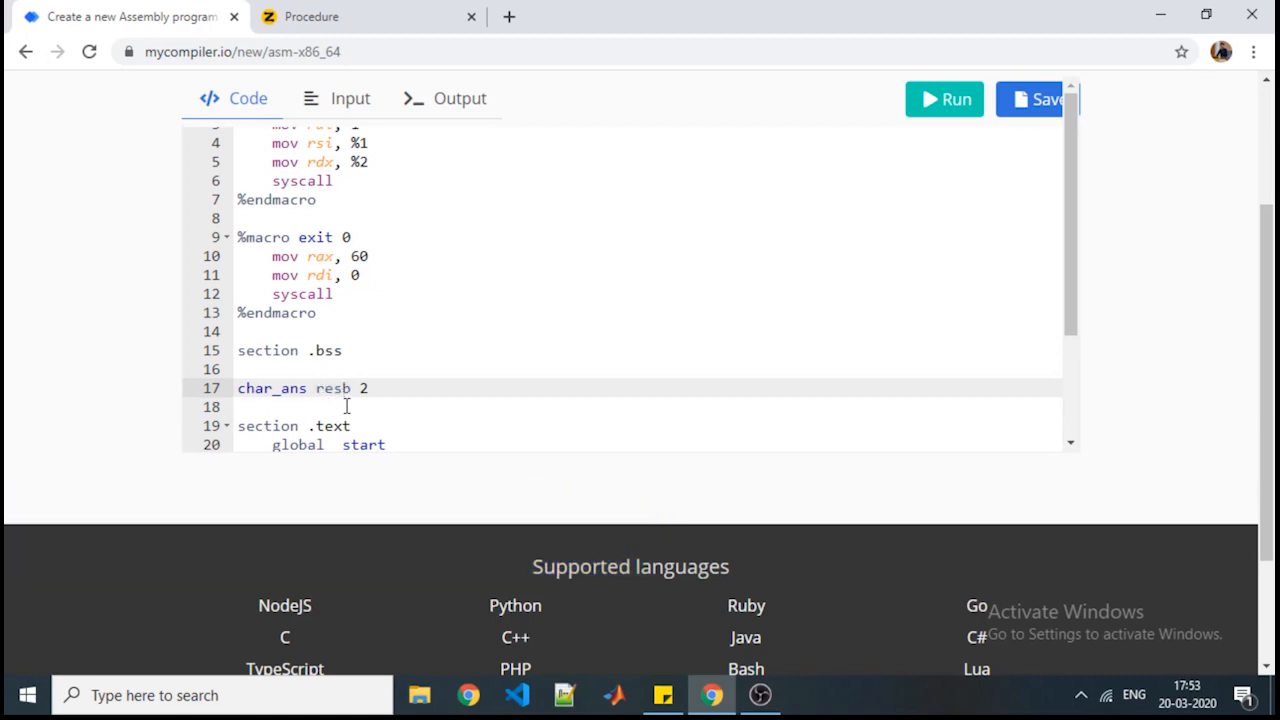
Step: Highlight the char_ans name to point it out, then return to the dispaly code below
{"action": "left_click", "coordinate": [370, 388]}
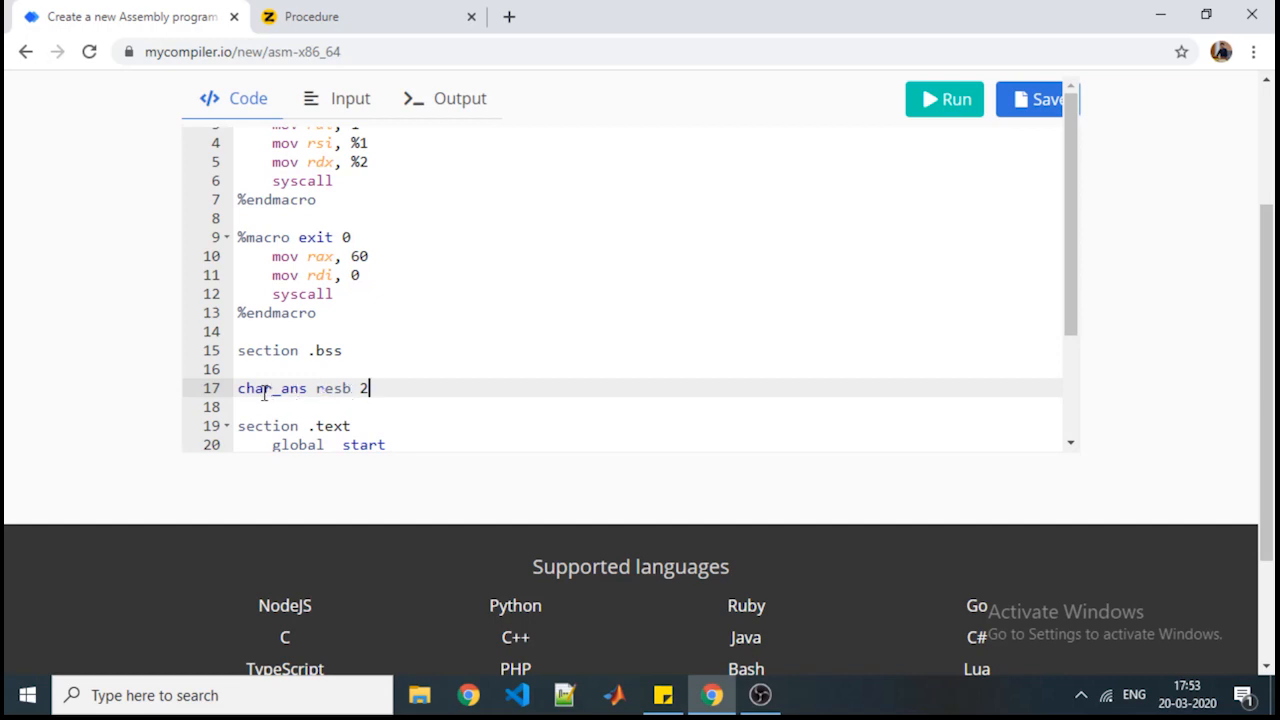
{"action": "double_click", "coordinate": [333, 388]}
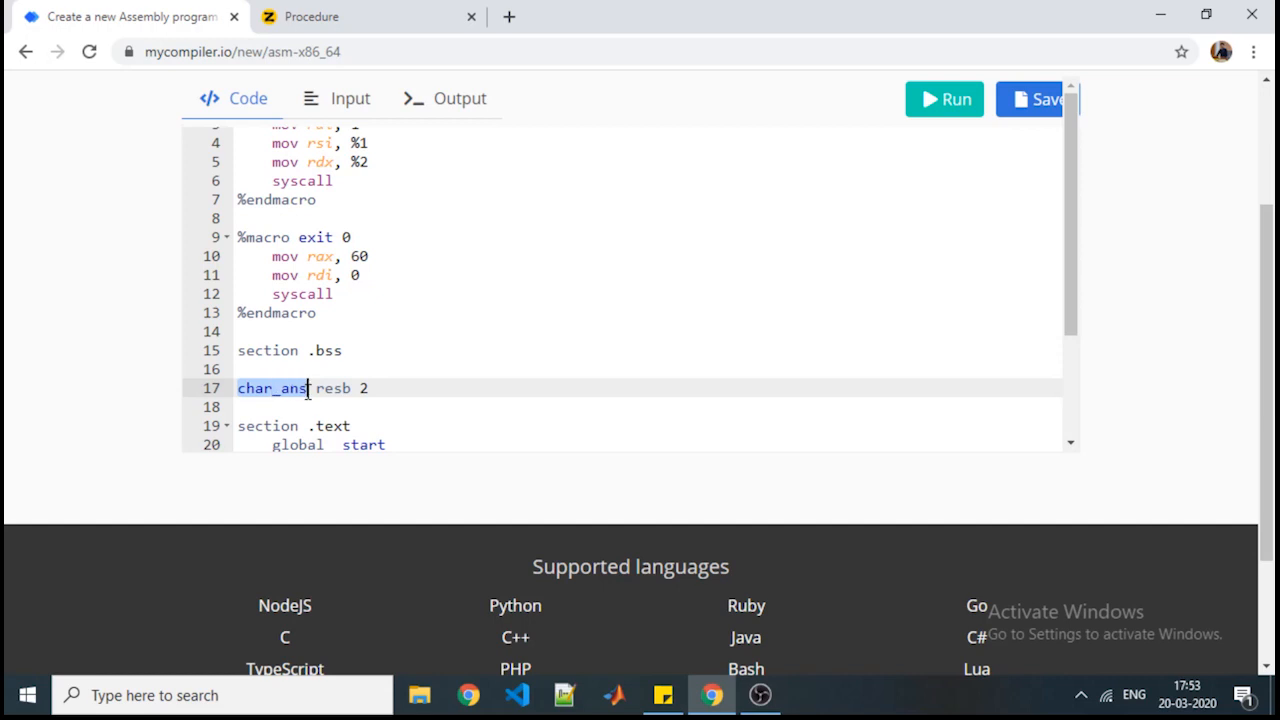
{"action": "scroll", "scroll_direction": "down", "scroll_amount": 3}
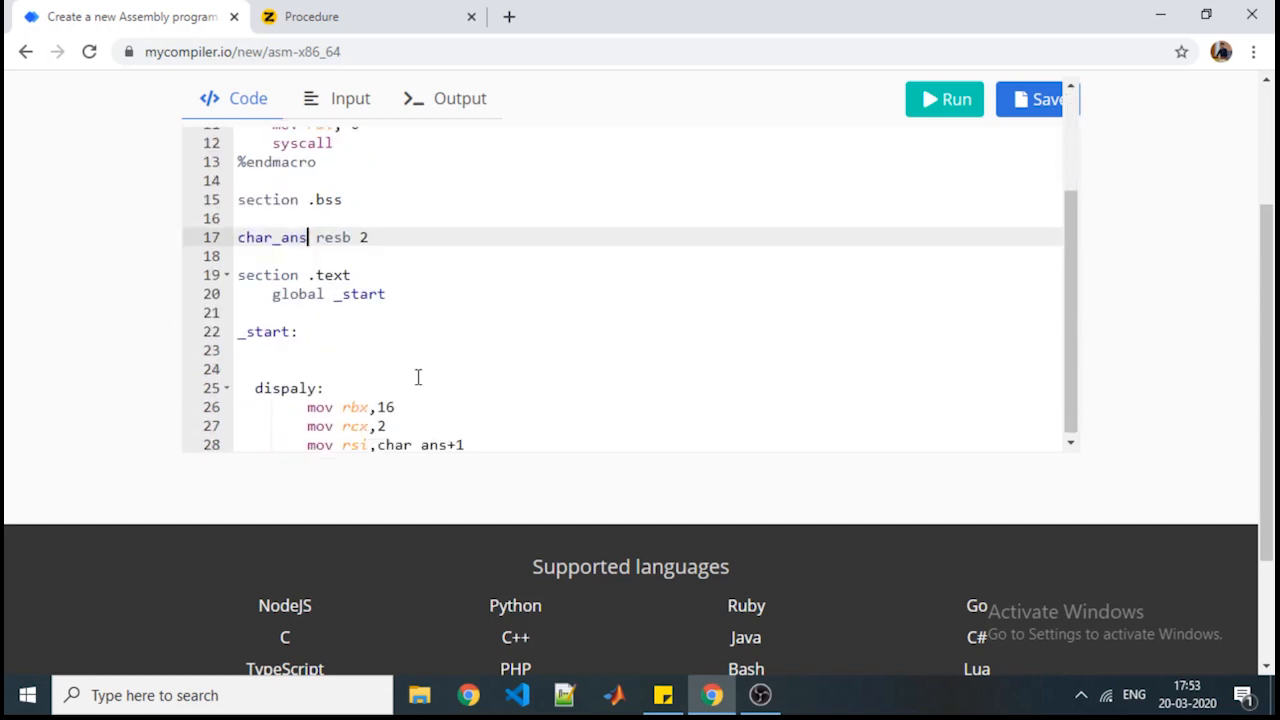
{"action": "scroll", "scroll_direction": "down", "scroll_amount": 3}
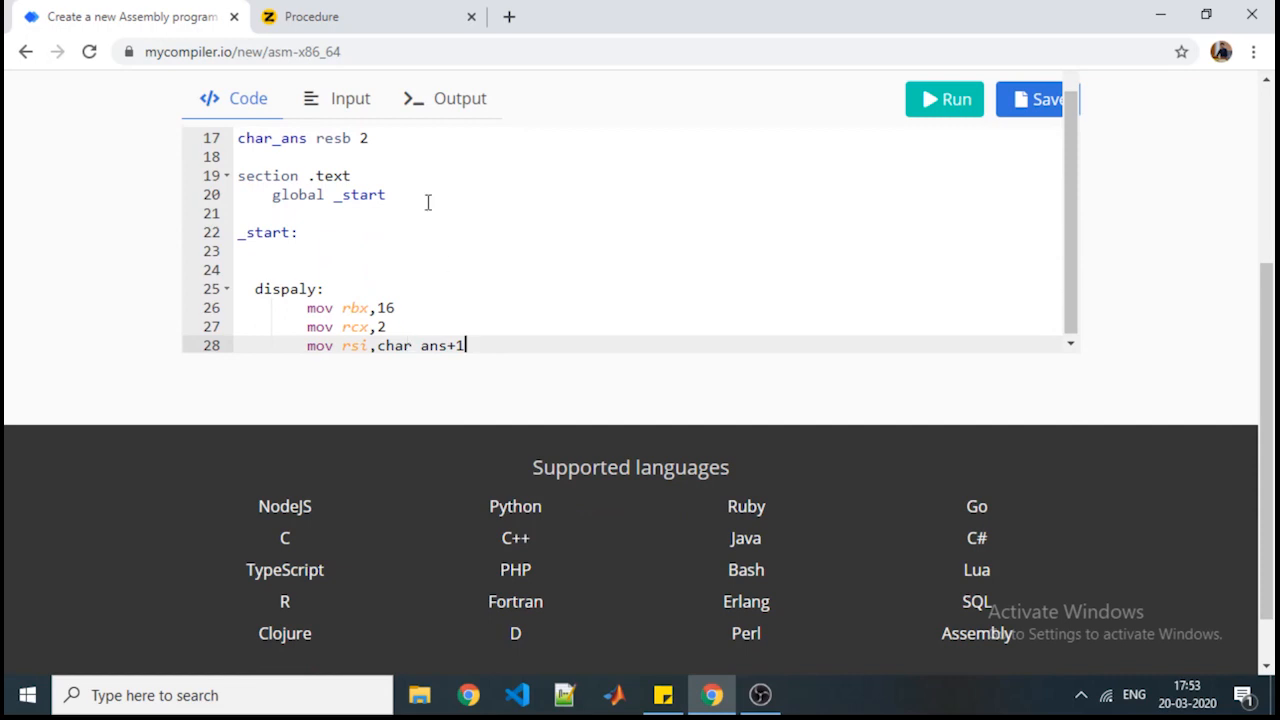
Step: On the whiteboard, label the boxes char_ans and draw an arrow for rsi at the second cell
{"action": "left_click", "coordinate": [311, 16]}
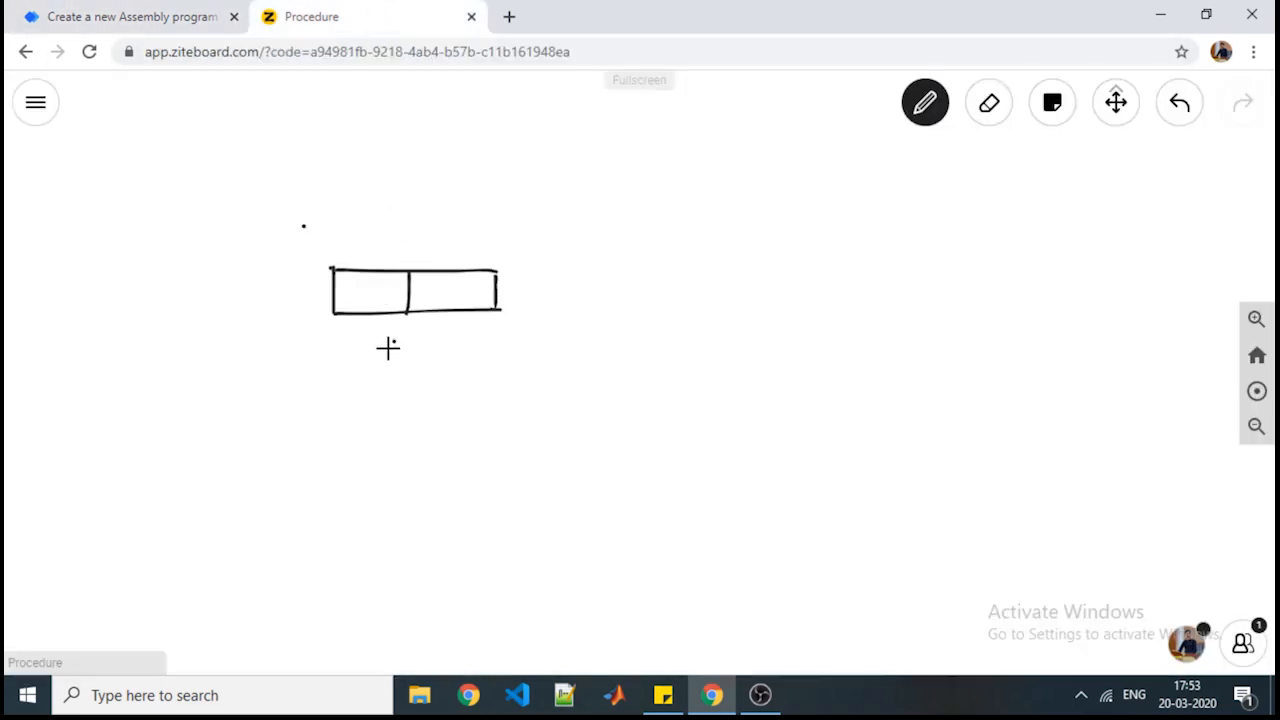
{"action": "type", "text": "char"}
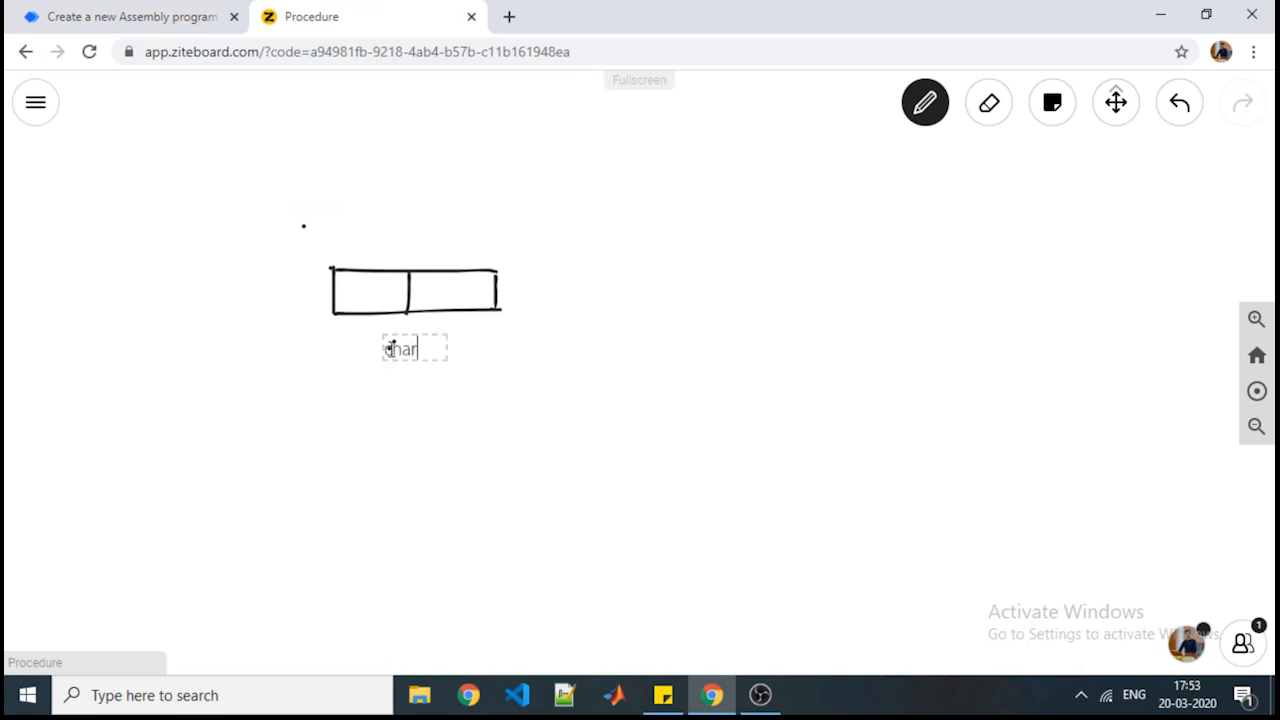
{"action": "type", "text": "_ans"}
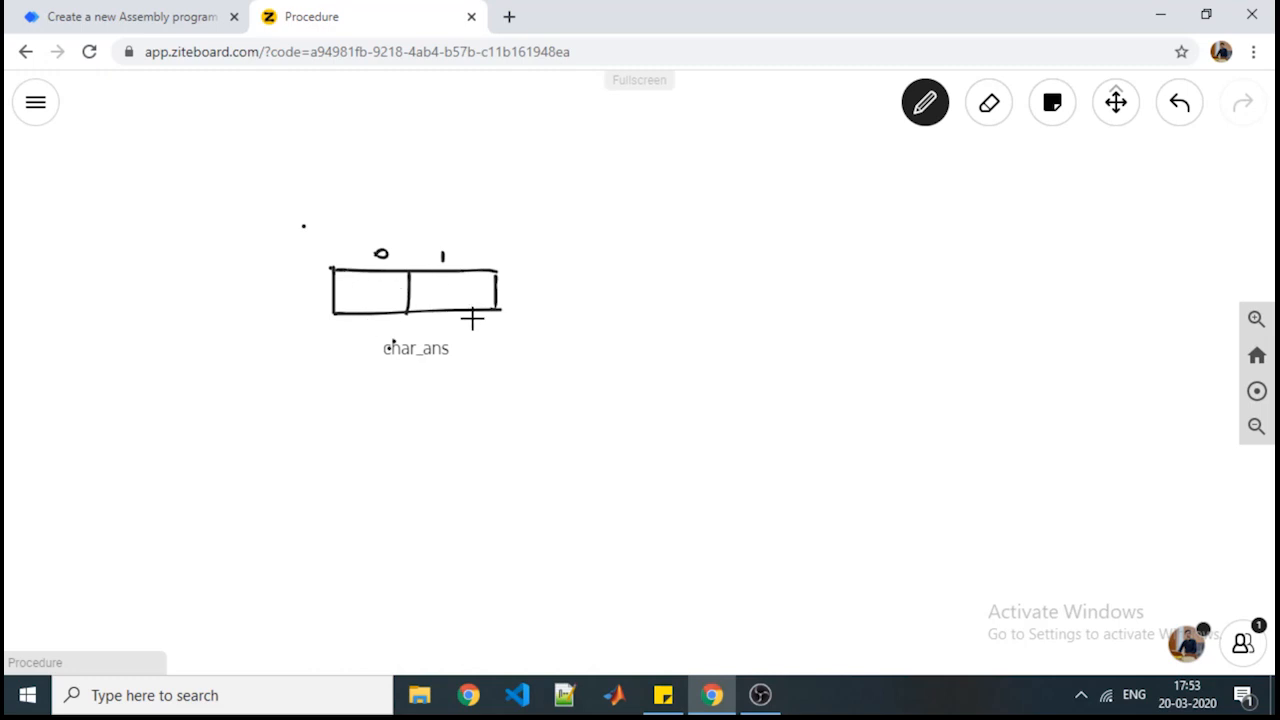
{"action": "left_click_drag", "start_coordinate": [480, 310], "coordinate": [540, 382]}
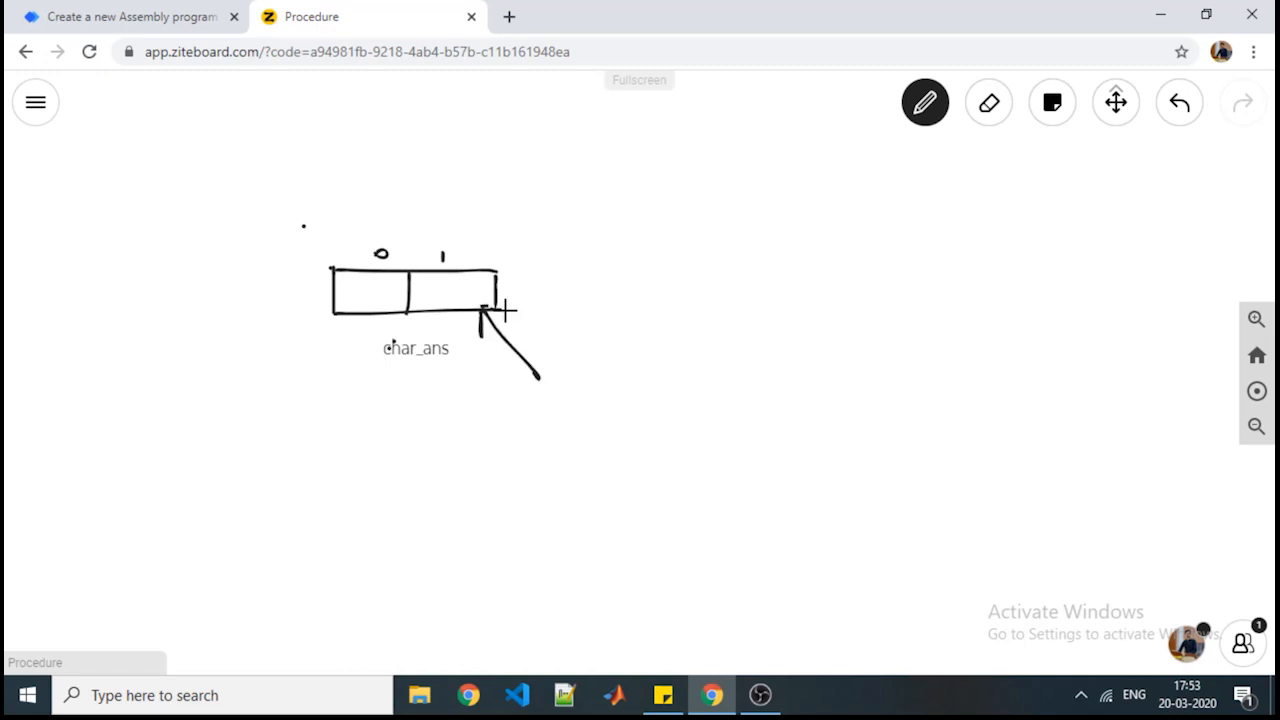
{"action": "left_click_drag", "start_coordinate": [505, 310], "coordinate": [545, 395]}
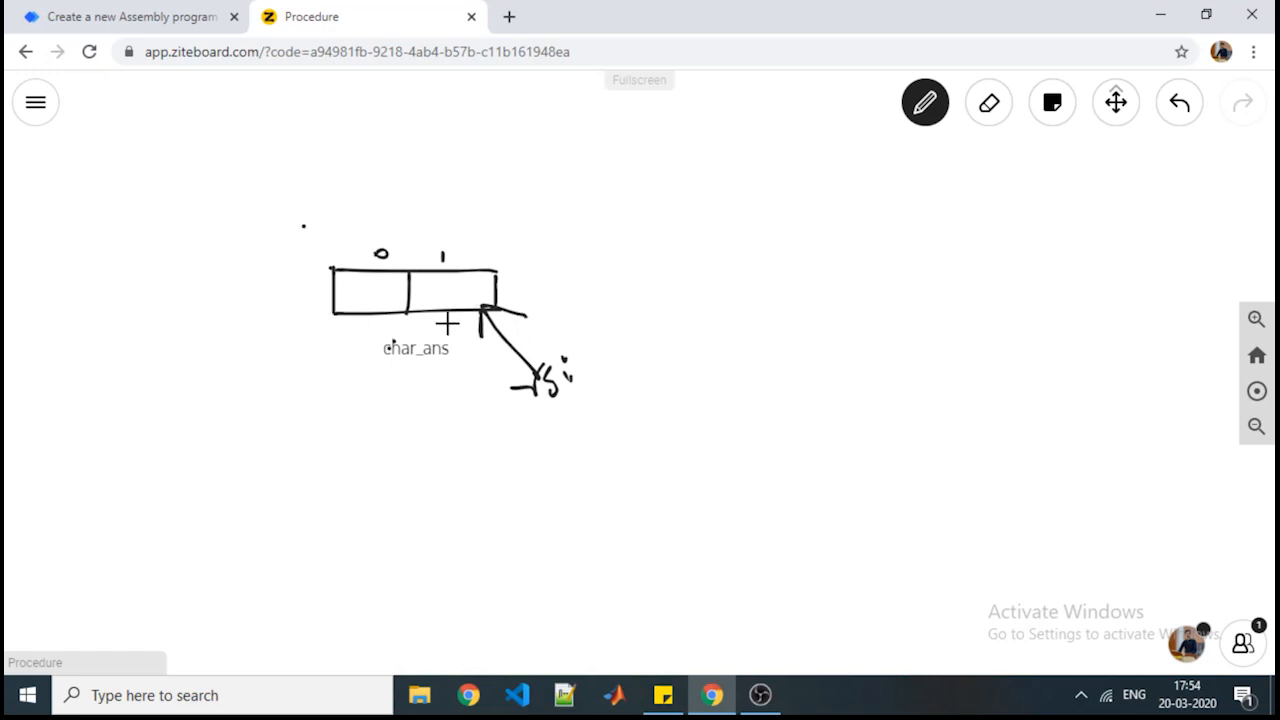
{"action": "mouse_move", "coordinate": [477, 344]}
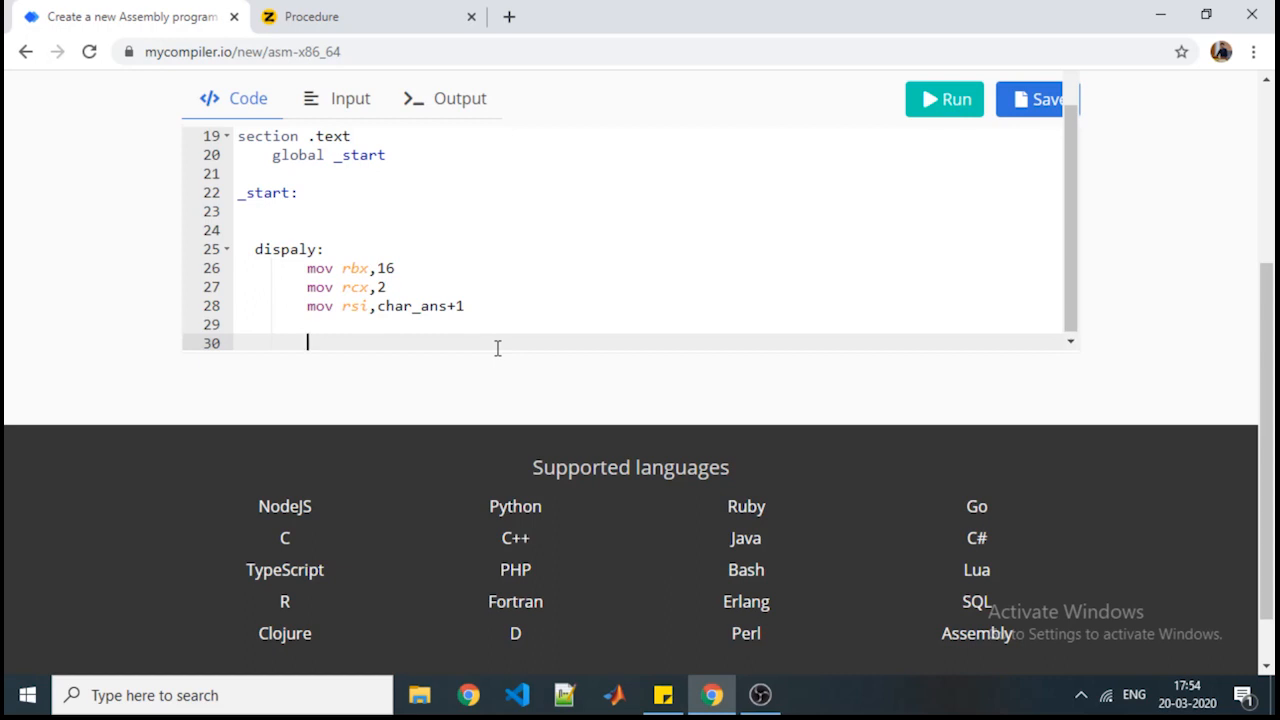
Step: Add mov rdx,0 and div rbx lines to the dispaly procedure
{"action": "type", "text": "mov"}
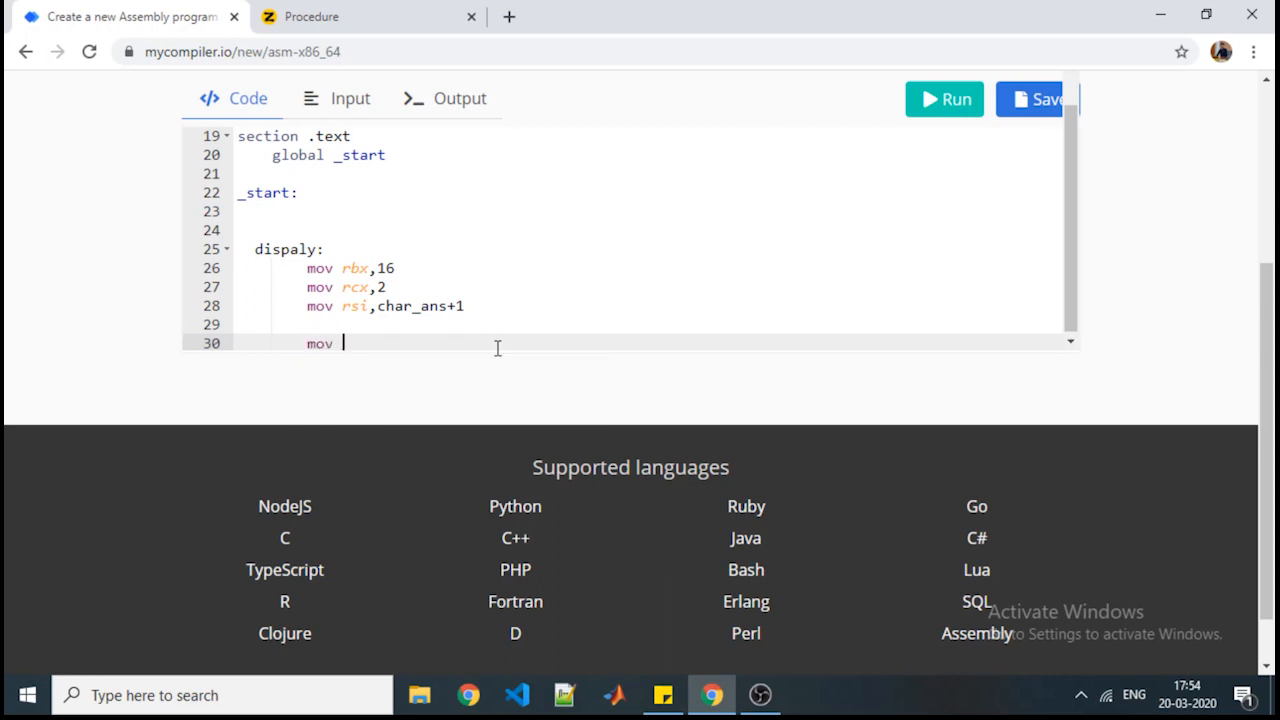
{"action": "type", "text": "rdx,0"}
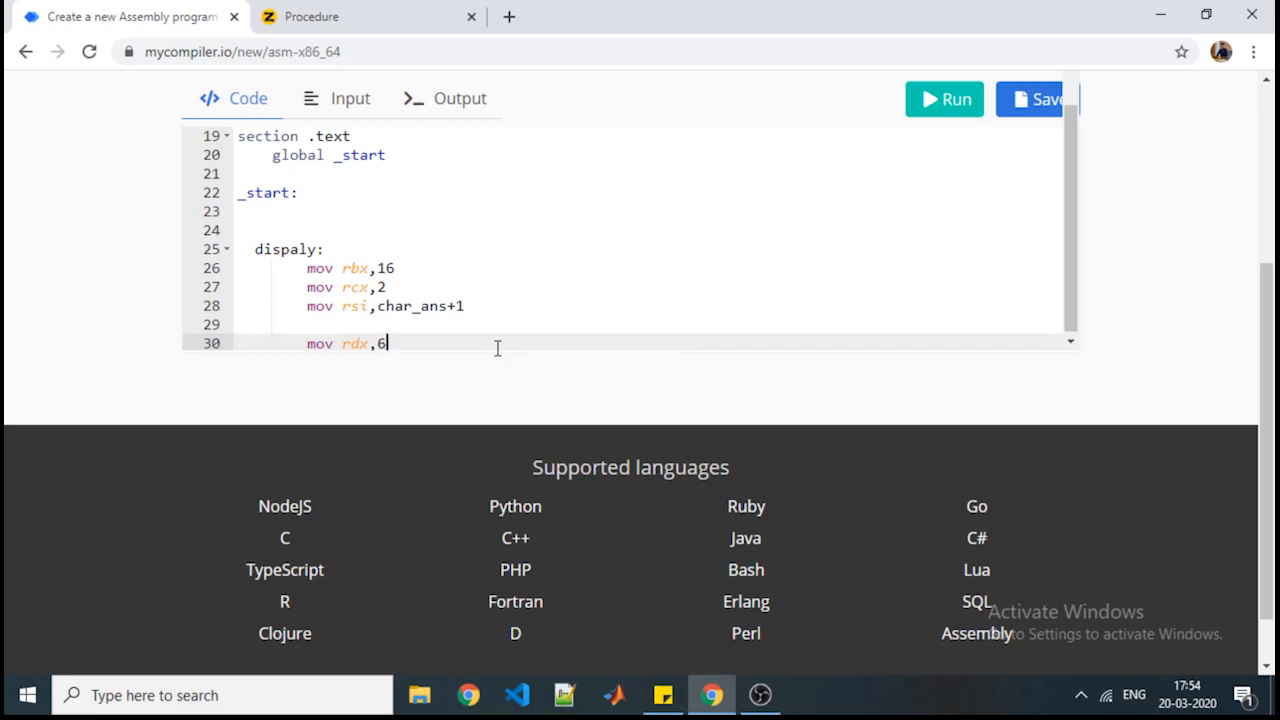
{"action": "type", "text": "0"}
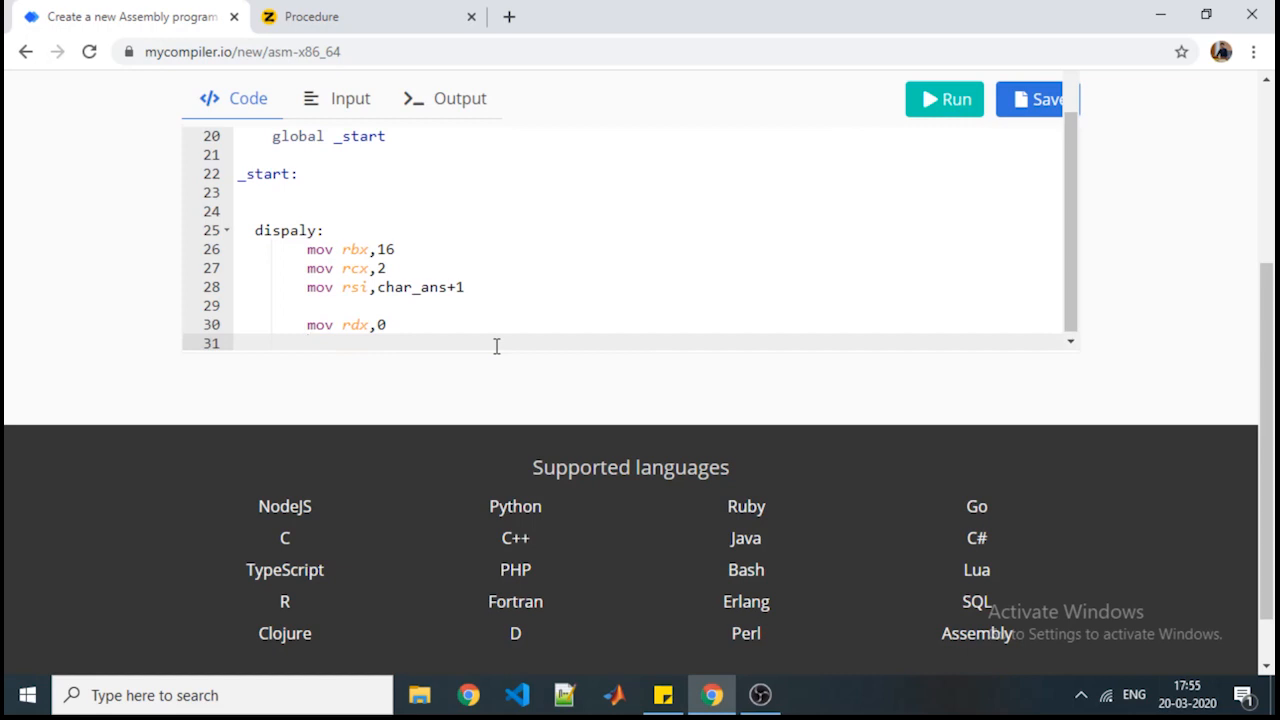
{"action": "scroll", "scroll_direction": "down", "scroll_amount": 3}
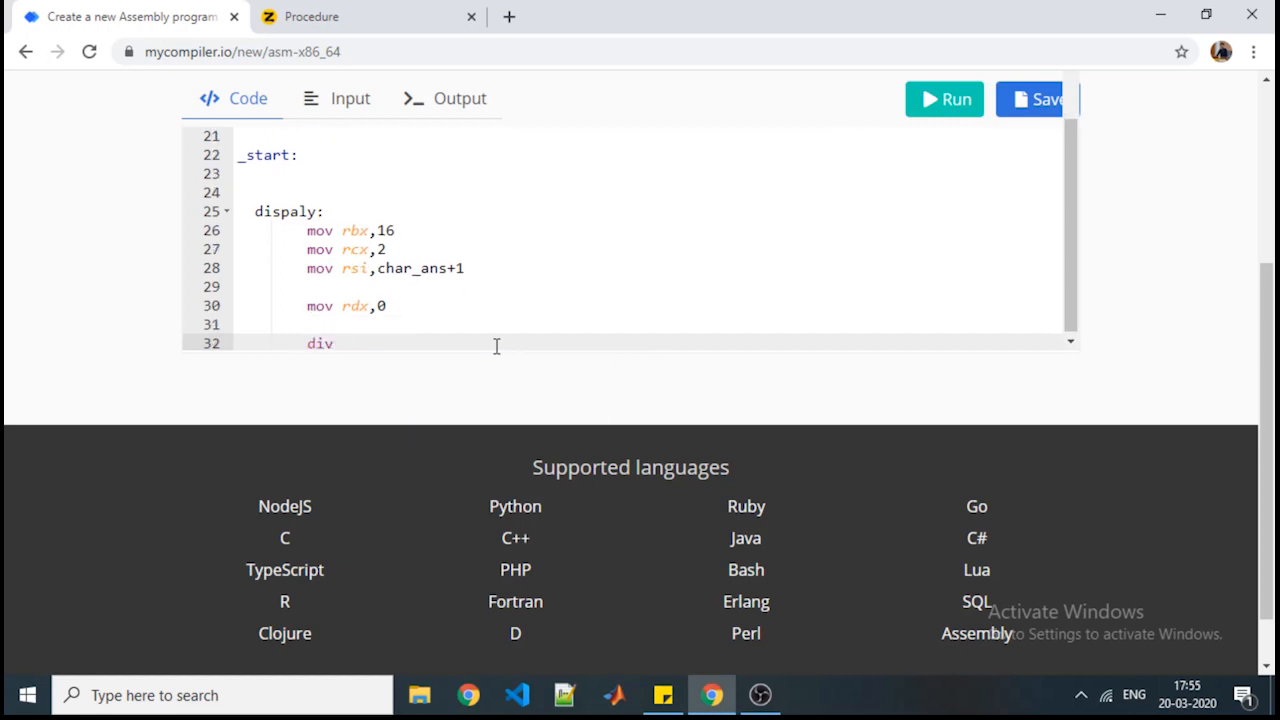
{"action": "type", "text": "rbx"}
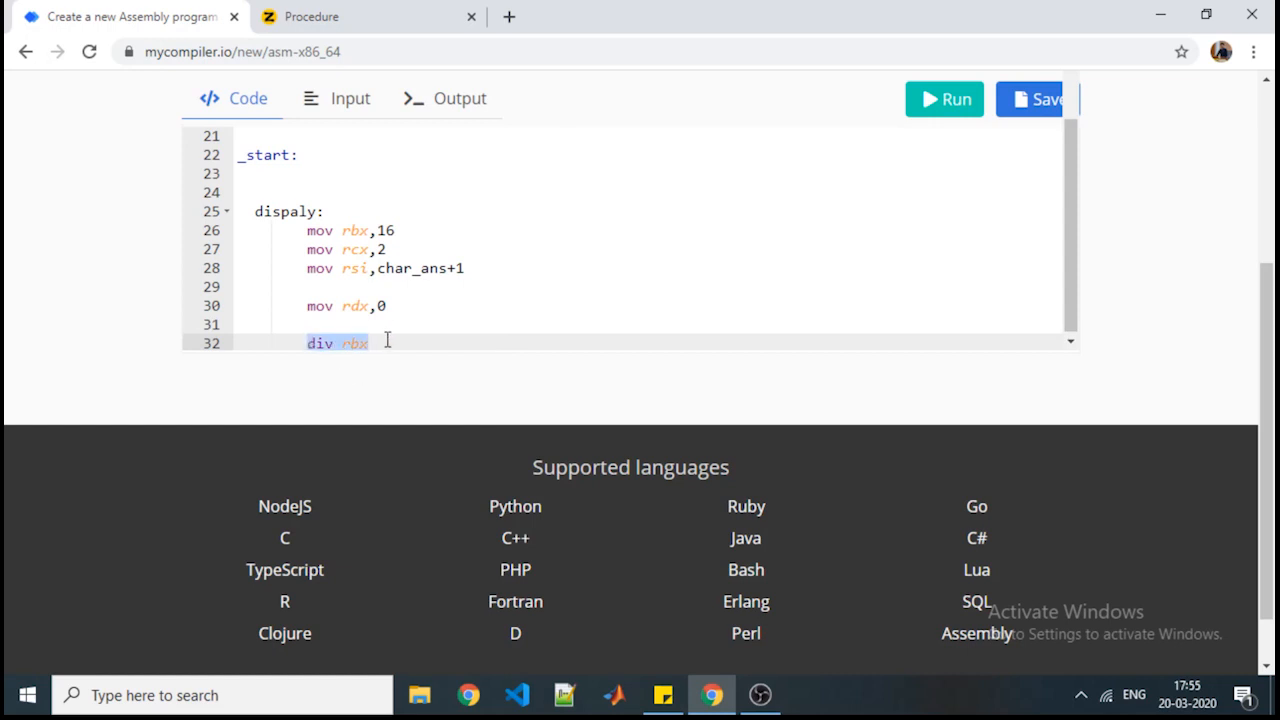
Step: Comment div rbx as ';rax/rbx => rdx --> remainder rax --> quotient'
{"action": "left_click", "coordinate": [370, 343]}
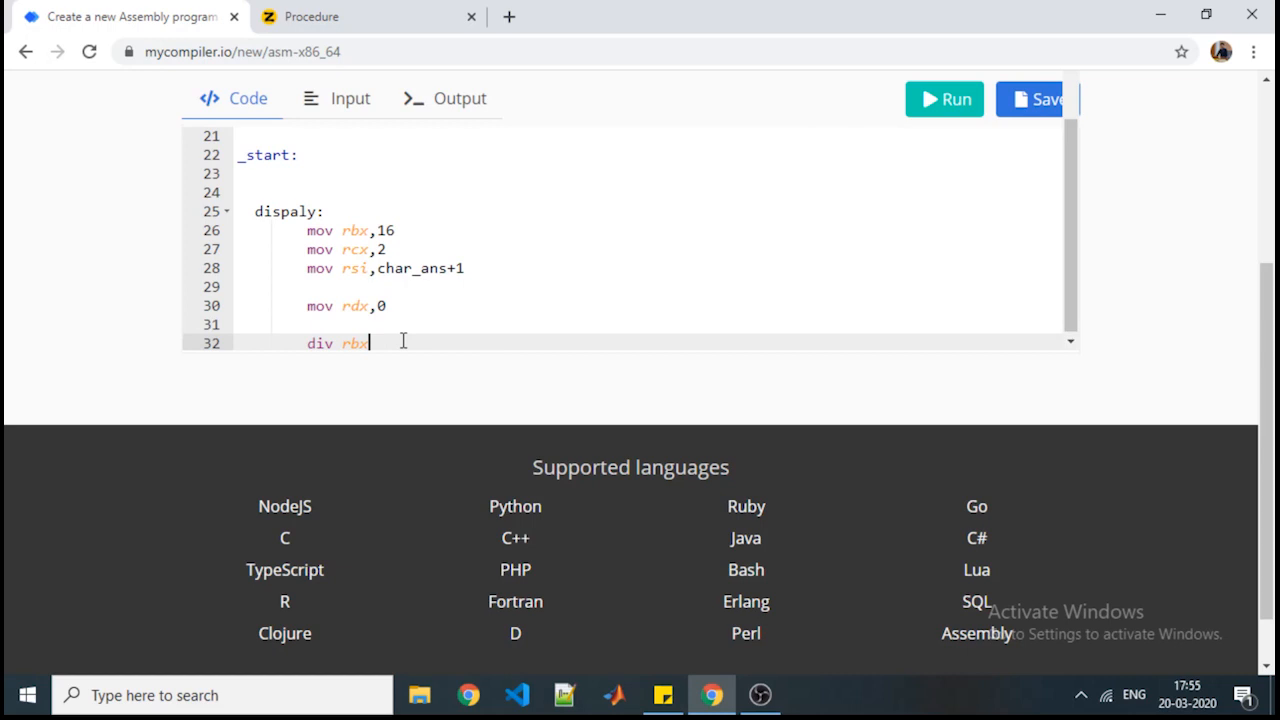
{"action": "type", "text": ";"}
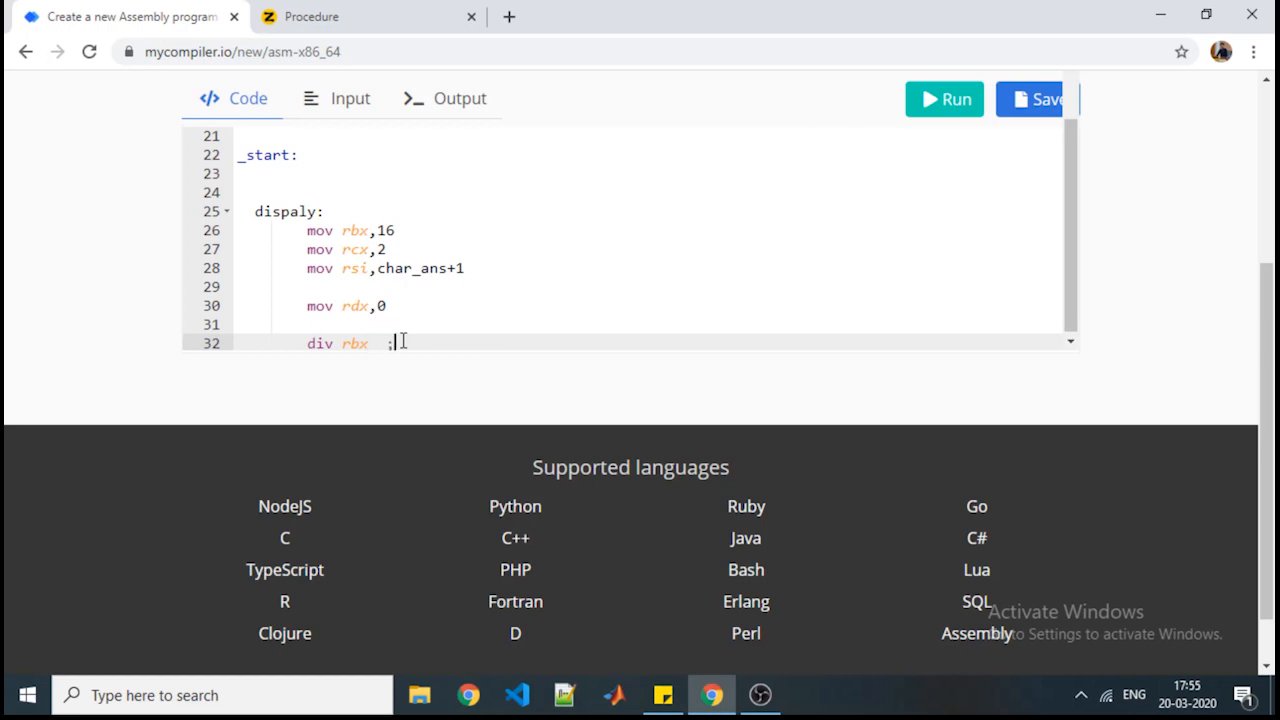
{"action": "type", "text": "rax/r"}
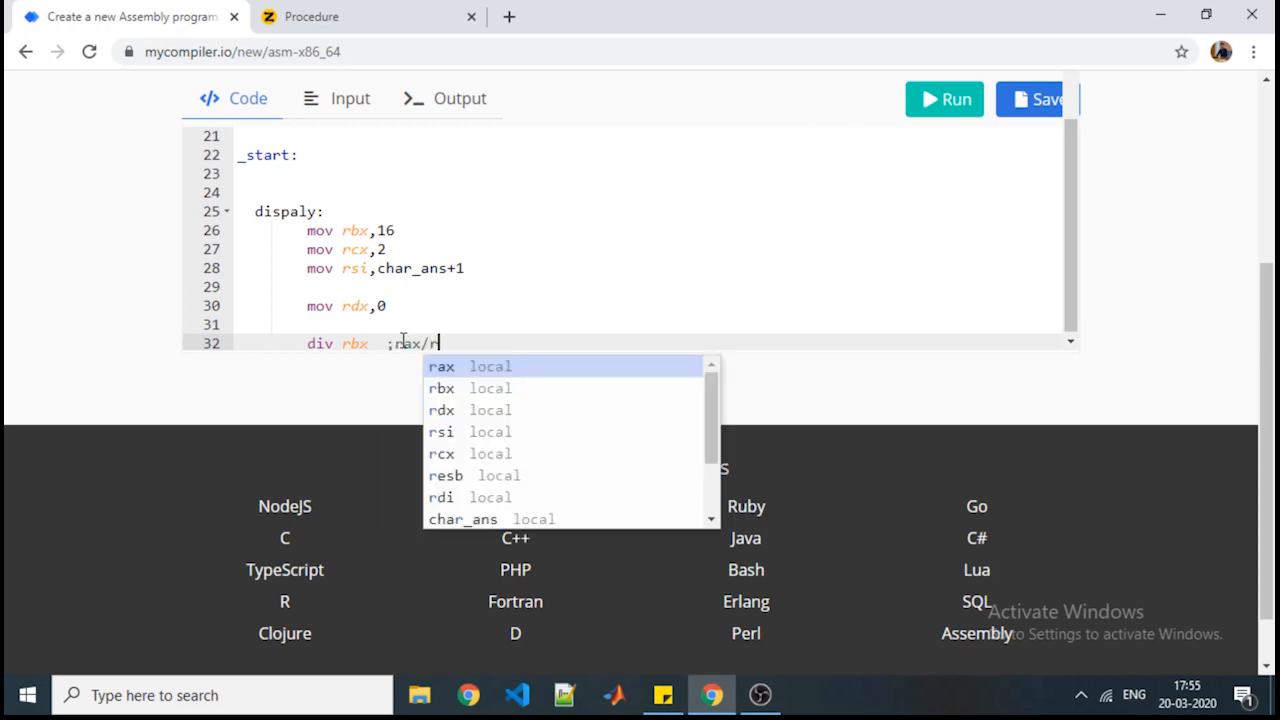
{"action": "type", "text": "b"}
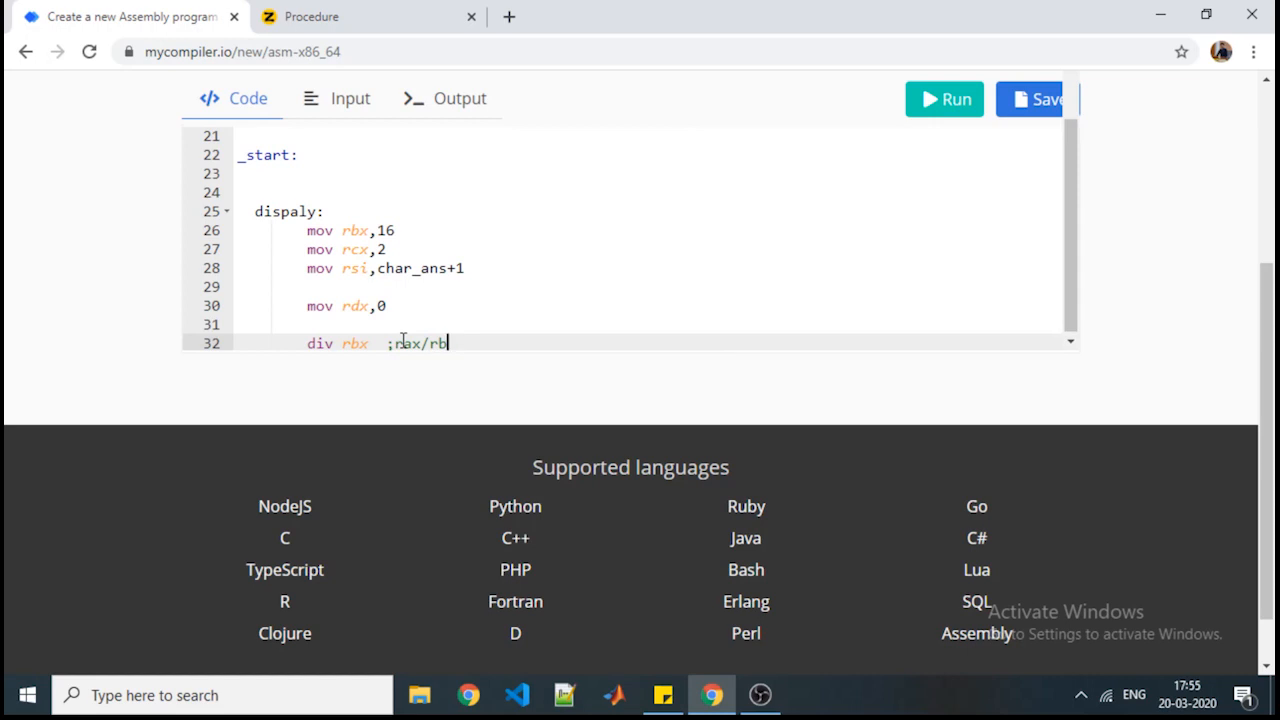
{"action": "type", "text": "x +"}
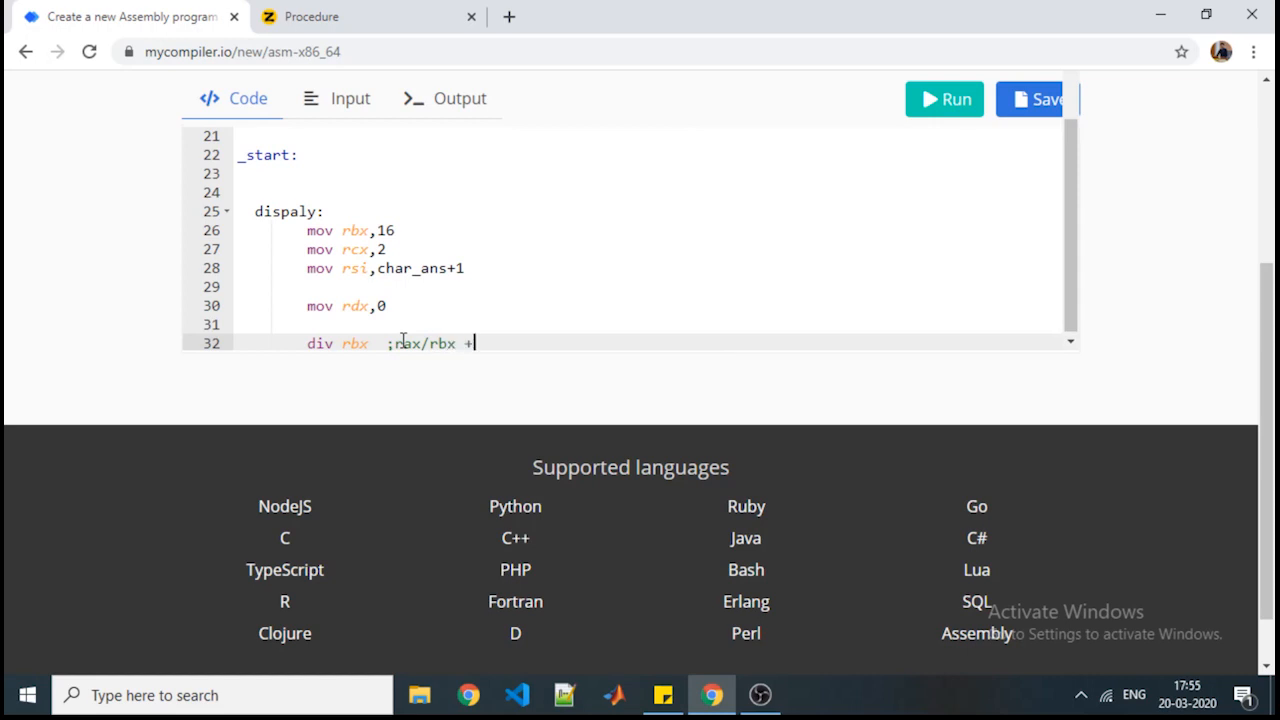
{"action": "type", "text": "=>"}
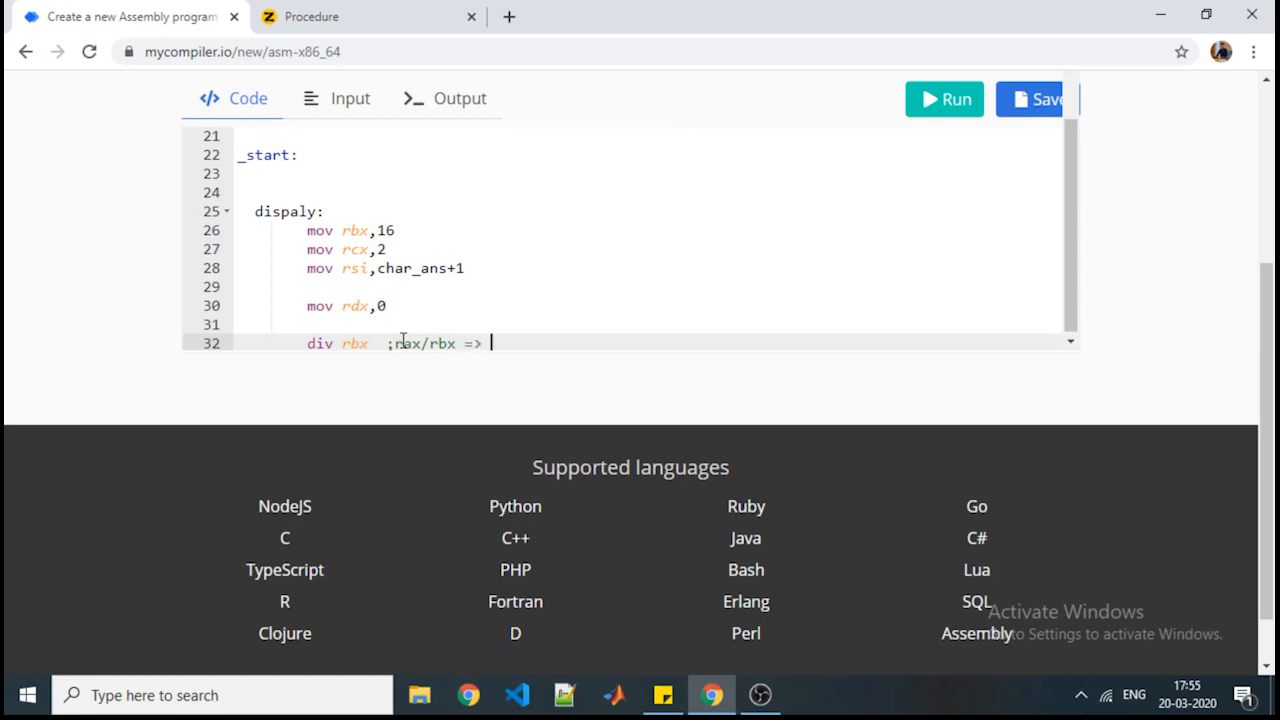
{"action": "type", "text": "rdx"}
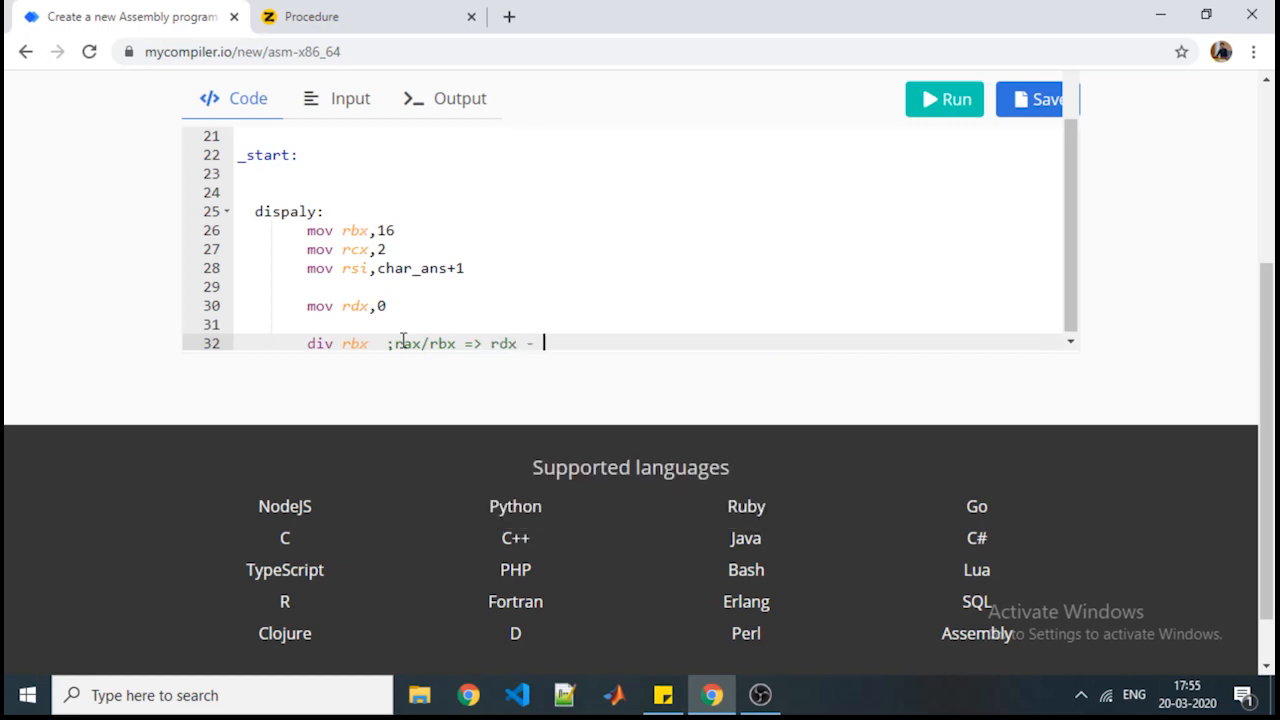
{"action": "type", "text": "->"}
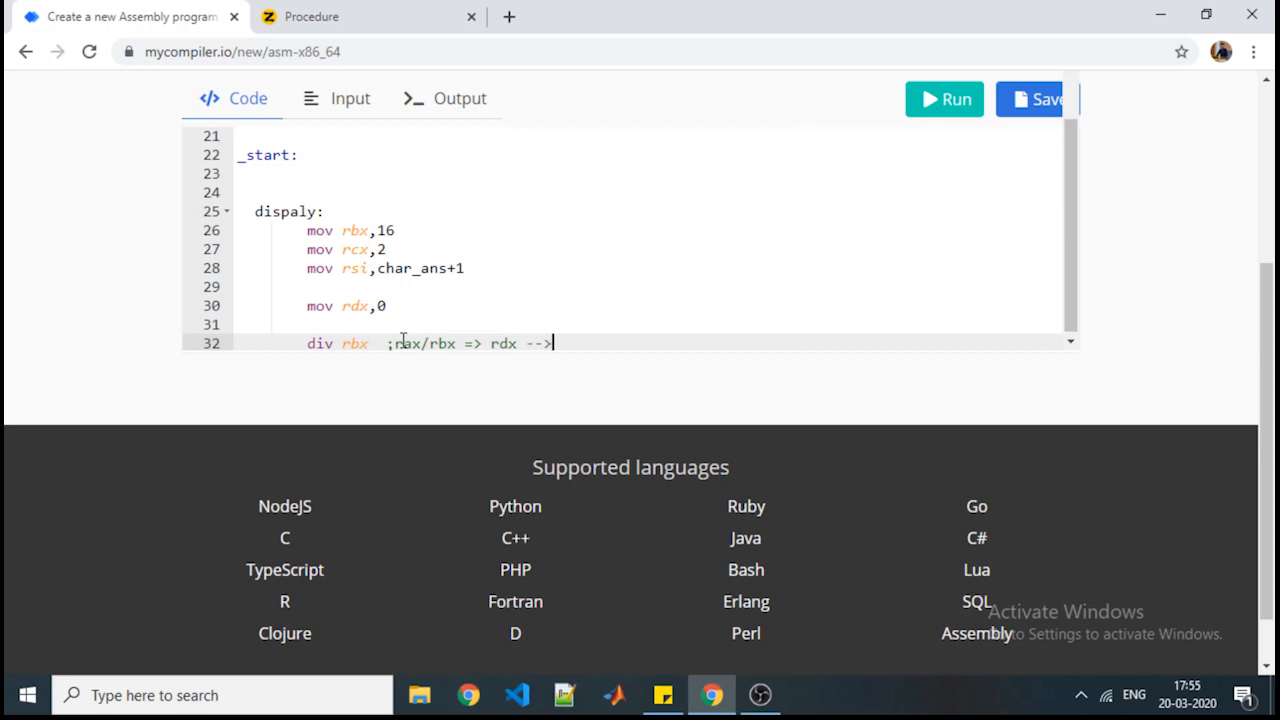
{"action": "type", "text": "r"}
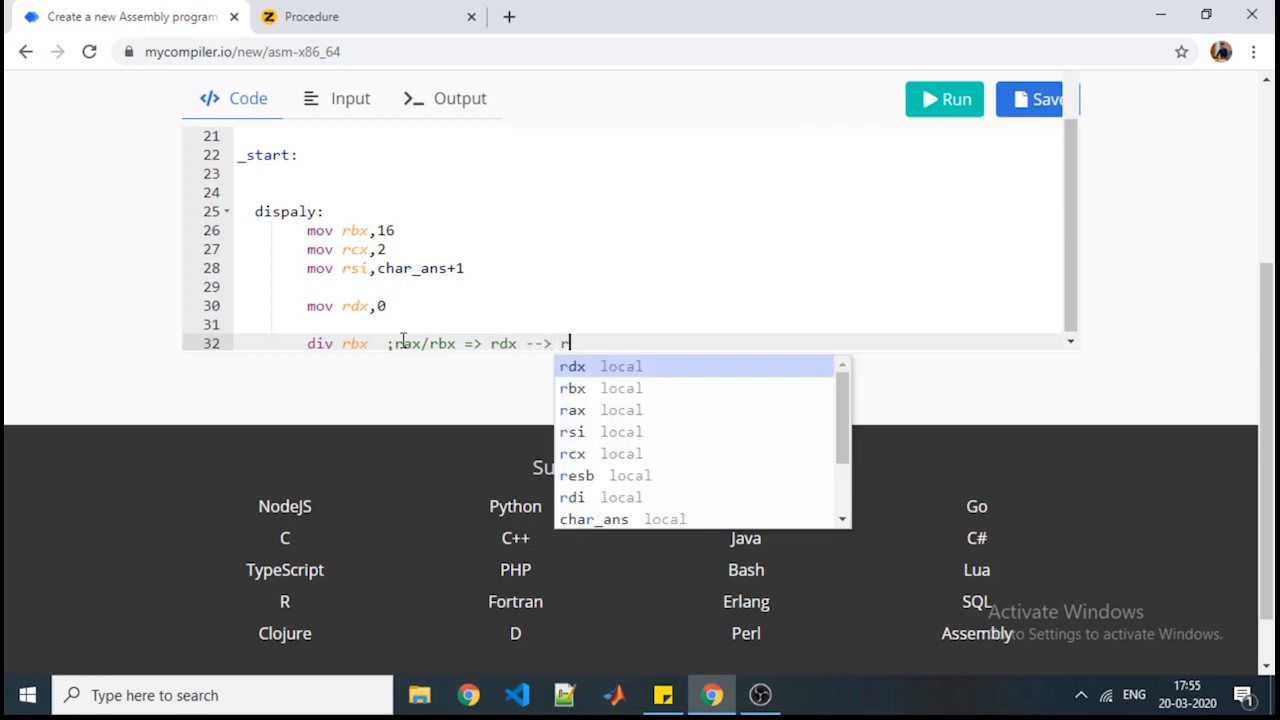
{"action": "type", "text": "emainder"}
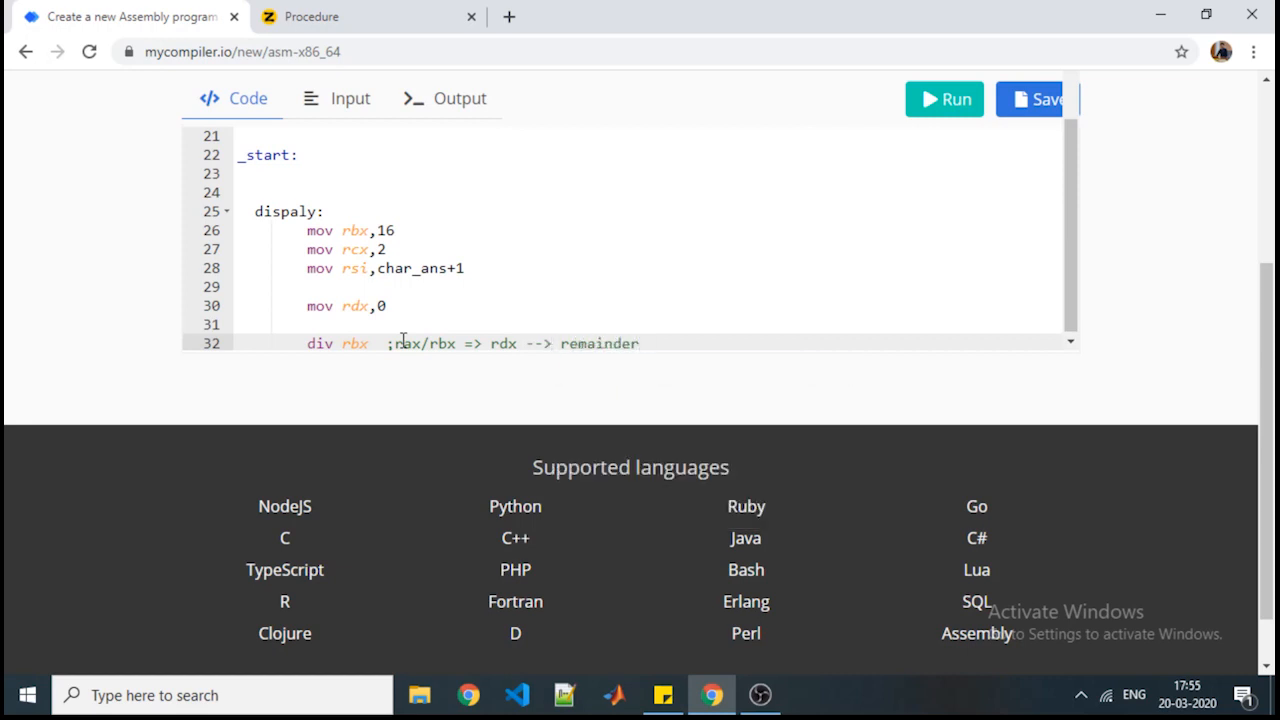
{"action": "type", "text": "rax"}
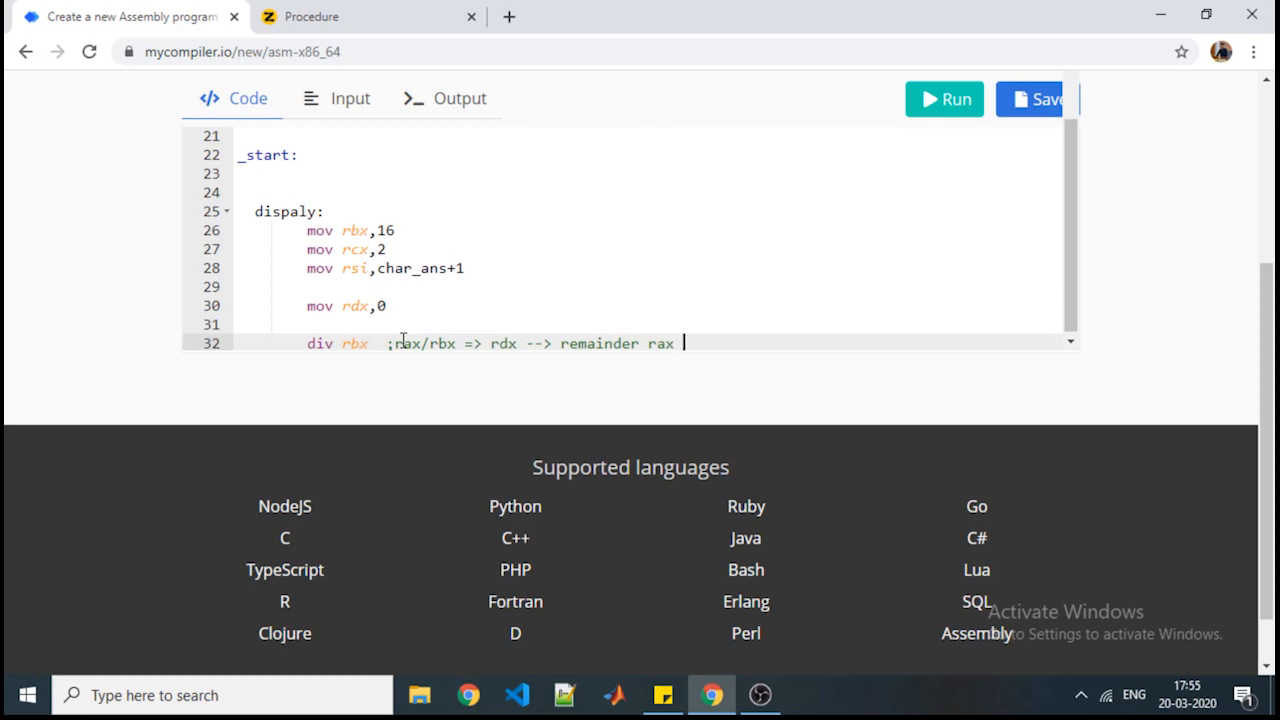
{"action": "type", "text": "-->"}
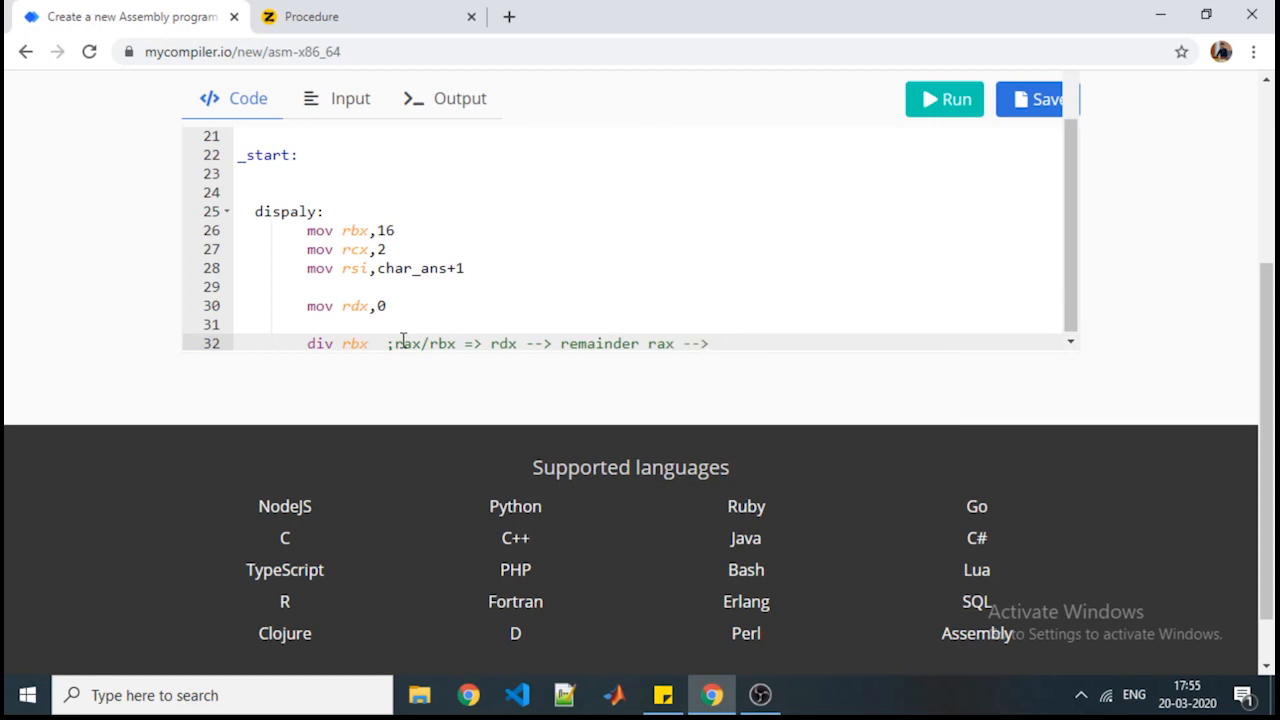
{"action": "type", "text": "quotient"}
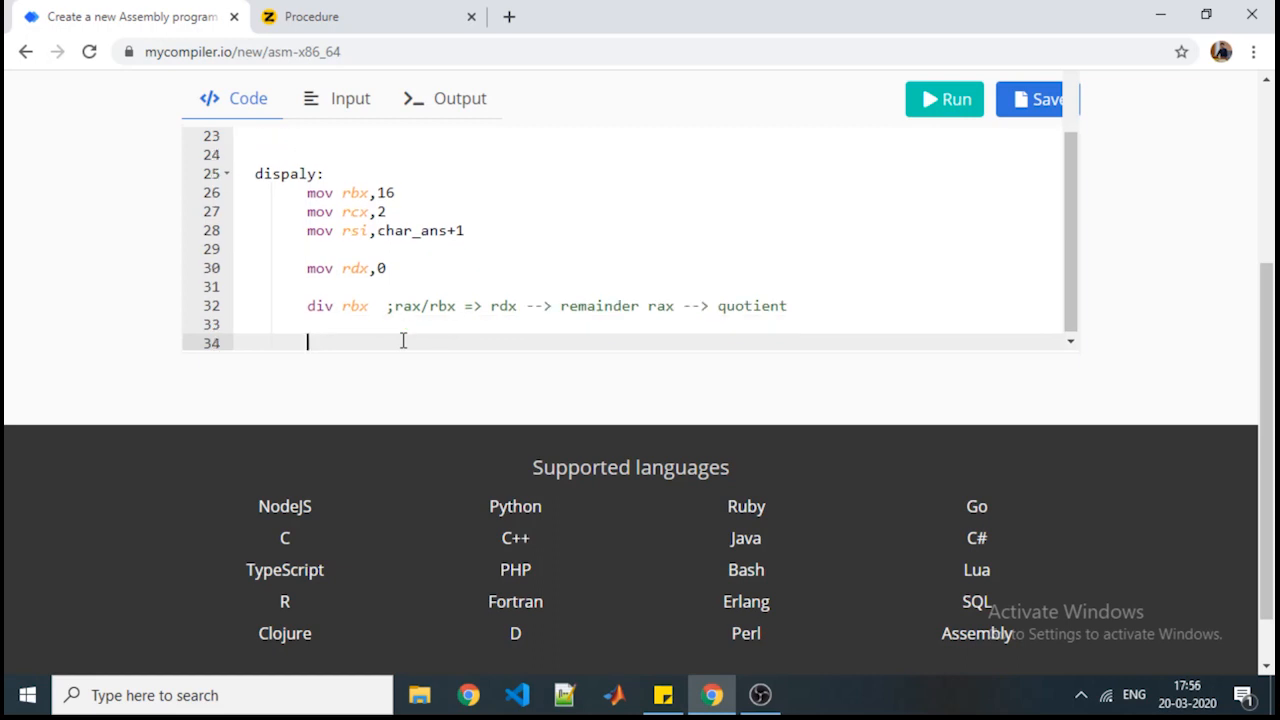
Step: Add the comparison line cmp dl,09H after the division
{"action": "type", "text": "com"}
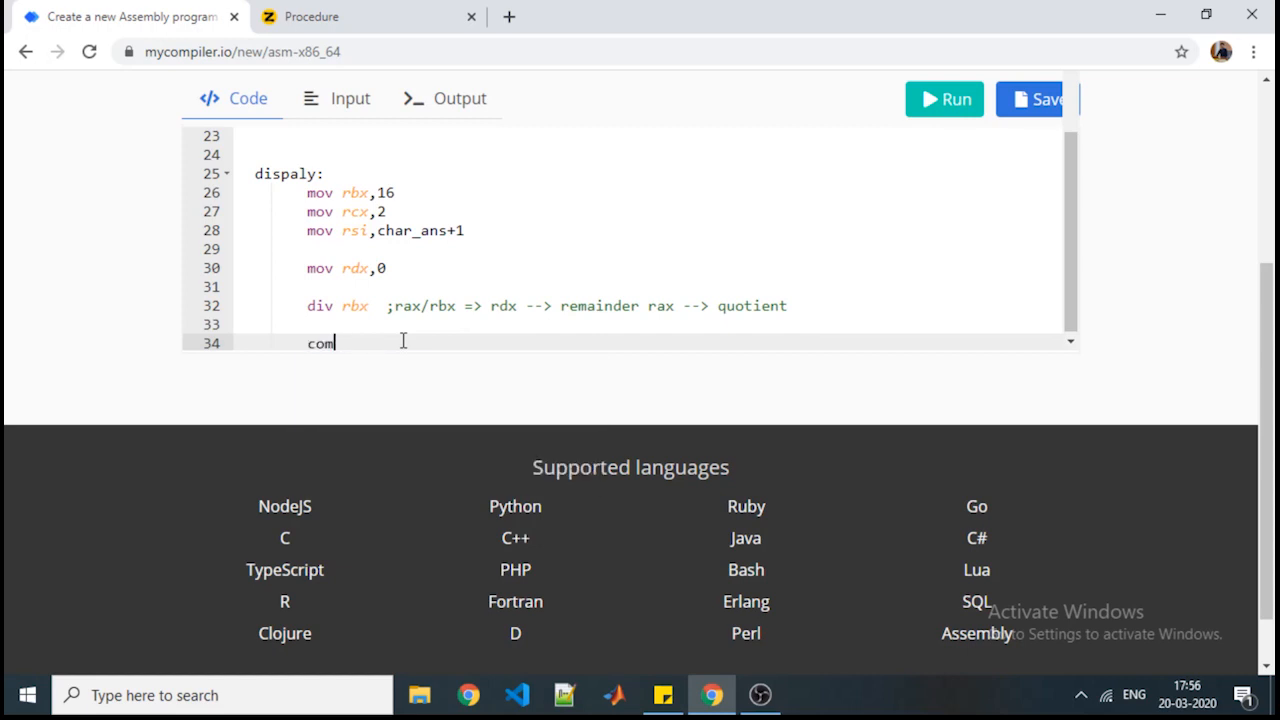
{"action": "type", "text": "mp dl"}
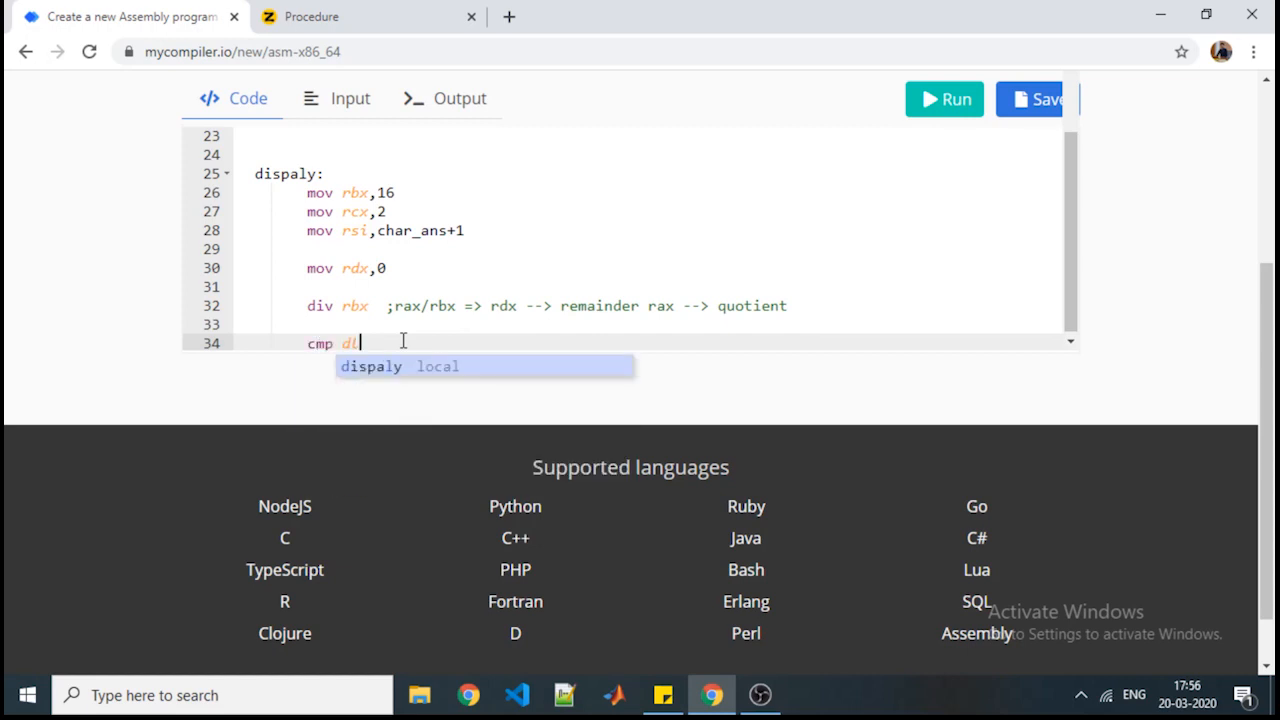
{"action": "type", "text": ",09H"}
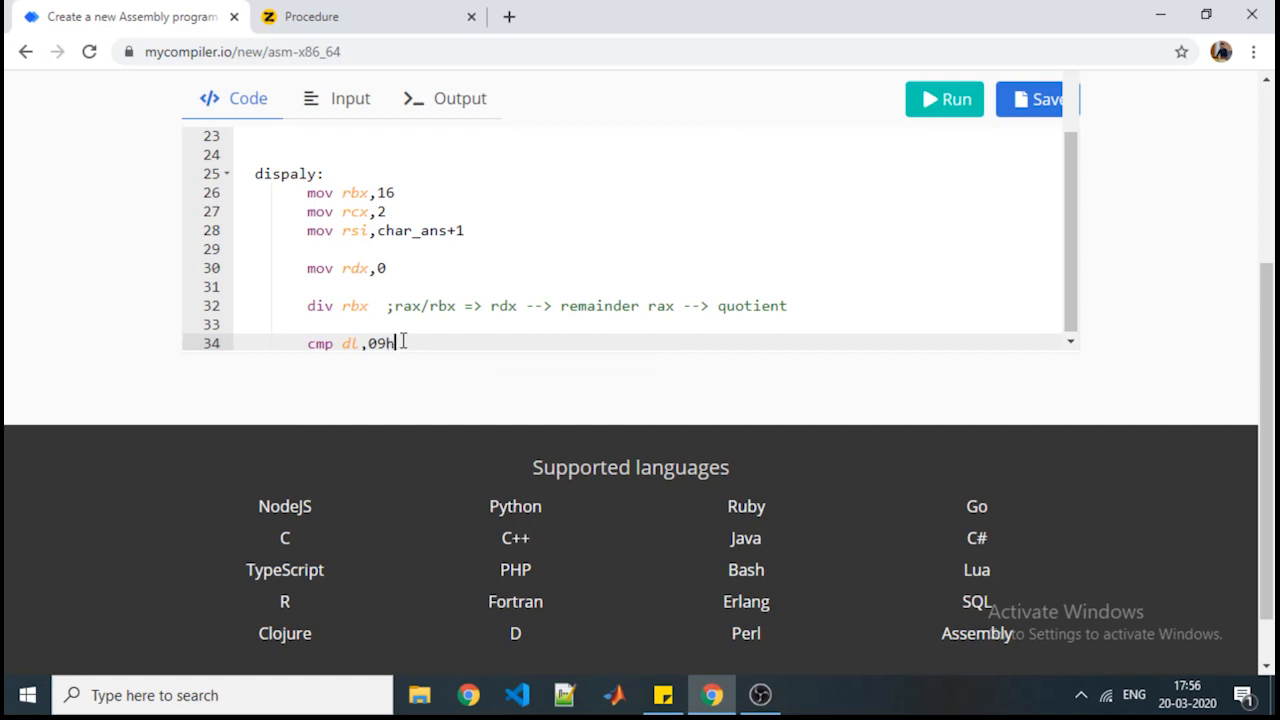
{"action": "left_click", "coordinate": [311, 16]}
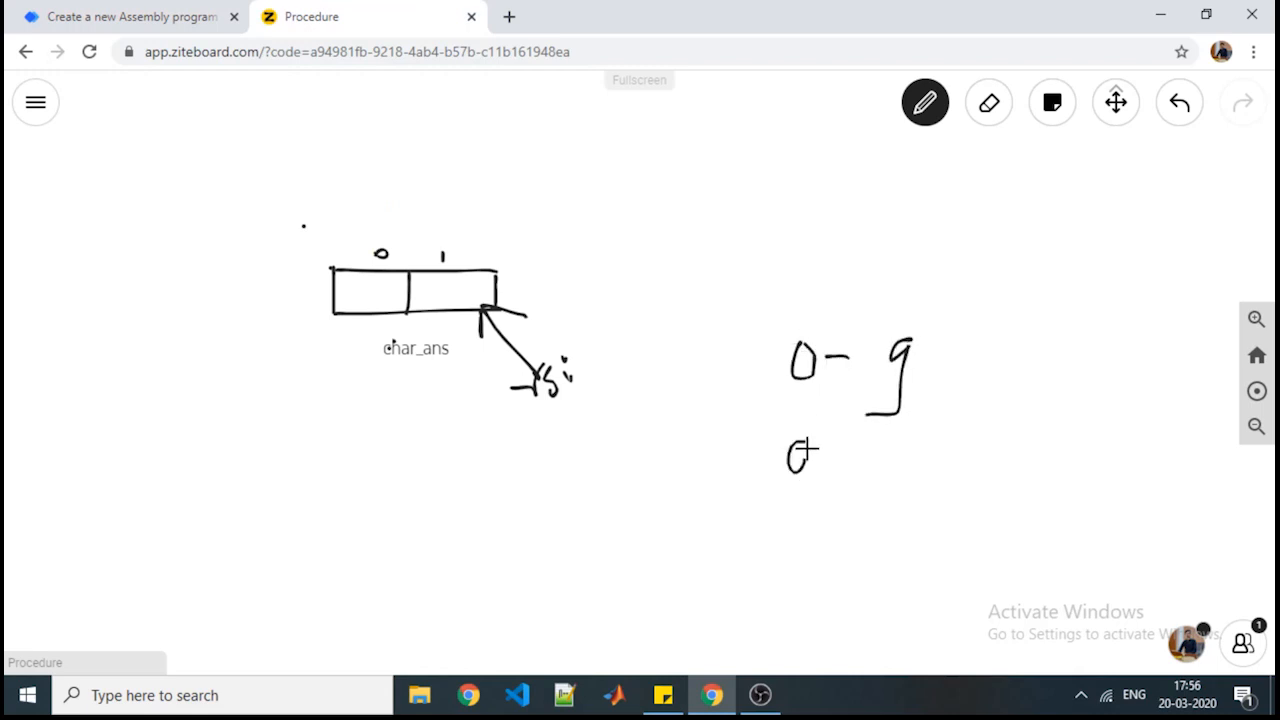
Step: Write a 0 below the 0–9 range beside the char_ans diagram
{"action": "left_click_drag", "start_coordinate": [790, 460], "coordinate": [920, 465]}
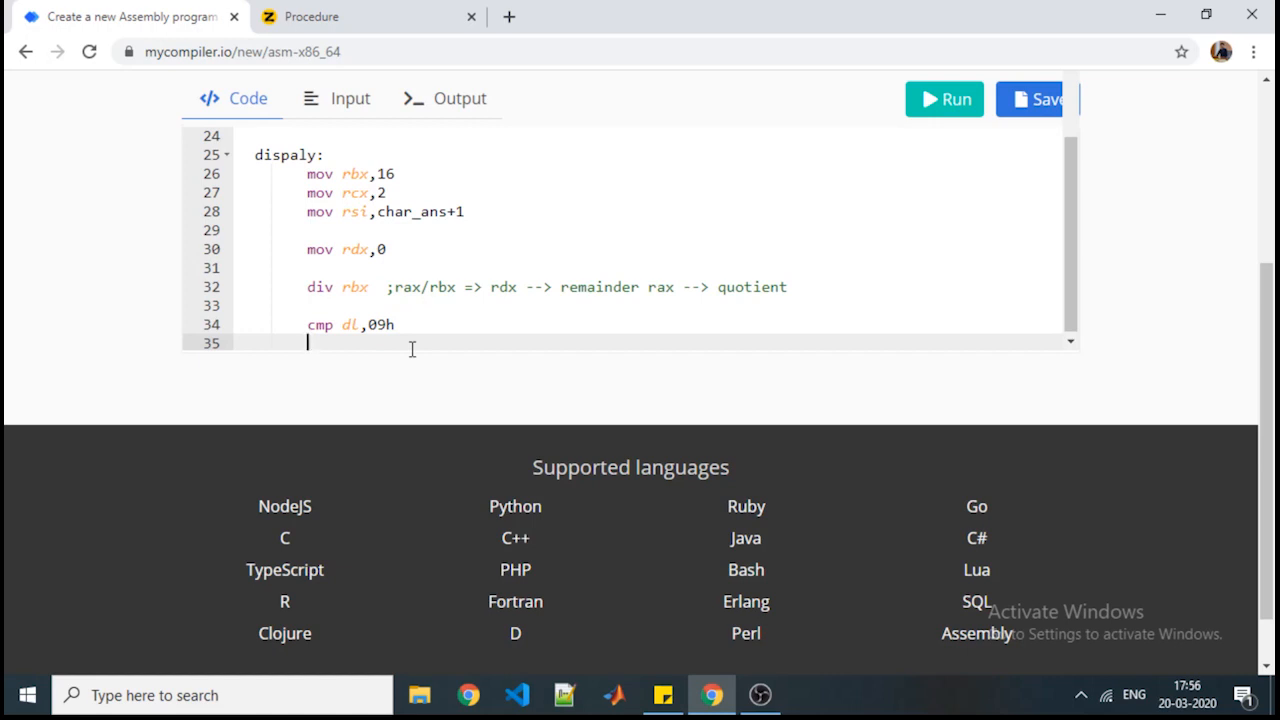
Step: Add an add30: label followed by add dl, 30h below the comparison
{"action": "key", "text": "enter"}
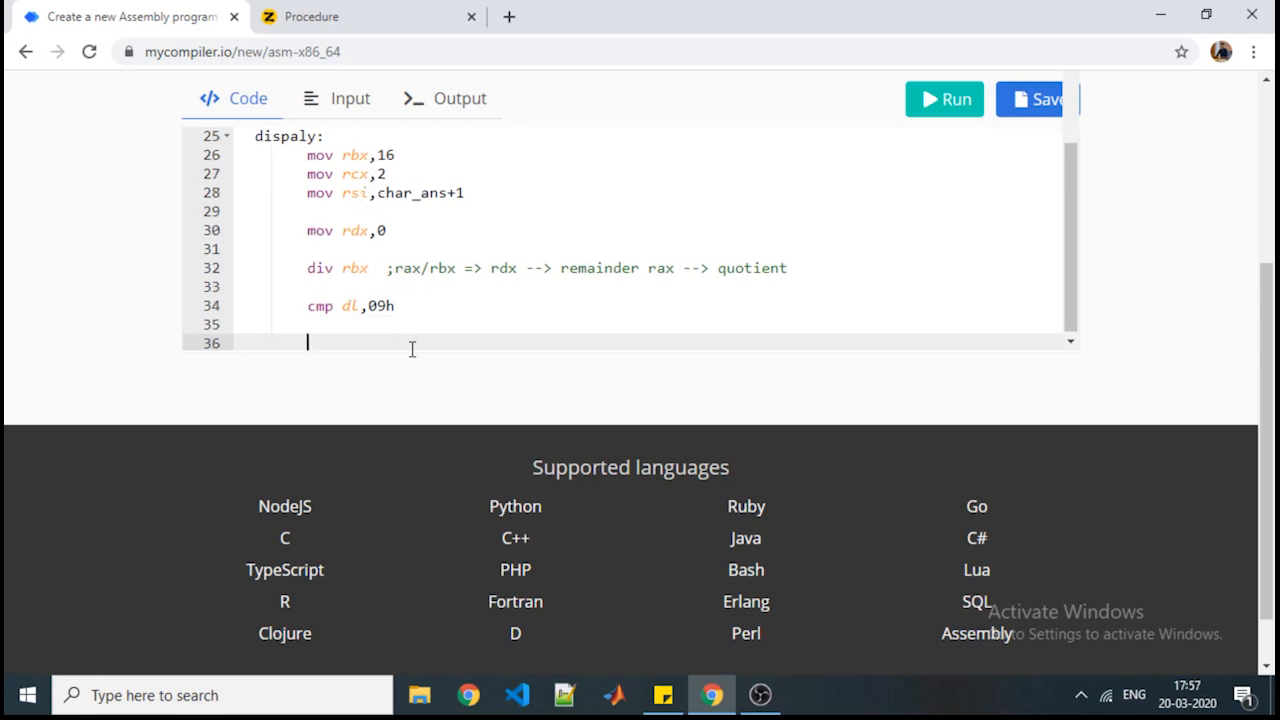
{"action": "type", "text": "add"}
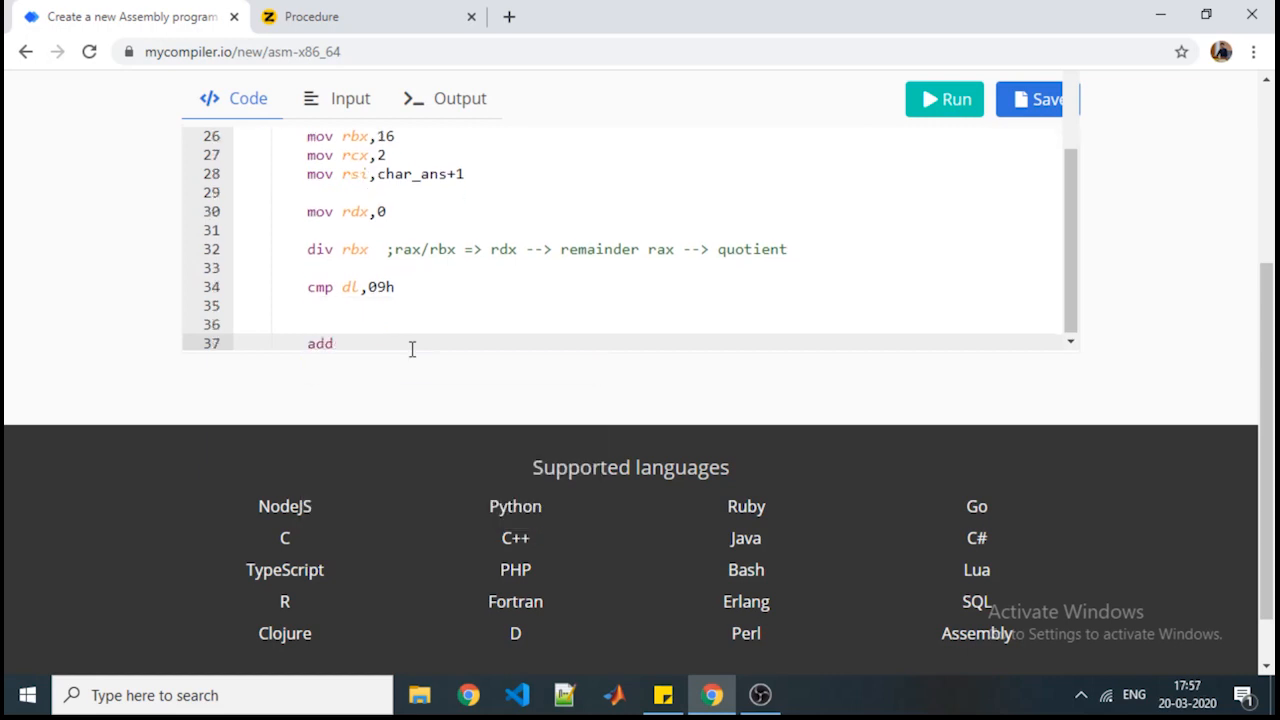
{"action": "type", "text": "30:"}
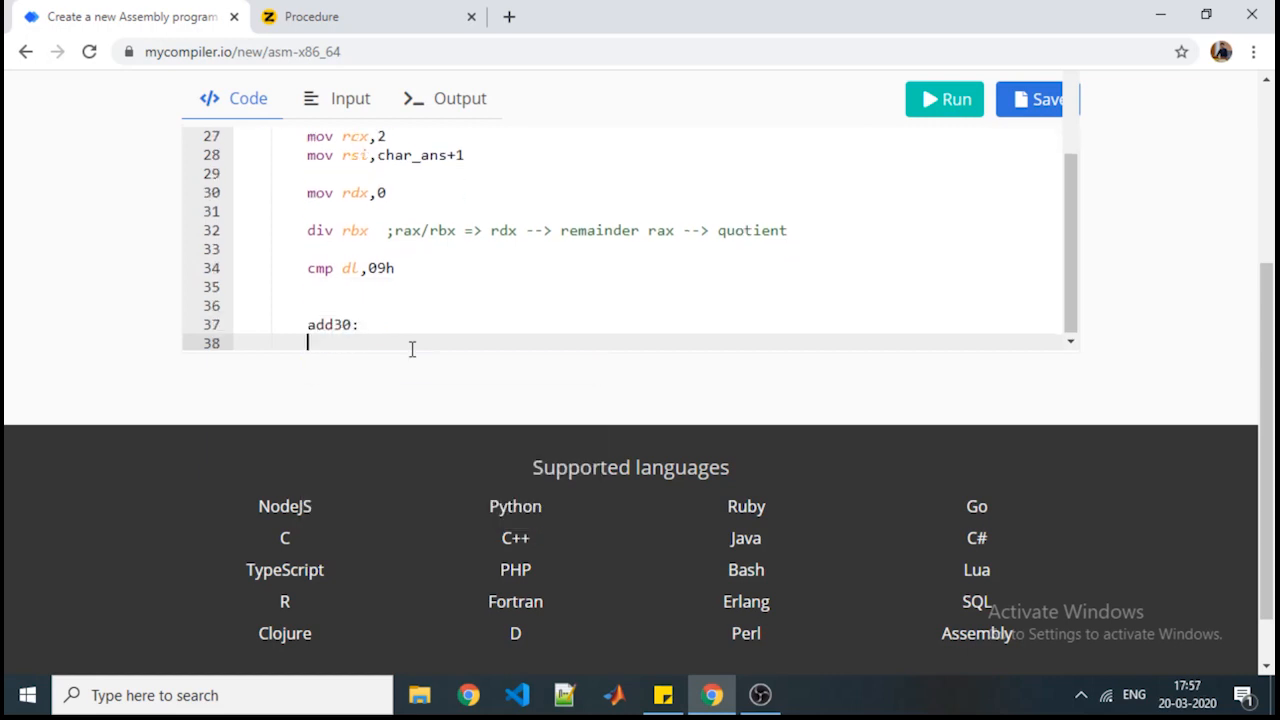
{"action": "type", "text": "add"}
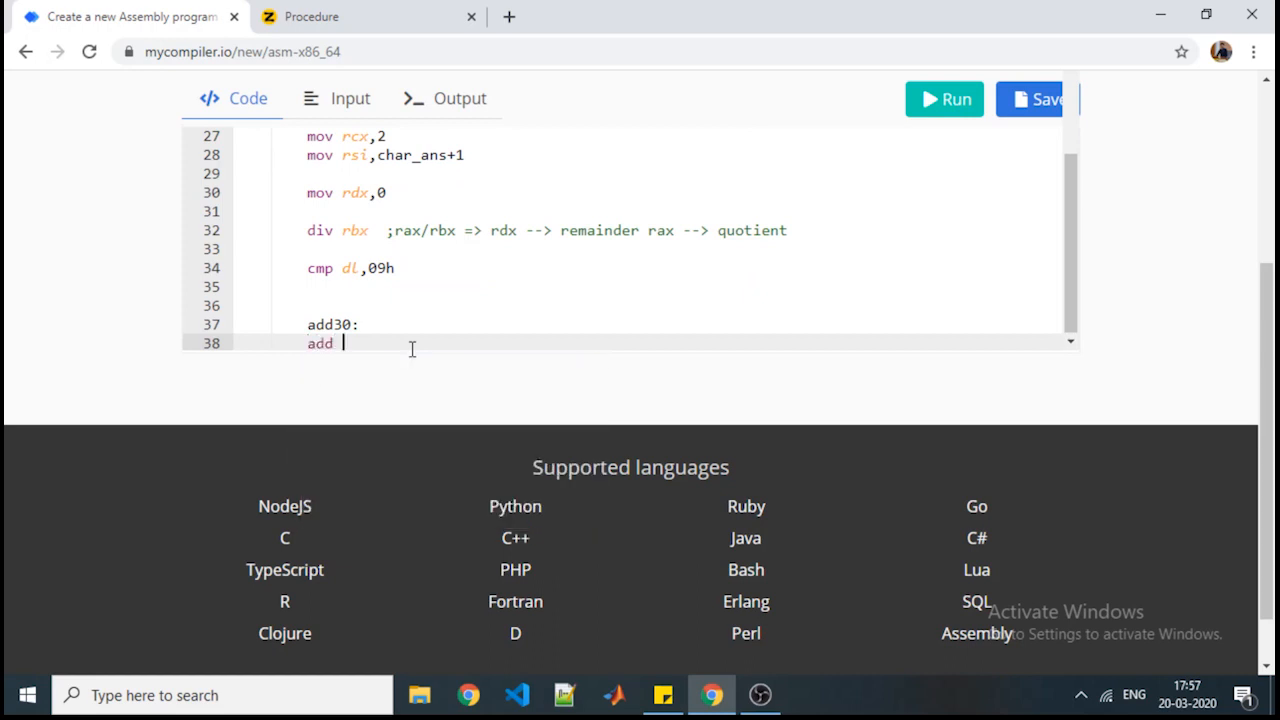
{"action": "type", "text": "dl, 3"}
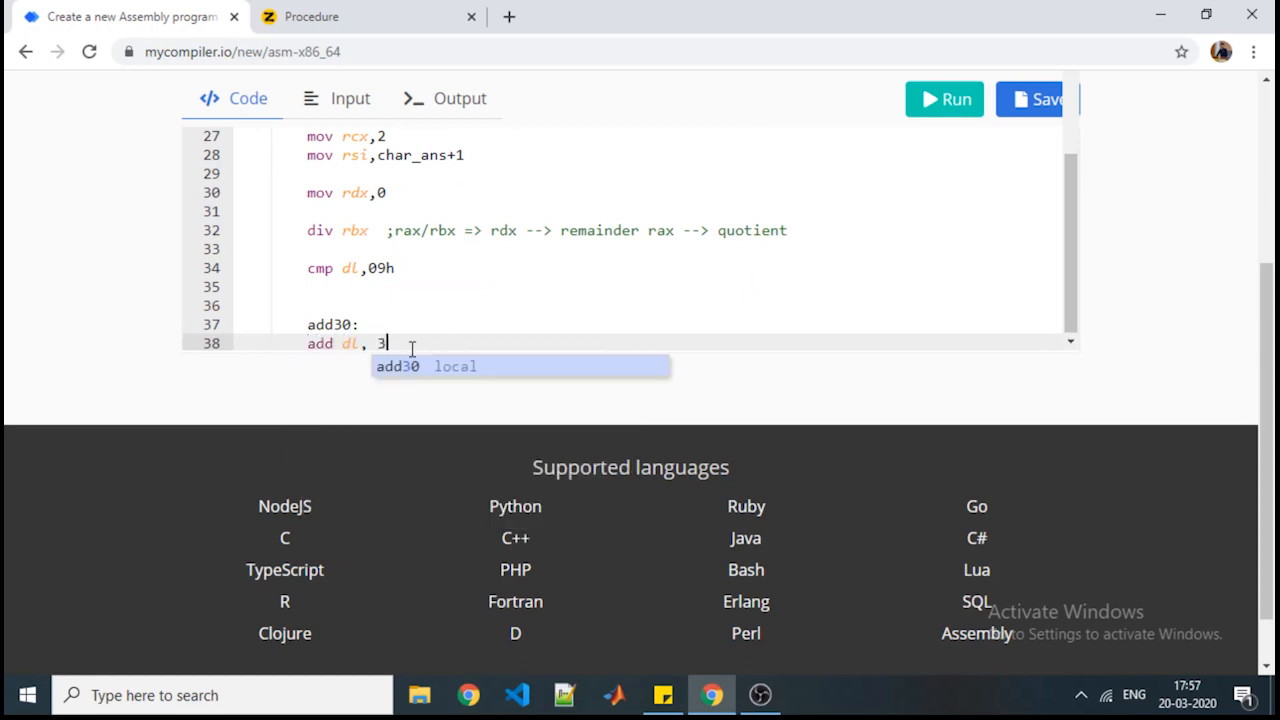
{"action": "type", "text": "0h"}
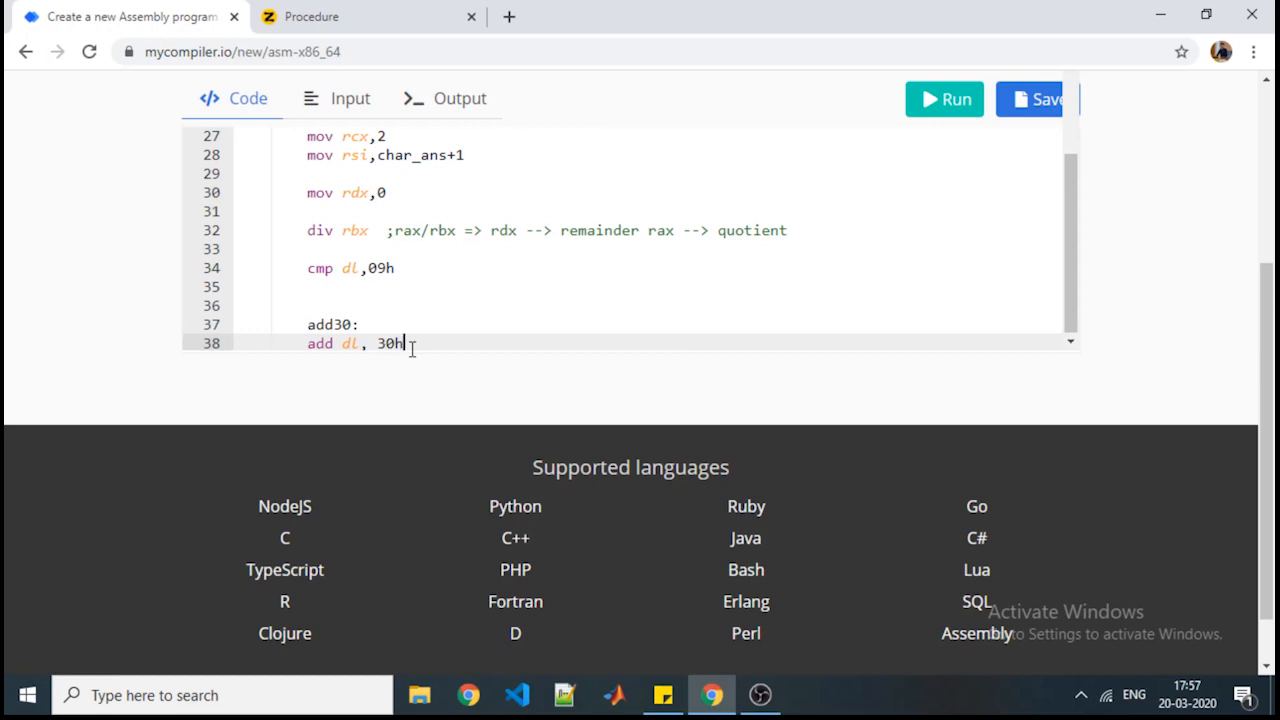
Step: Insert jbe add30 on the blank line right after cmp dl,09H
{"action": "left_click", "coordinate": [400, 288]}
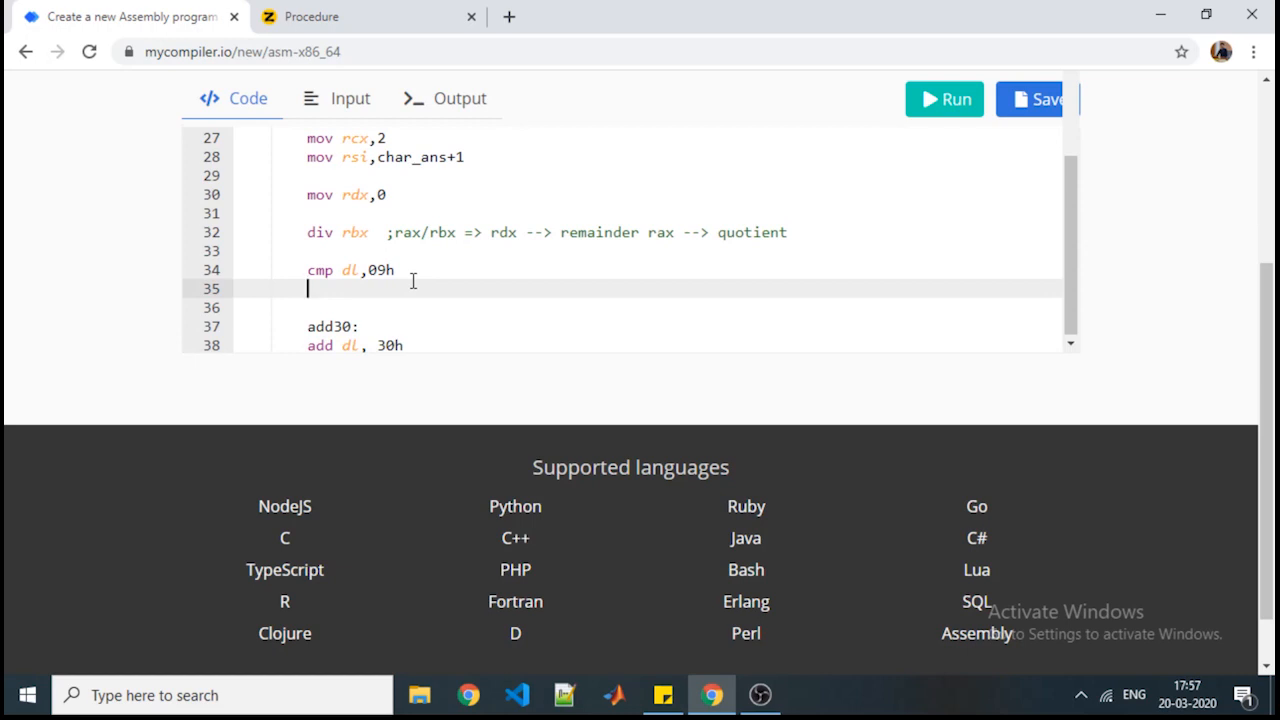
{"action": "type", "text": "jbe"}
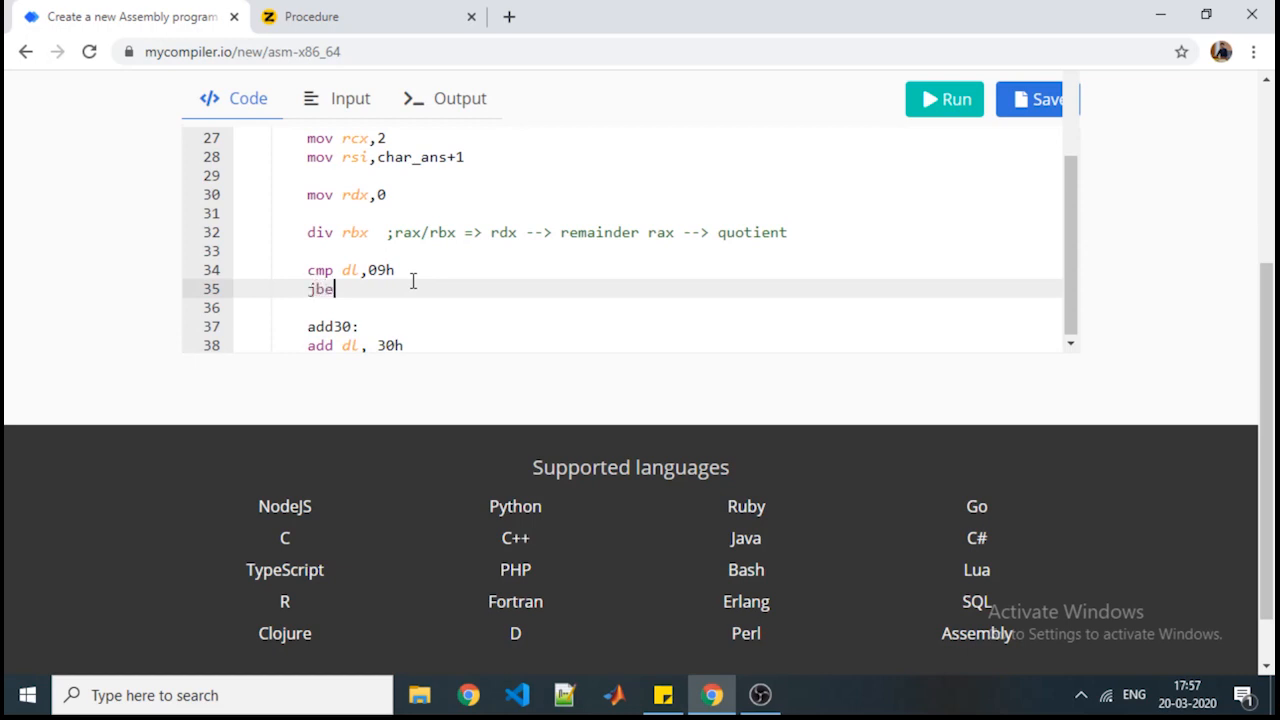
{"action": "type", "text": "add30"}
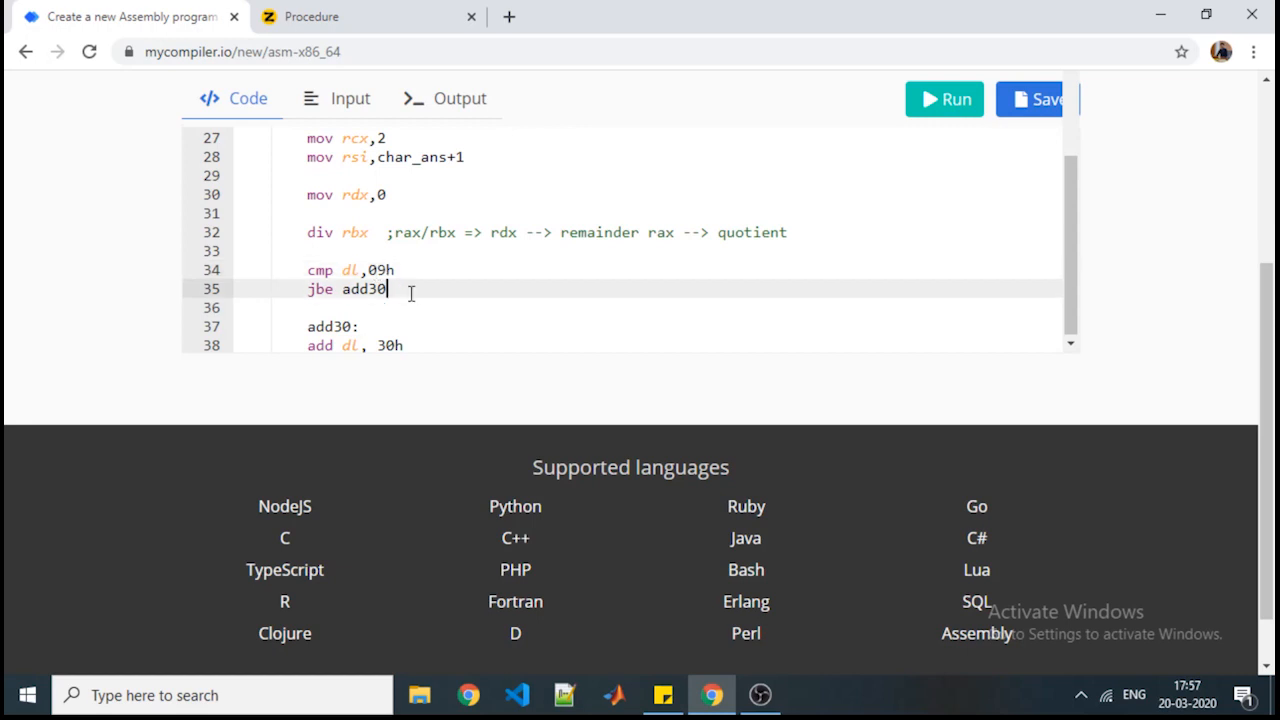
{"action": "left_click", "coordinate": [400, 345]}
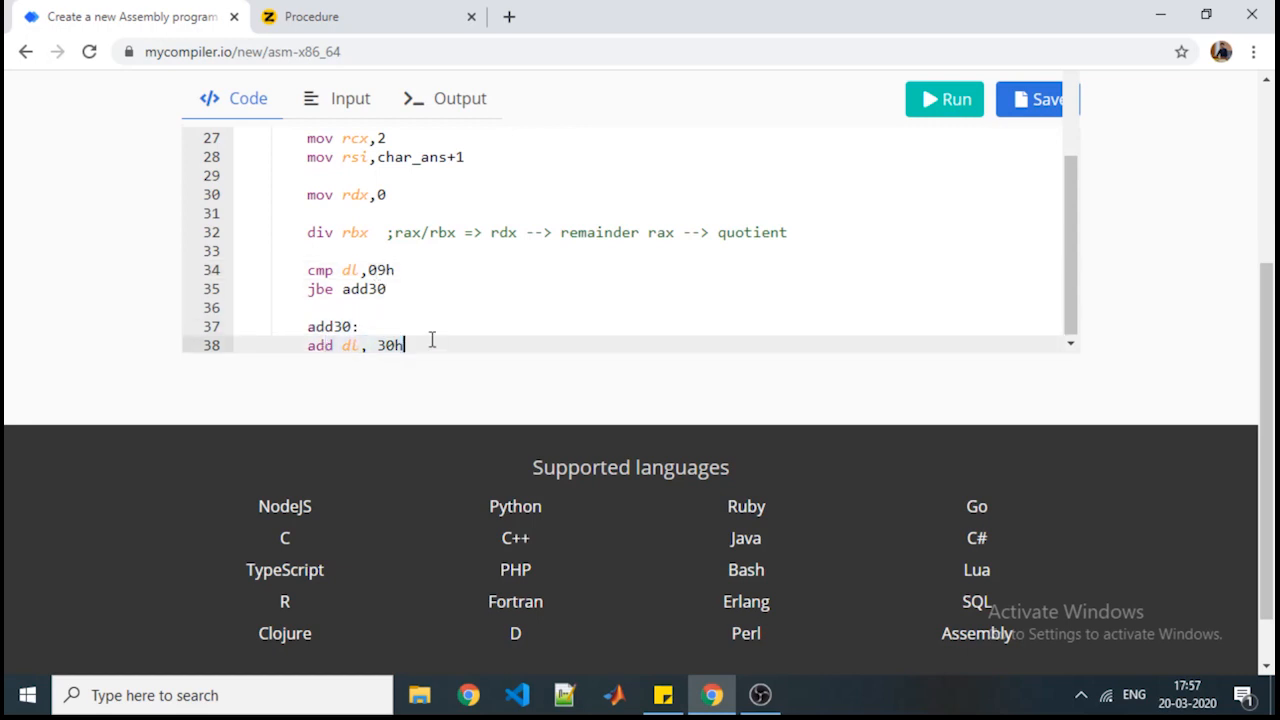
Step: Add the line add dl,07h right after the jbe jump
{"action": "left_click", "coordinate": [340, 307]}
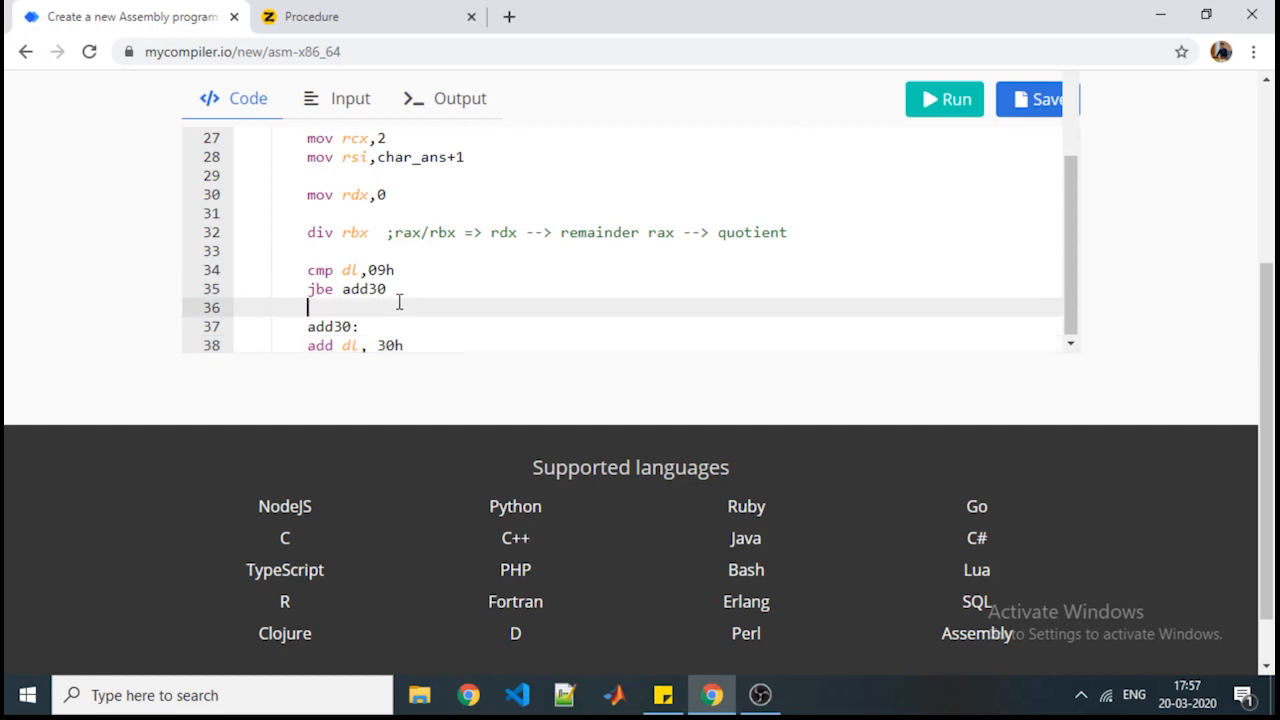
{"action": "type", "text": "add"}
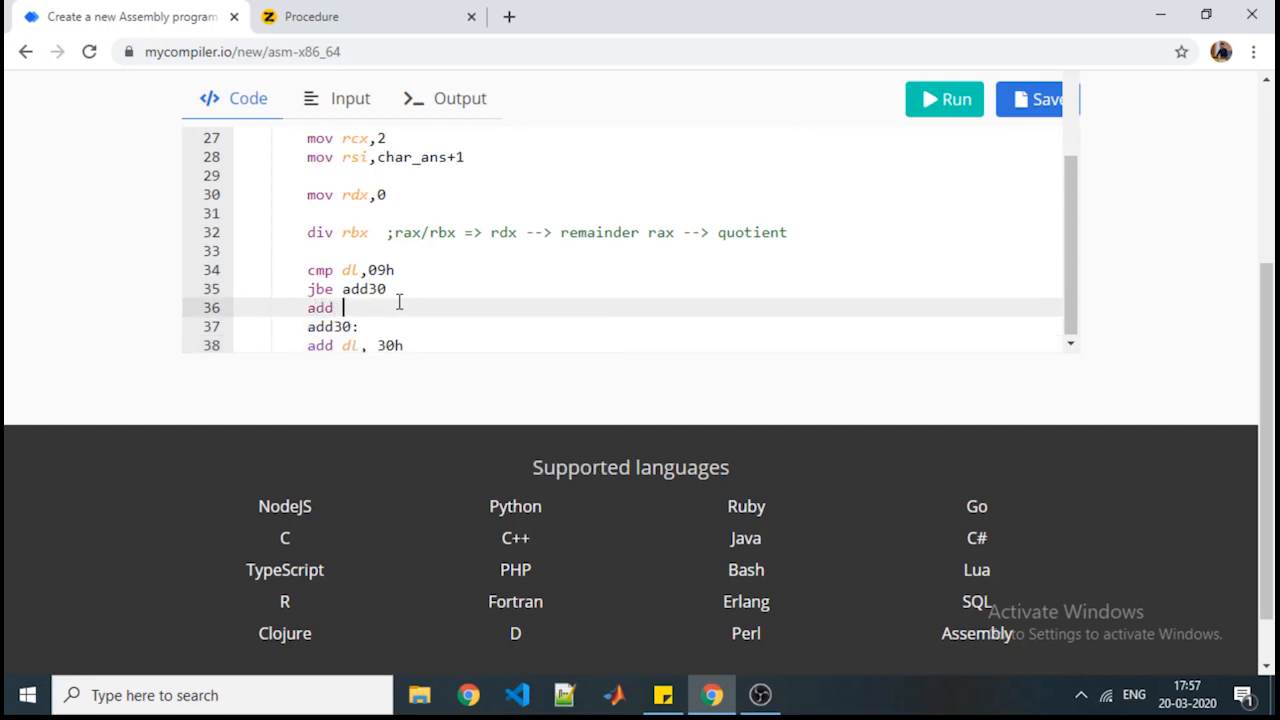
{"action": "type", "text": "dl,"}
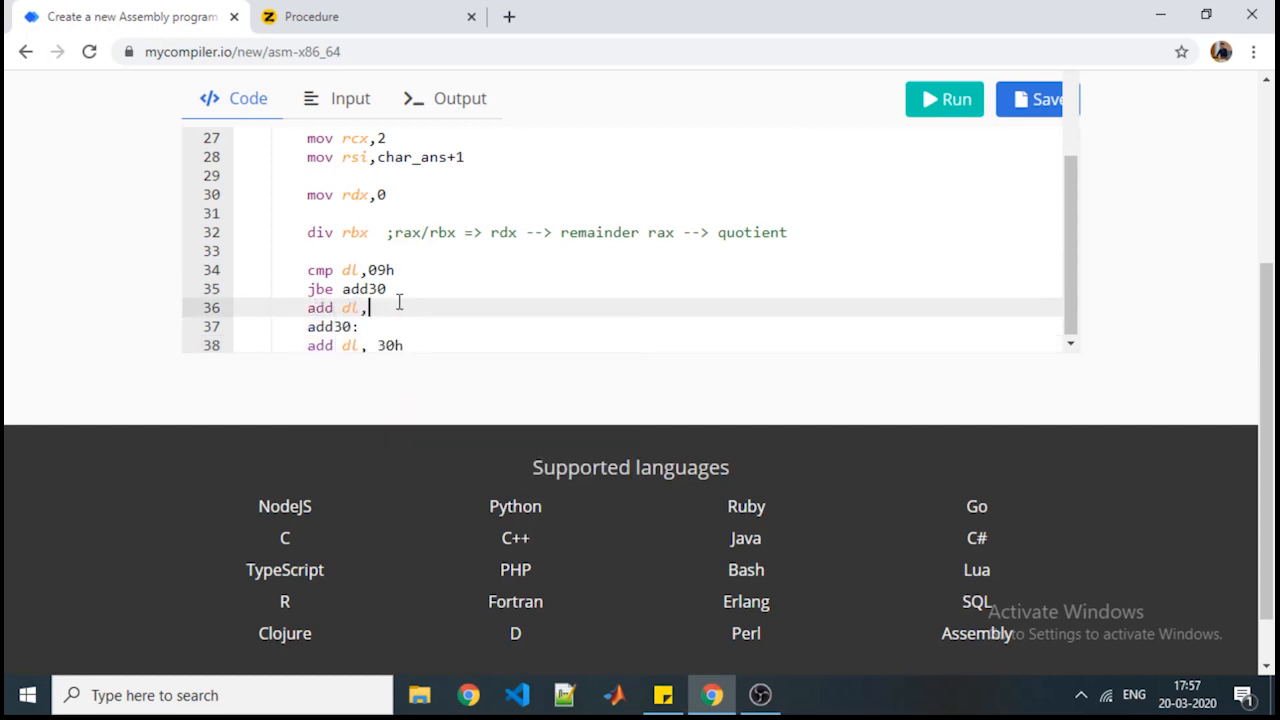
{"action": "type", "text": "07h"}
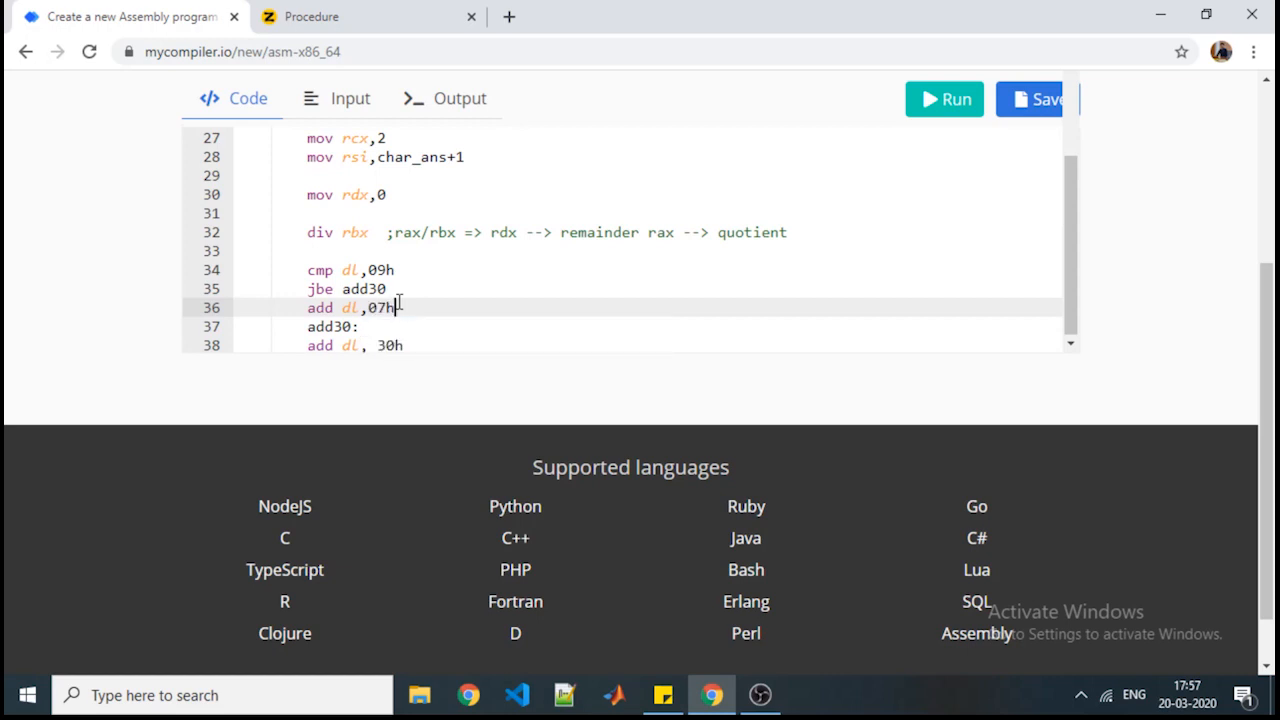
{"action": "key", "text": "Return"}
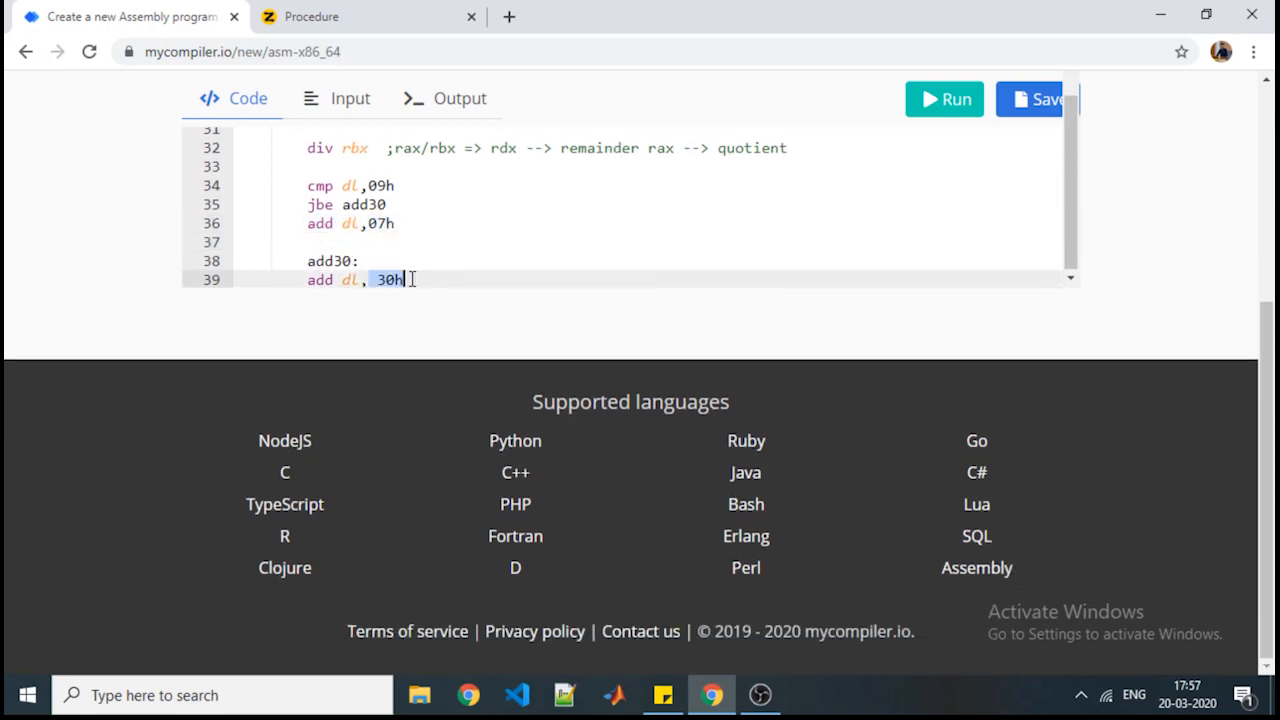
Step: After the 30h addition, store dl with mov [rsi],dl
{"action": "left_click", "coordinate": [405, 279]}
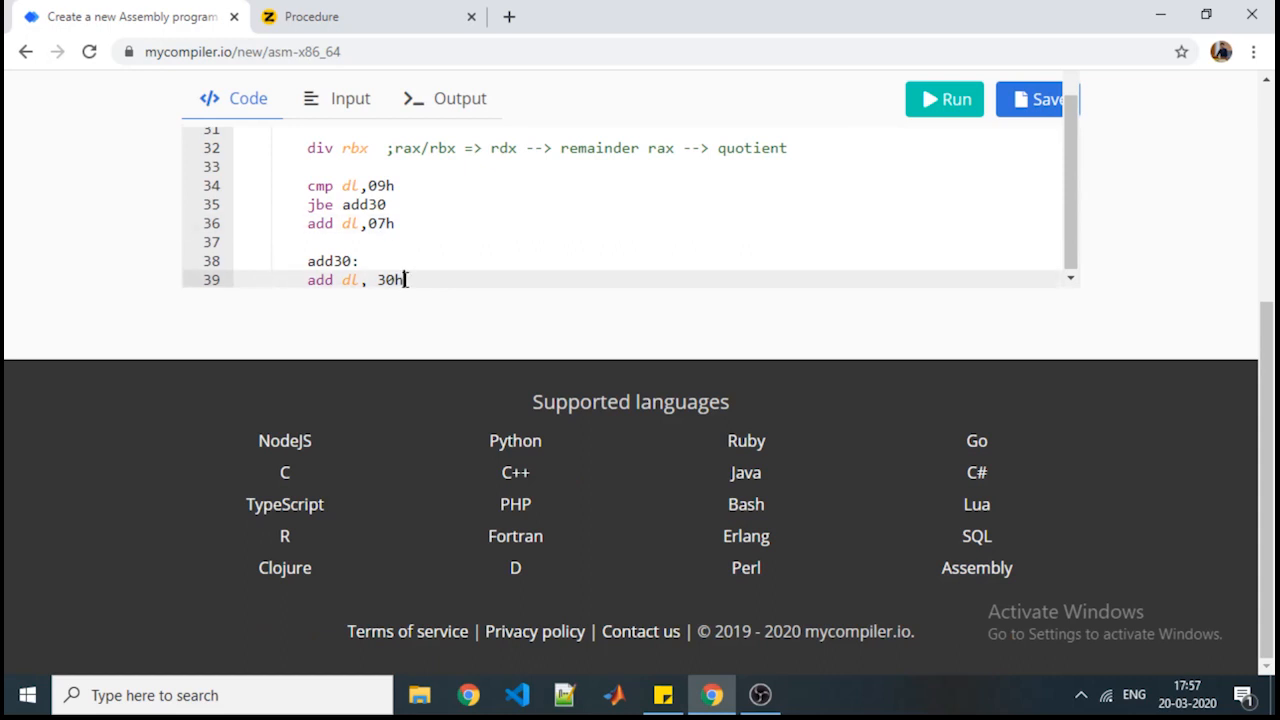
{"action": "key", "text": "Return"}
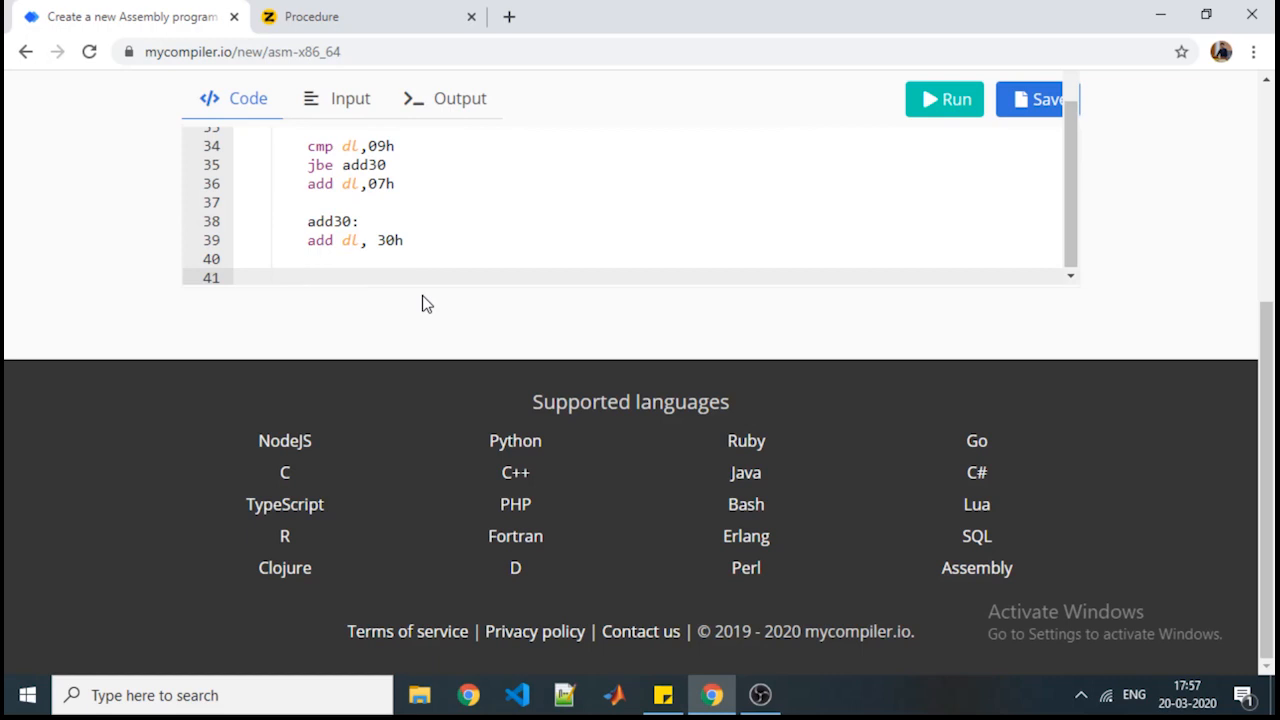
{"action": "type", "text": "mov"}
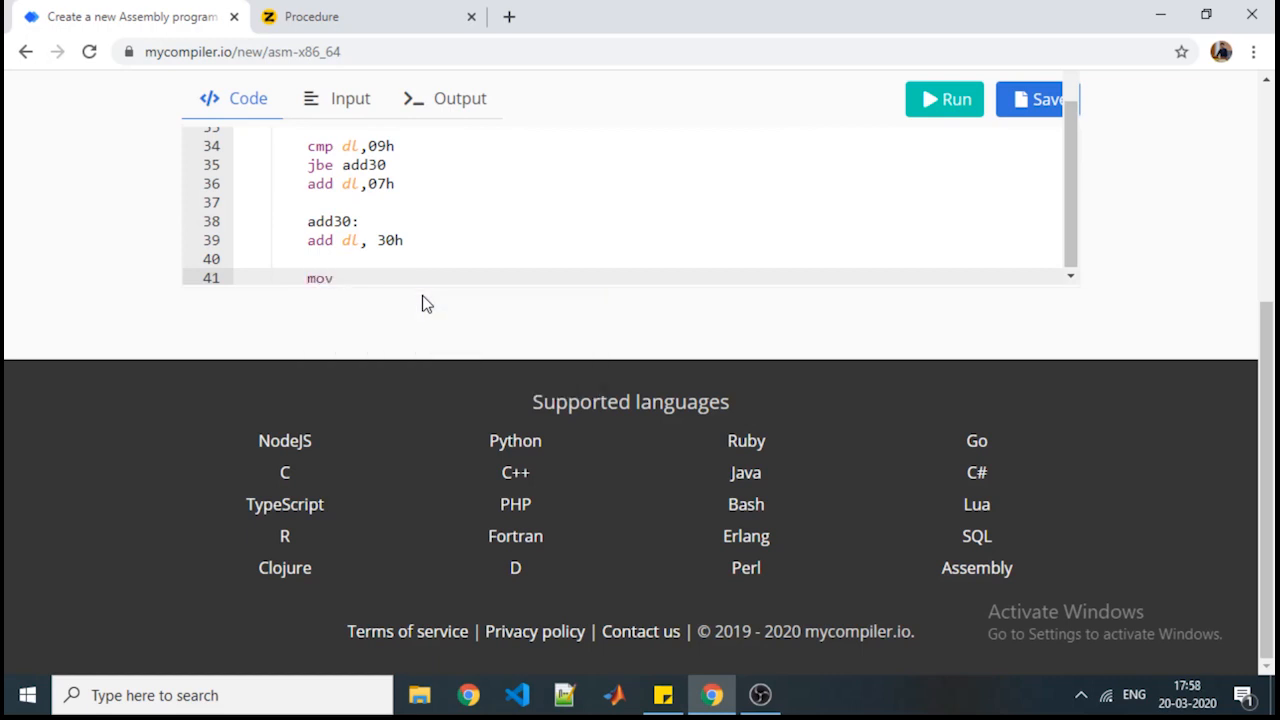
{"action": "type", "text": "[rsi]"}
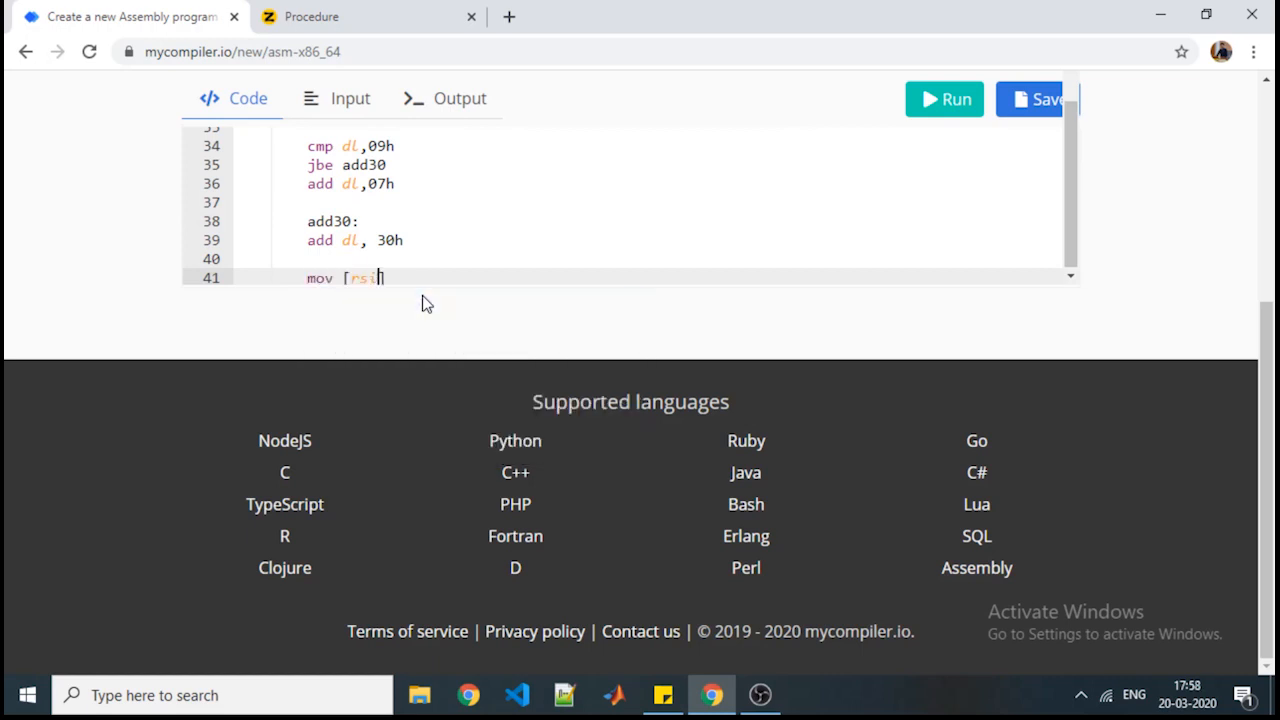
{"action": "type", "text": "],"}
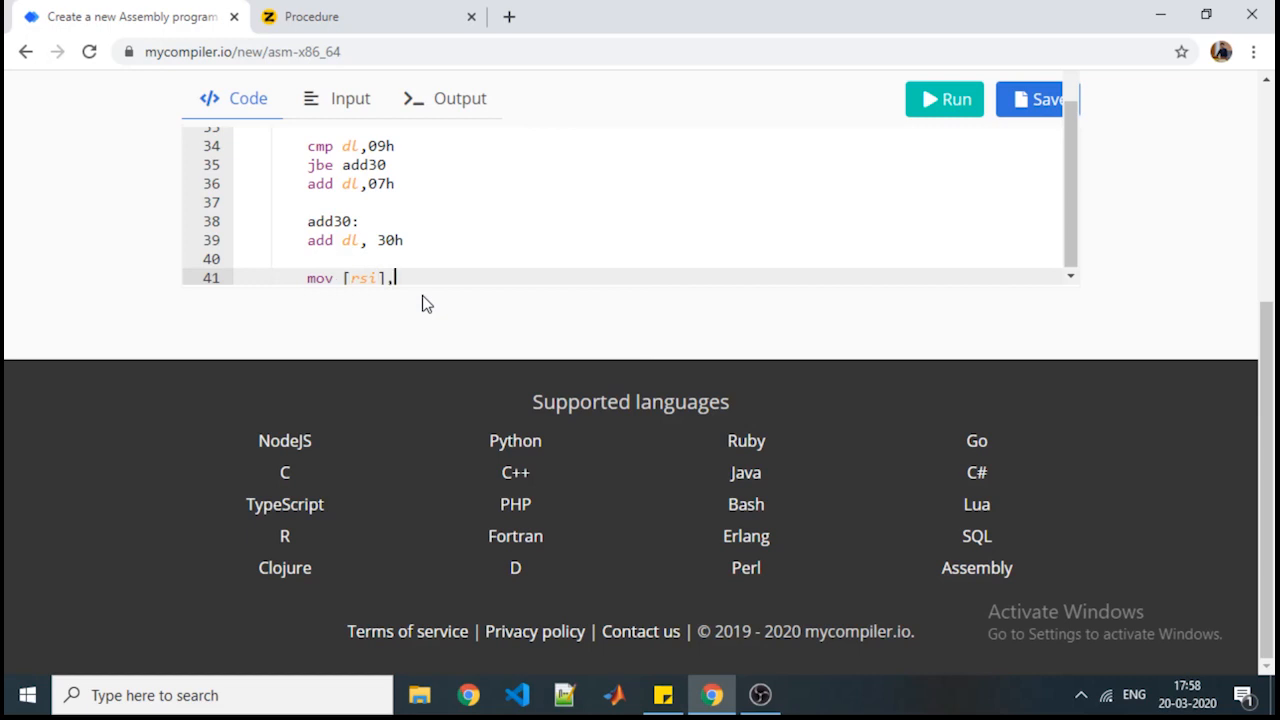
{"action": "type", "text": "dl"}
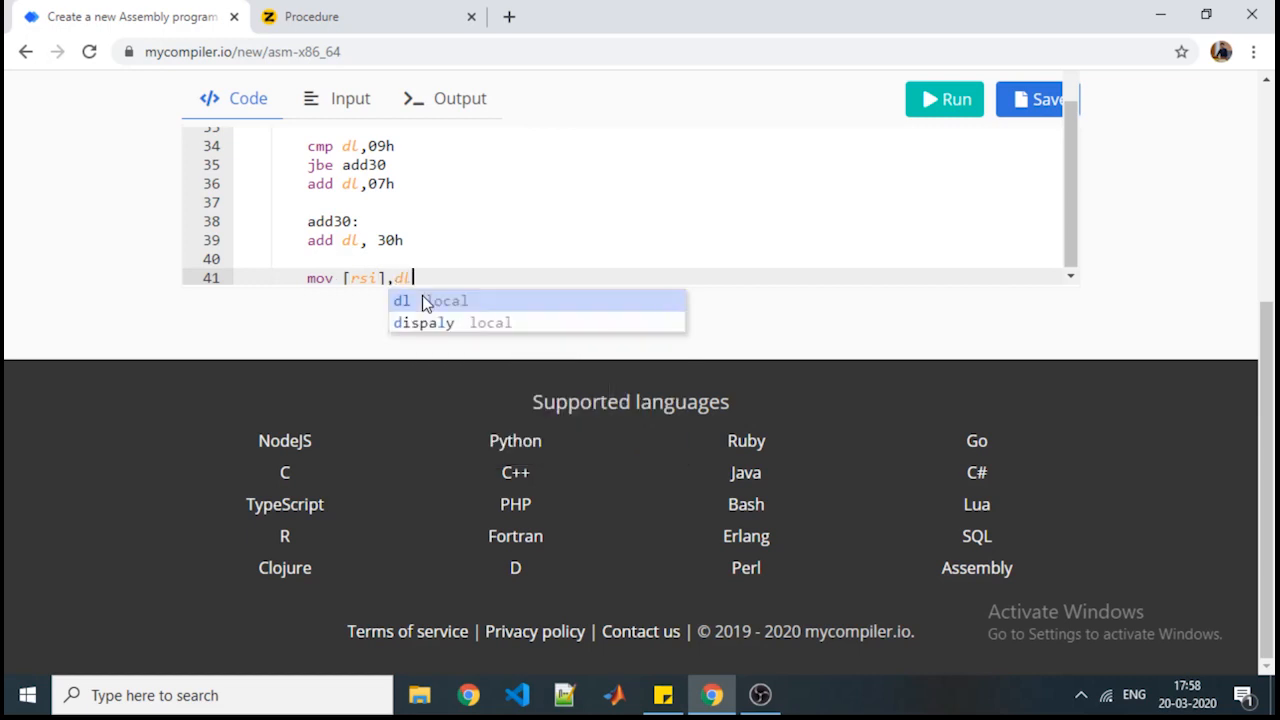
{"action": "left_click", "coordinate": [311, 16]}
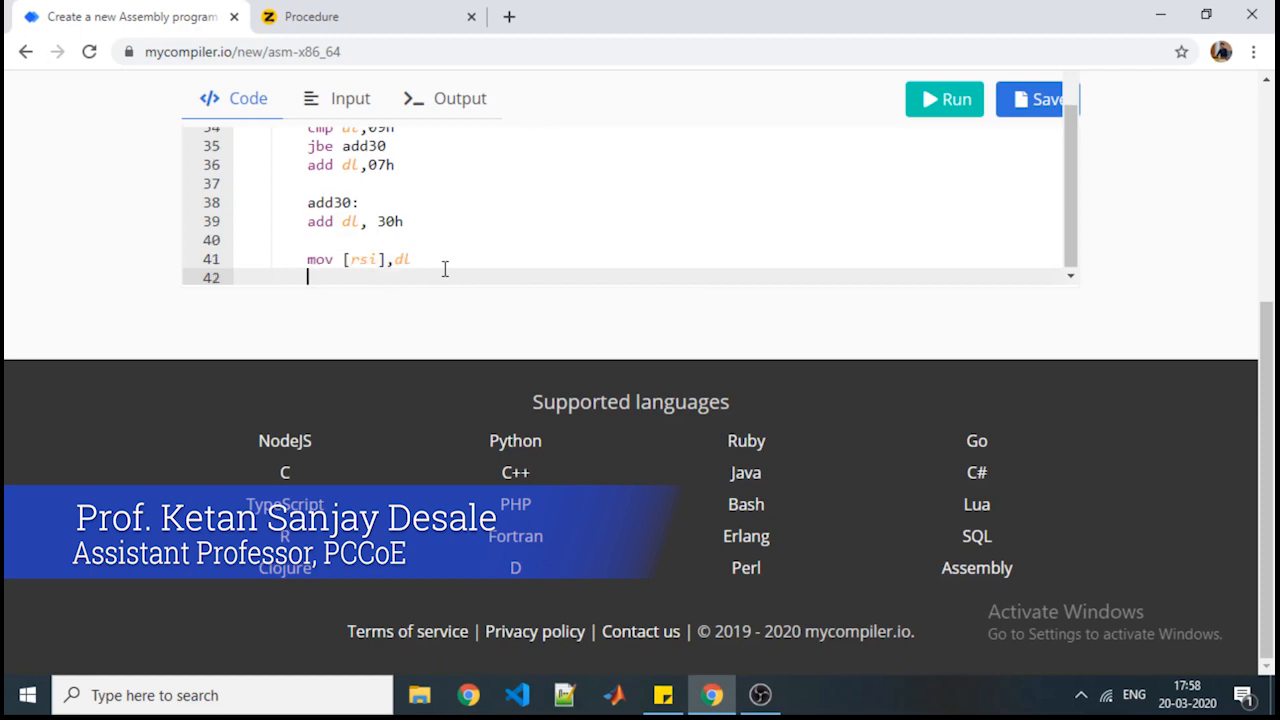
Step: Add dec rsi, then draw a whiteboard arrow to the first char_ans cell
{"action": "type", "text": "dec rsi"}
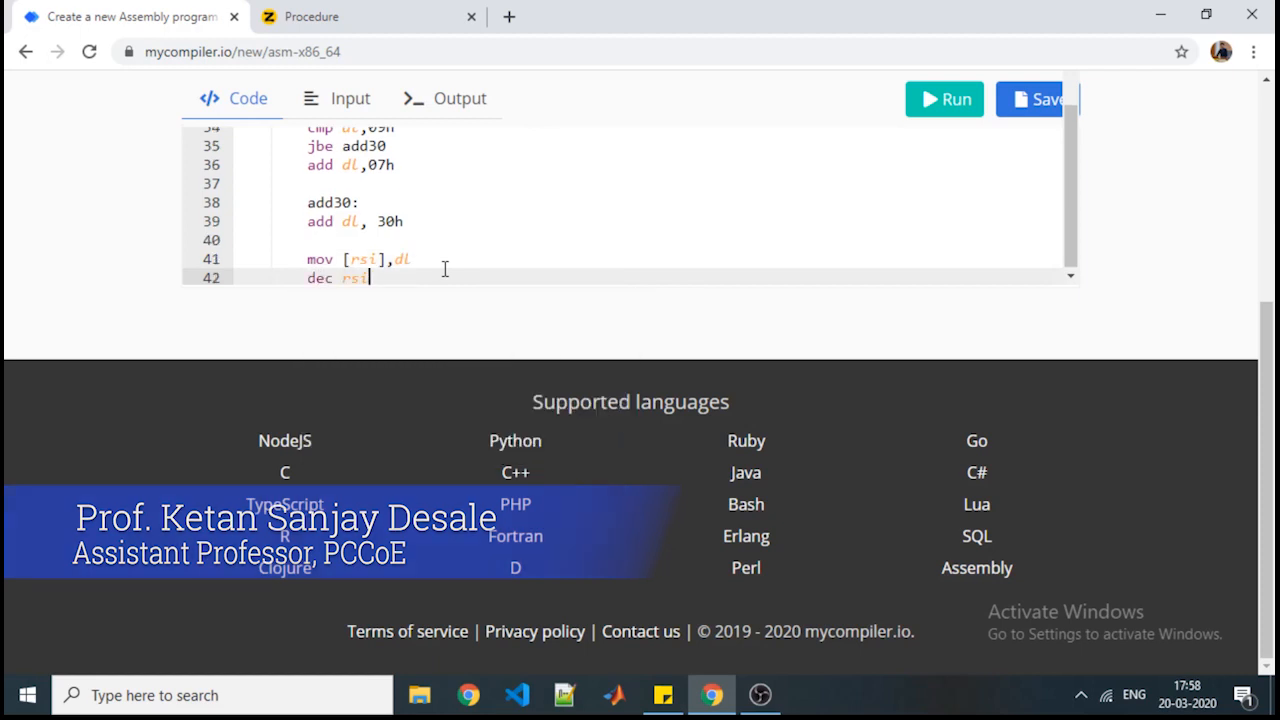
{"action": "left_click", "coordinate": [311, 17]}
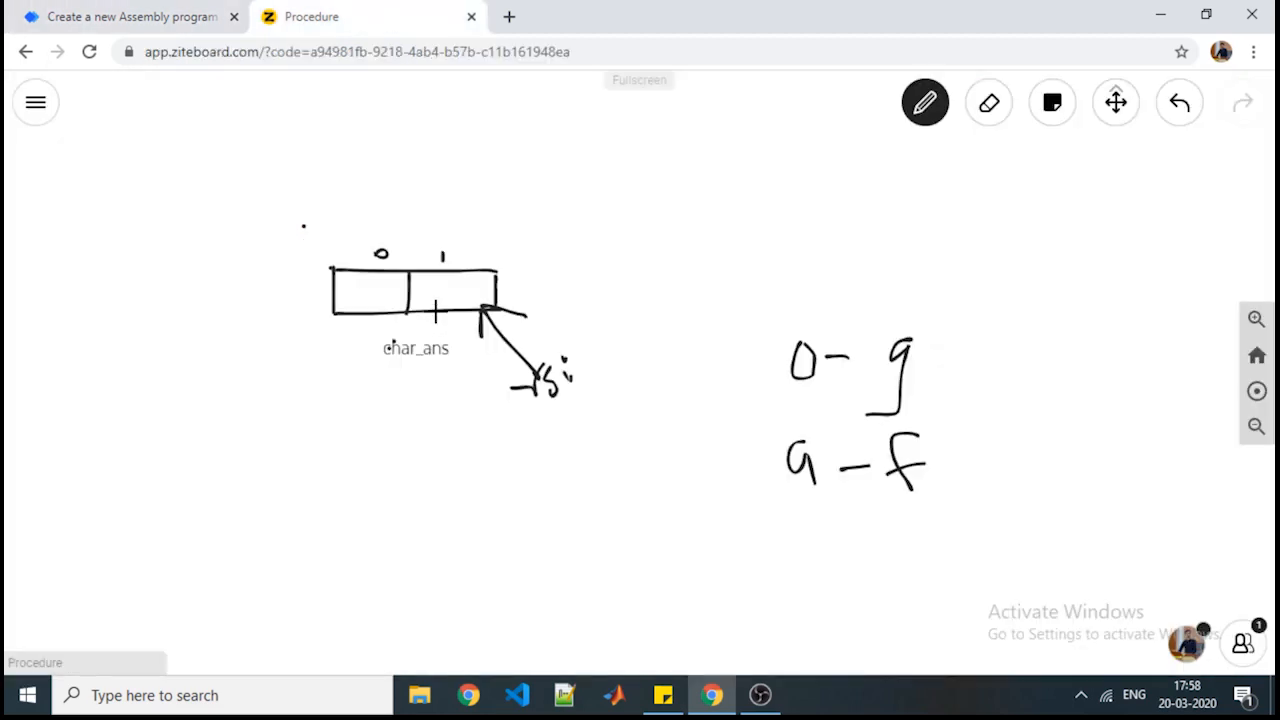
{"action": "left_click_drag", "start_coordinate": [440, 310], "coordinate": [285, 390]}
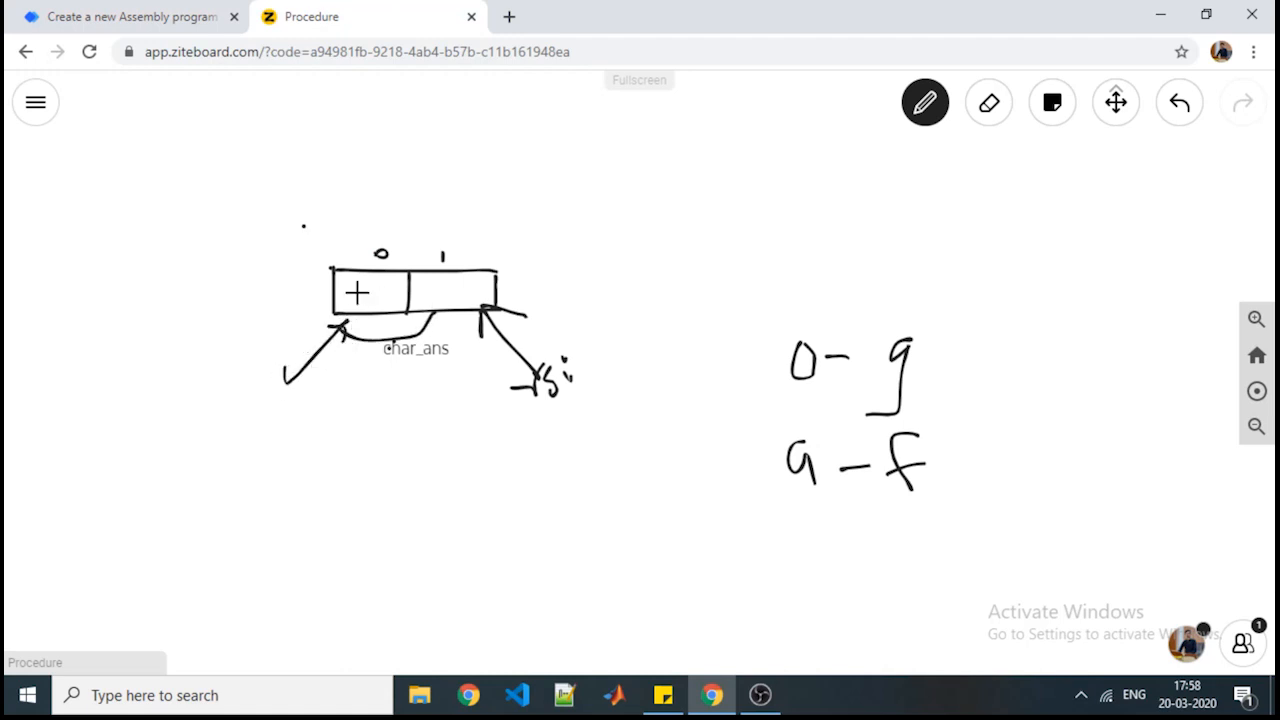
{"action": "left_click", "coordinate": [125, 16]}
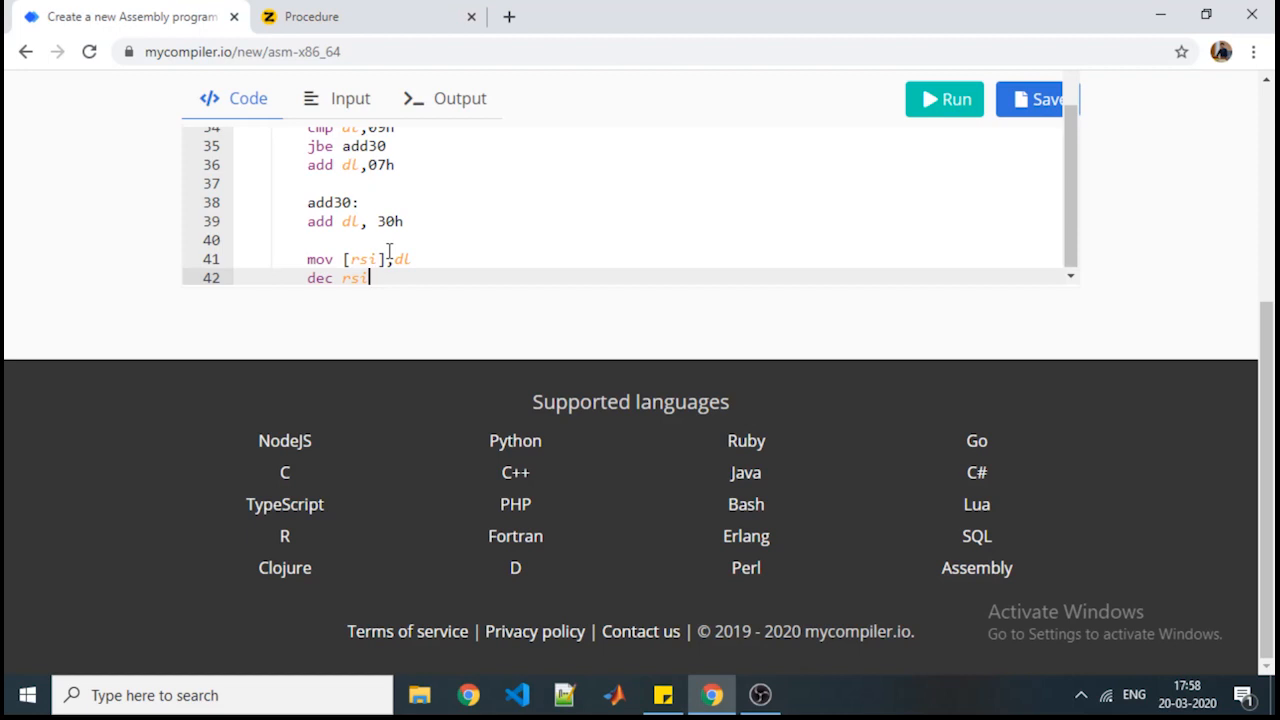
Step: Close the loop with dec rcx and jnz back, adding a back: label before mov rdx,0
{"action": "type", "text": "dec rcx"}
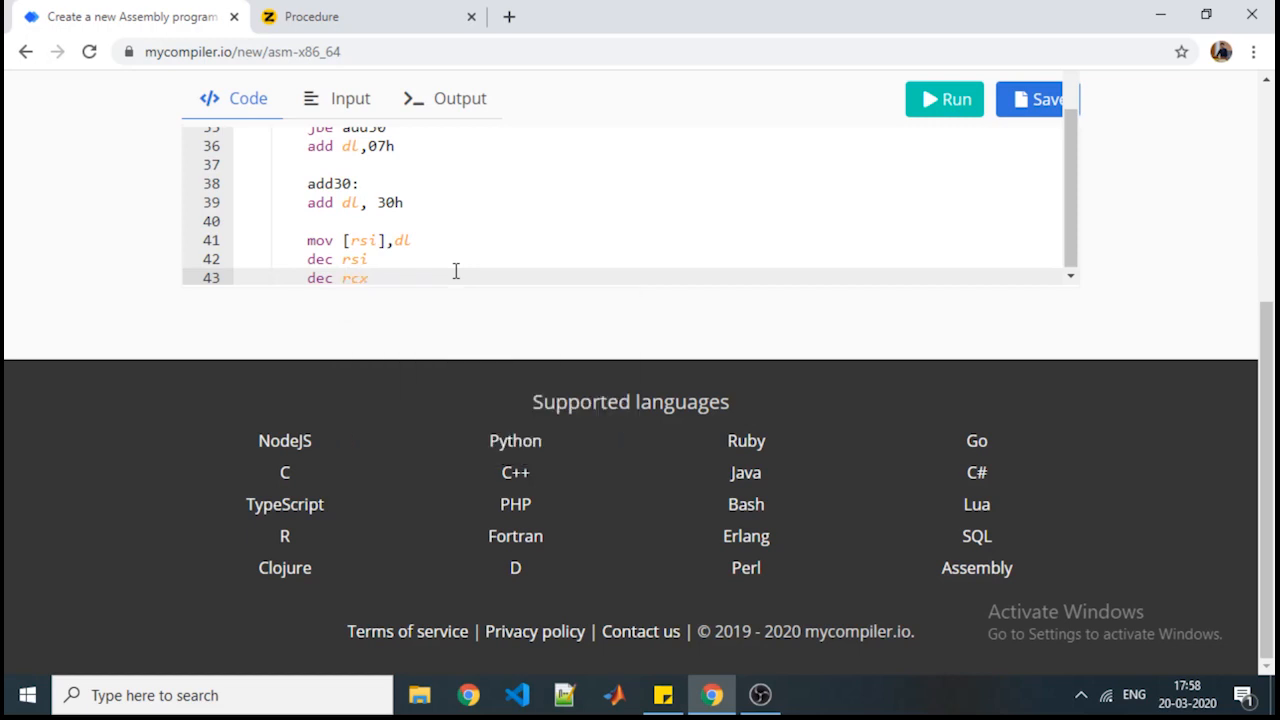
{"action": "type", "text": "j"}
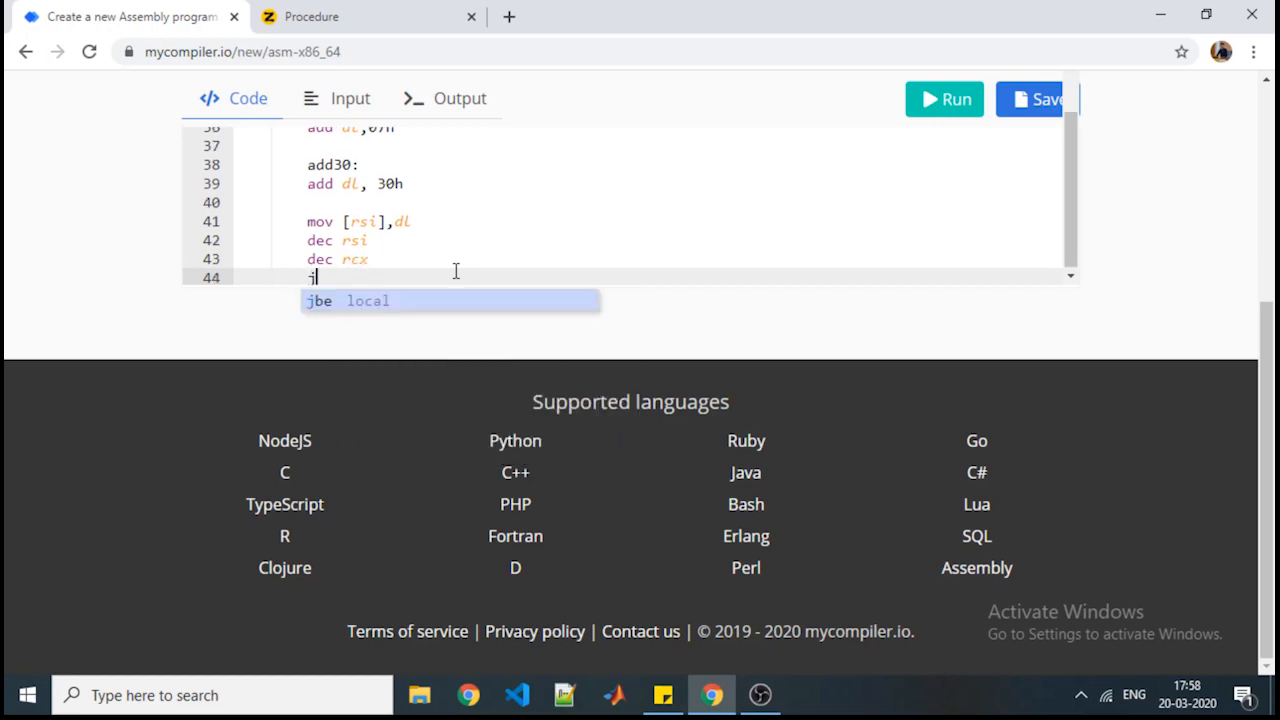
{"action": "type", "text": "jnz"}
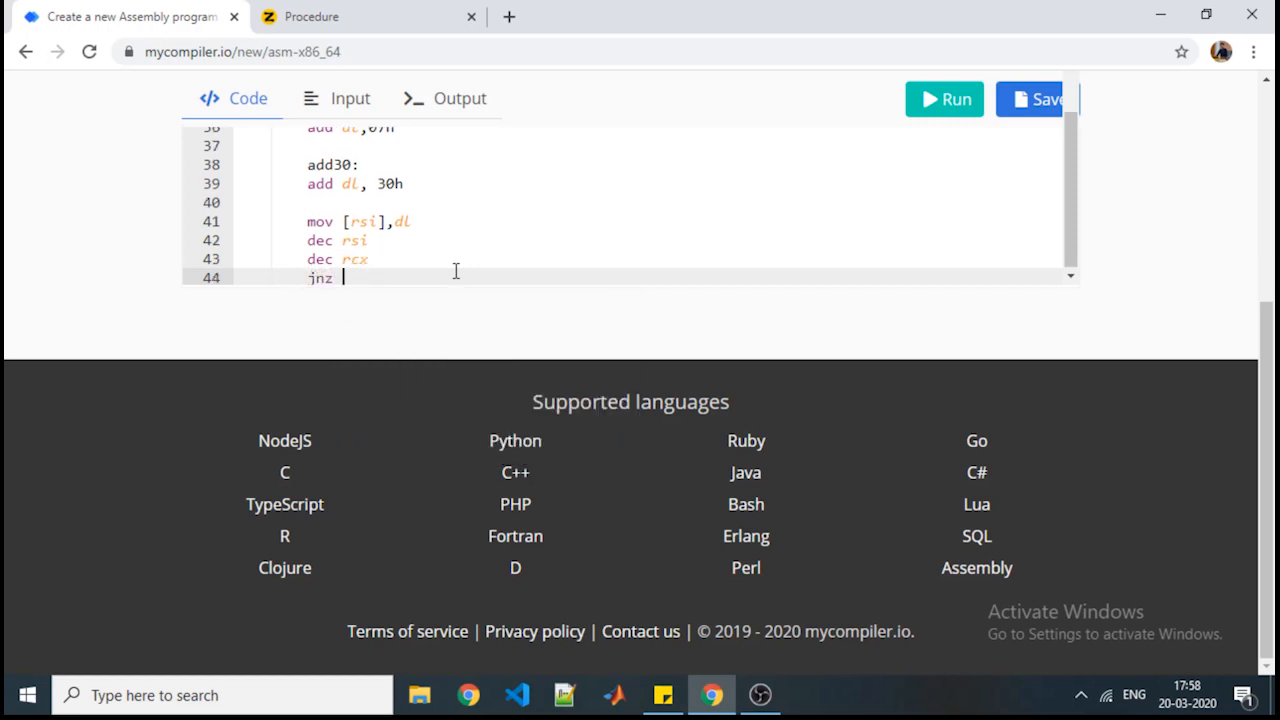
{"action": "mouse_move", "coordinate": [501, 218]}
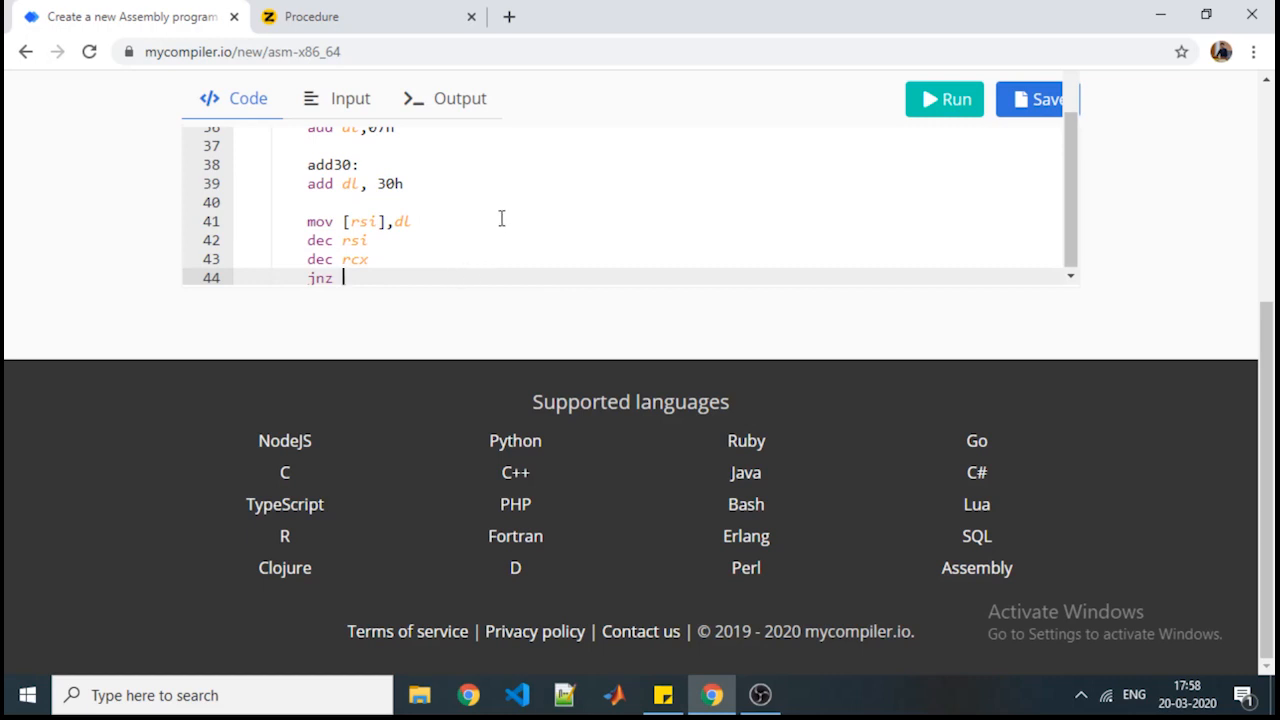
{"action": "scroll", "scroll_direction": "up", "scroll_amount": 3}
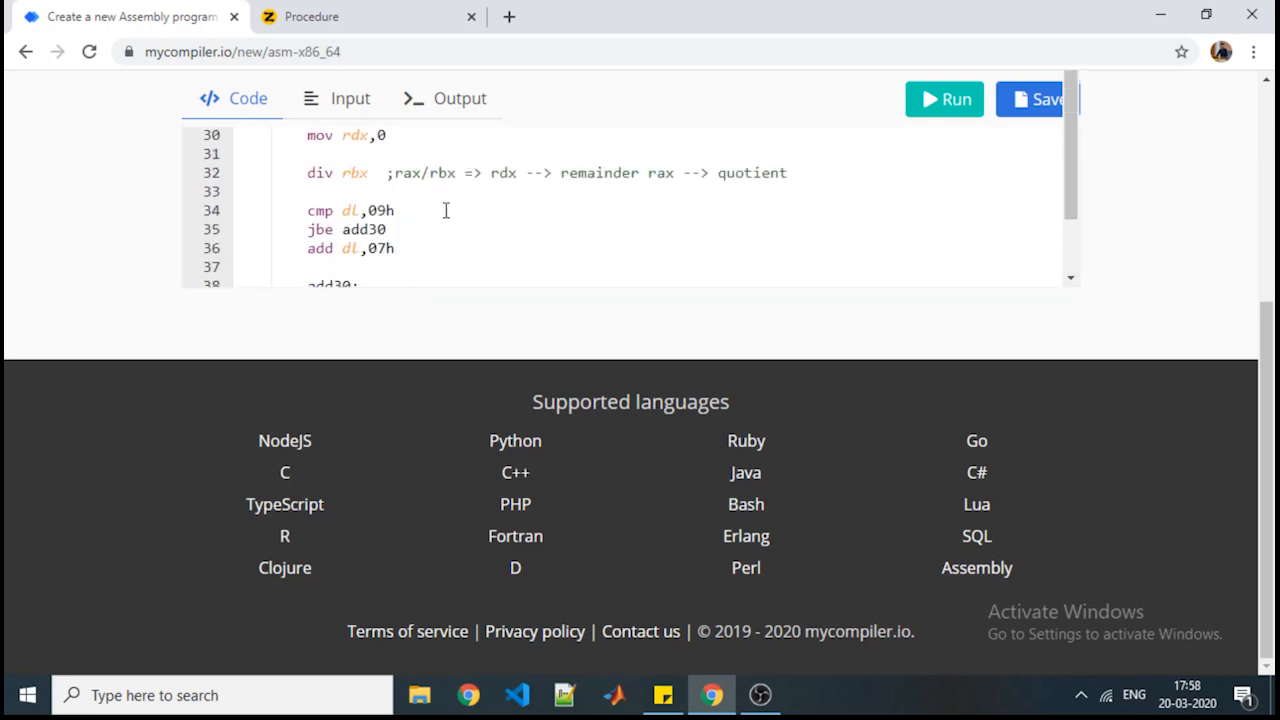
{"action": "scroll", "scroll_direction": "up", "scroll_amount": 3}
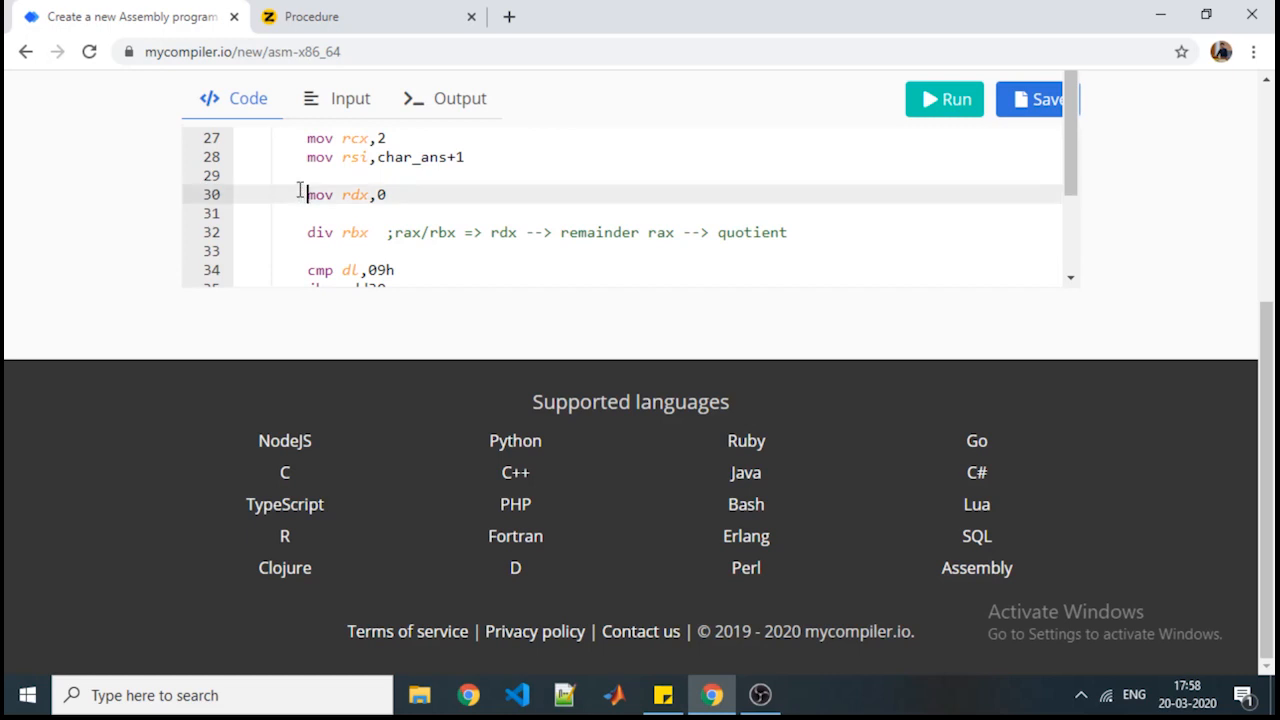
{"action": "type", "text": "back:"}
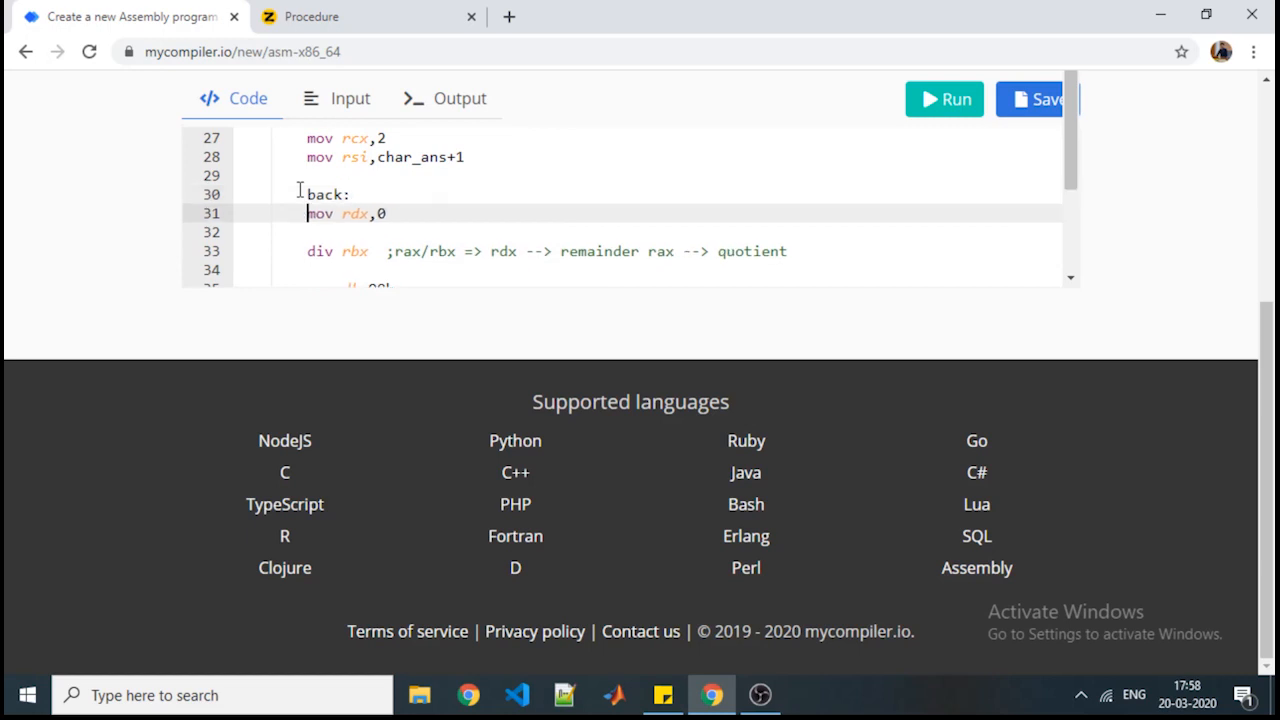
{"action": "scroll", "scroll_direction": "down", "scroll_amount": 3}
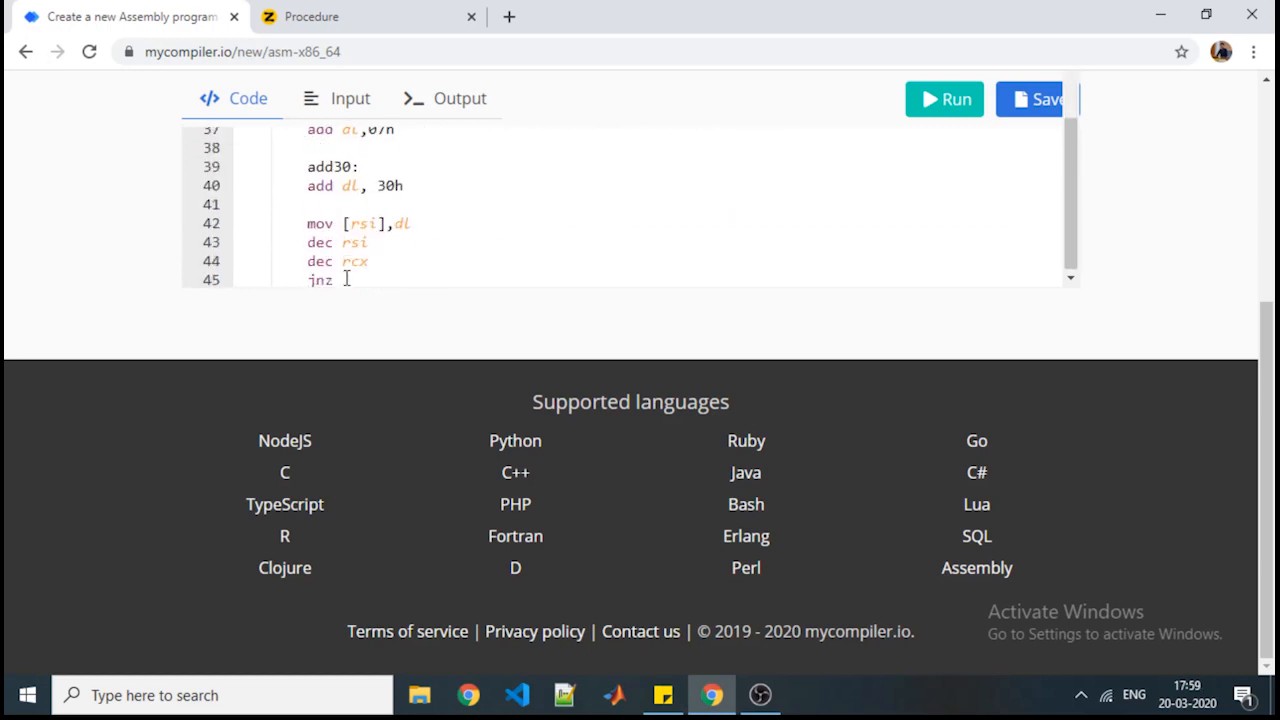
{"action": "type", "text": "back"}
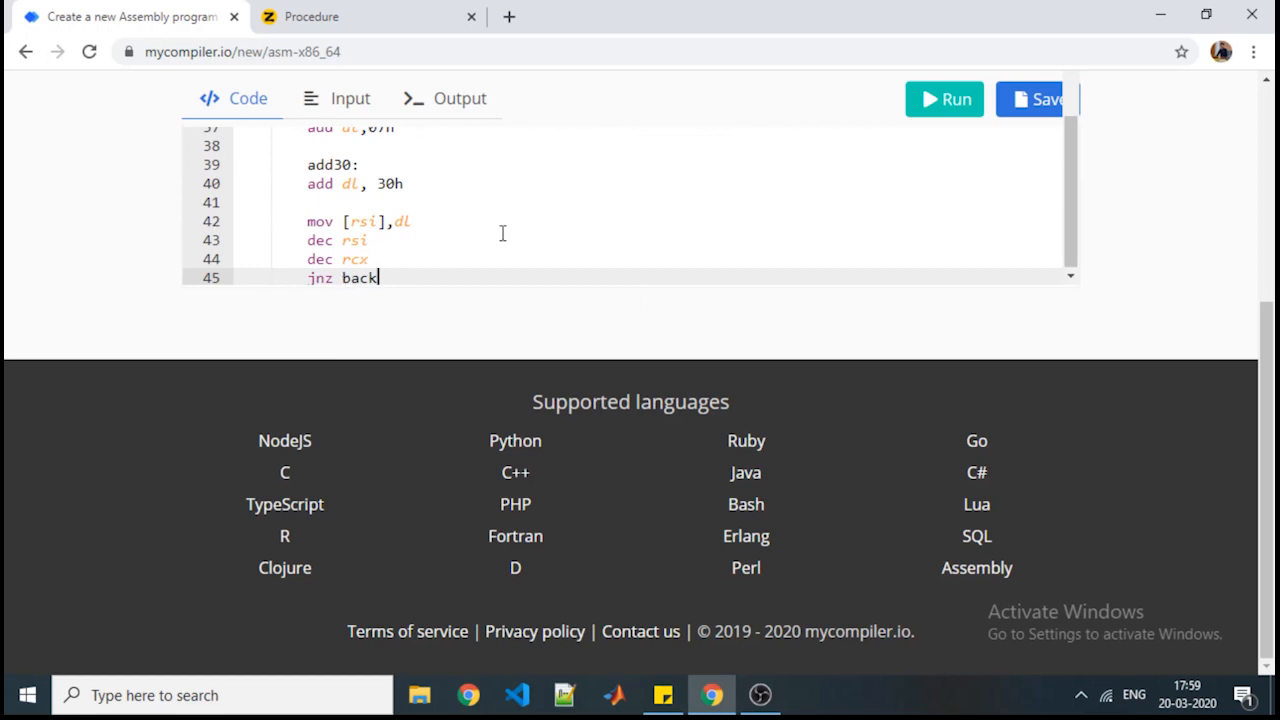
{"action": "scroll", "scroll_direction": "up", "scroll_amount": 3}
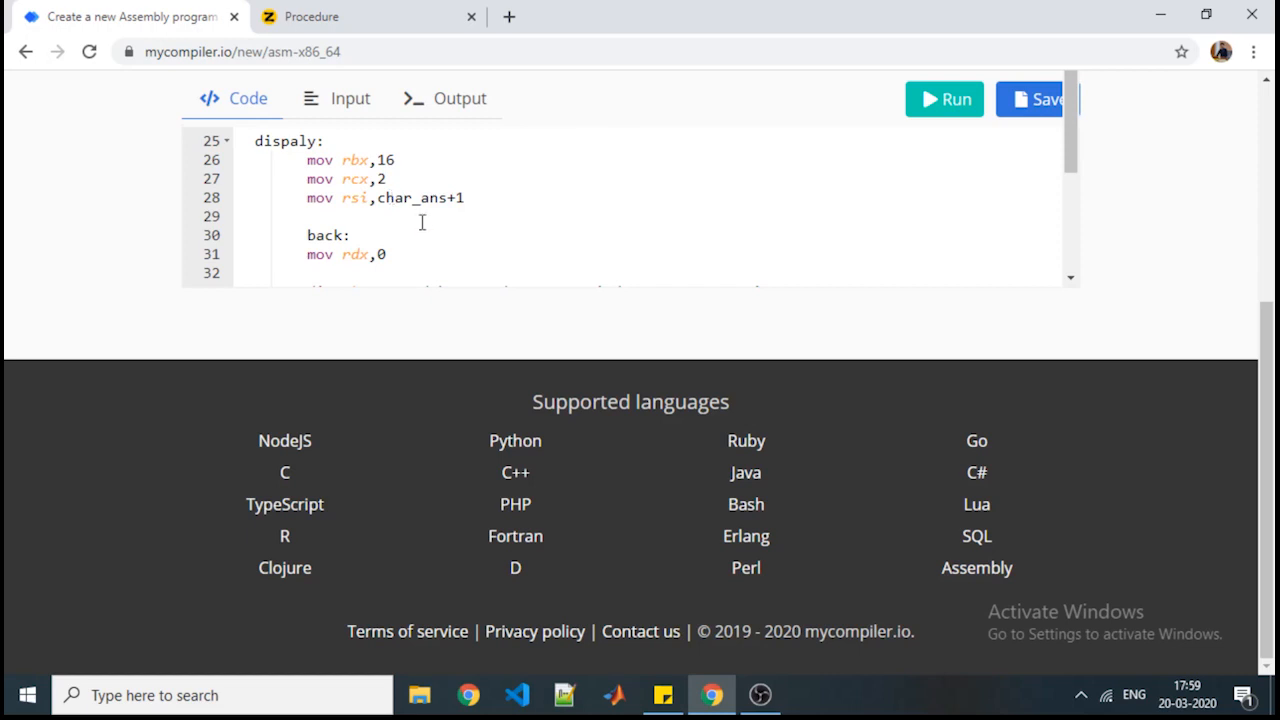
Step: After the jnz back loop, add print char_ans, 2, correcting the char_ans name
{"action": "scroll", "scroll_direction": "down", "scroll_amount": 3}
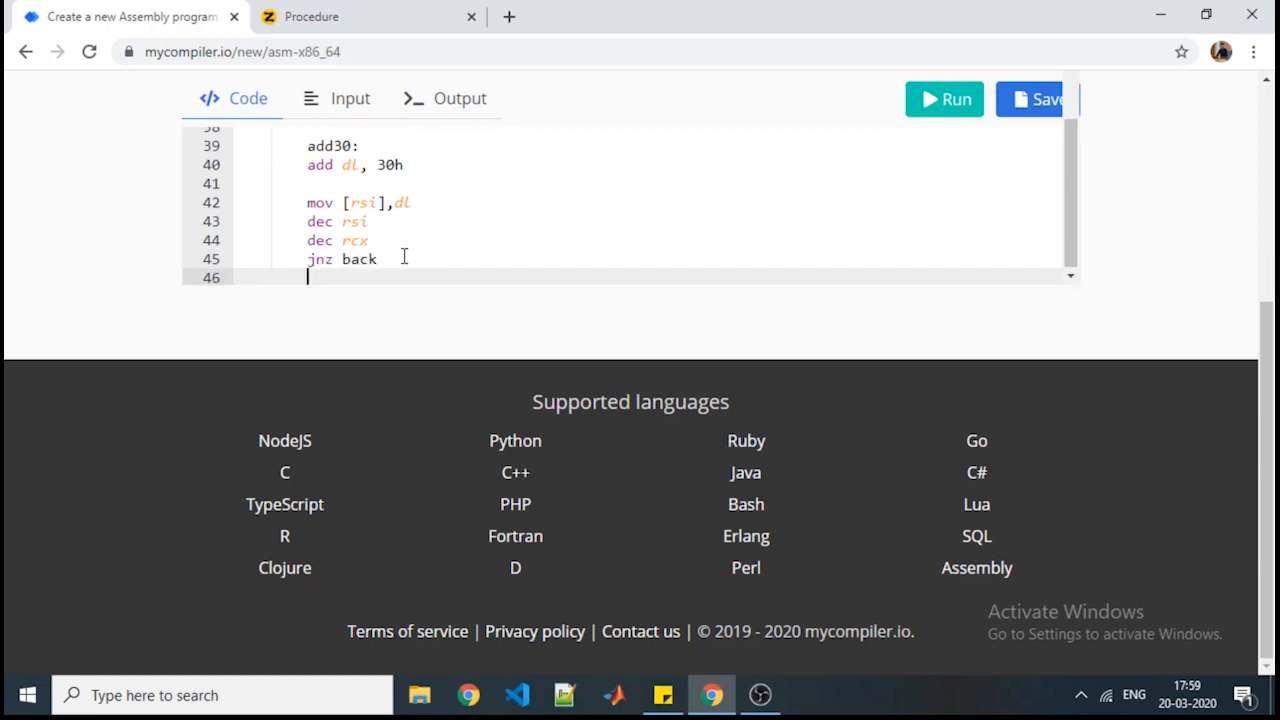
{"action": "key", "text": "Return"}
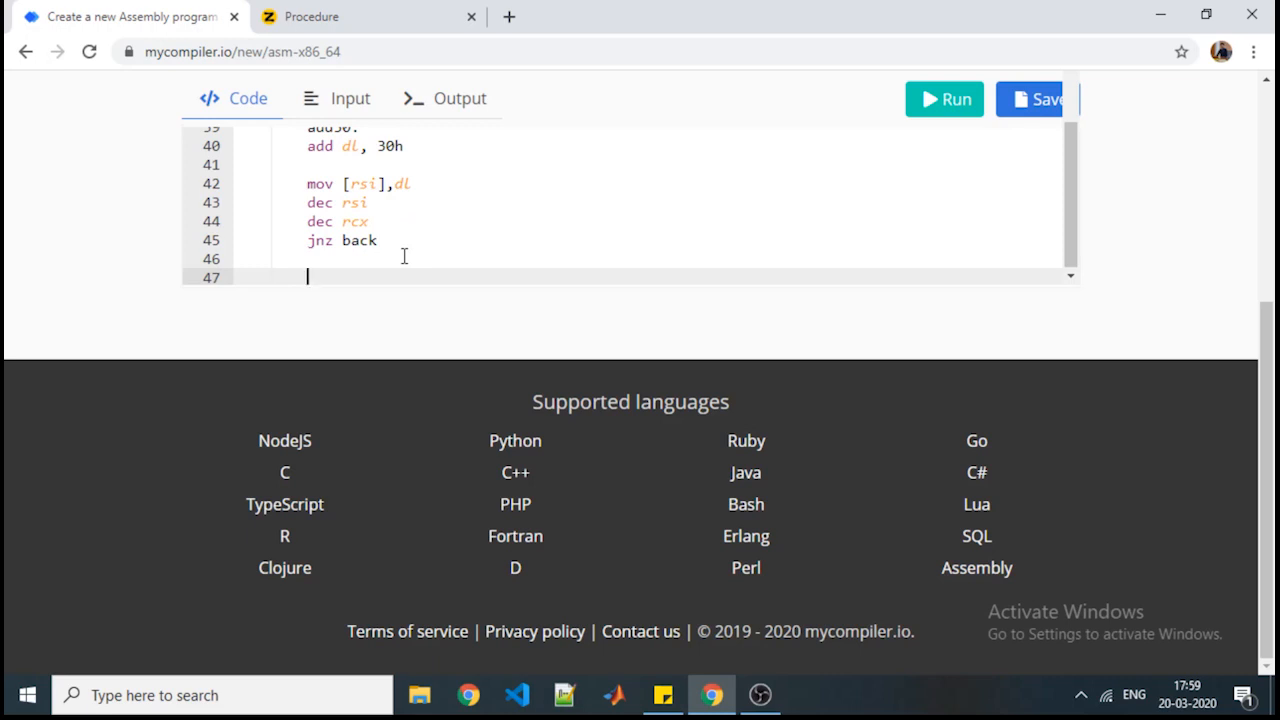
{"action": "type", "text": "print"}
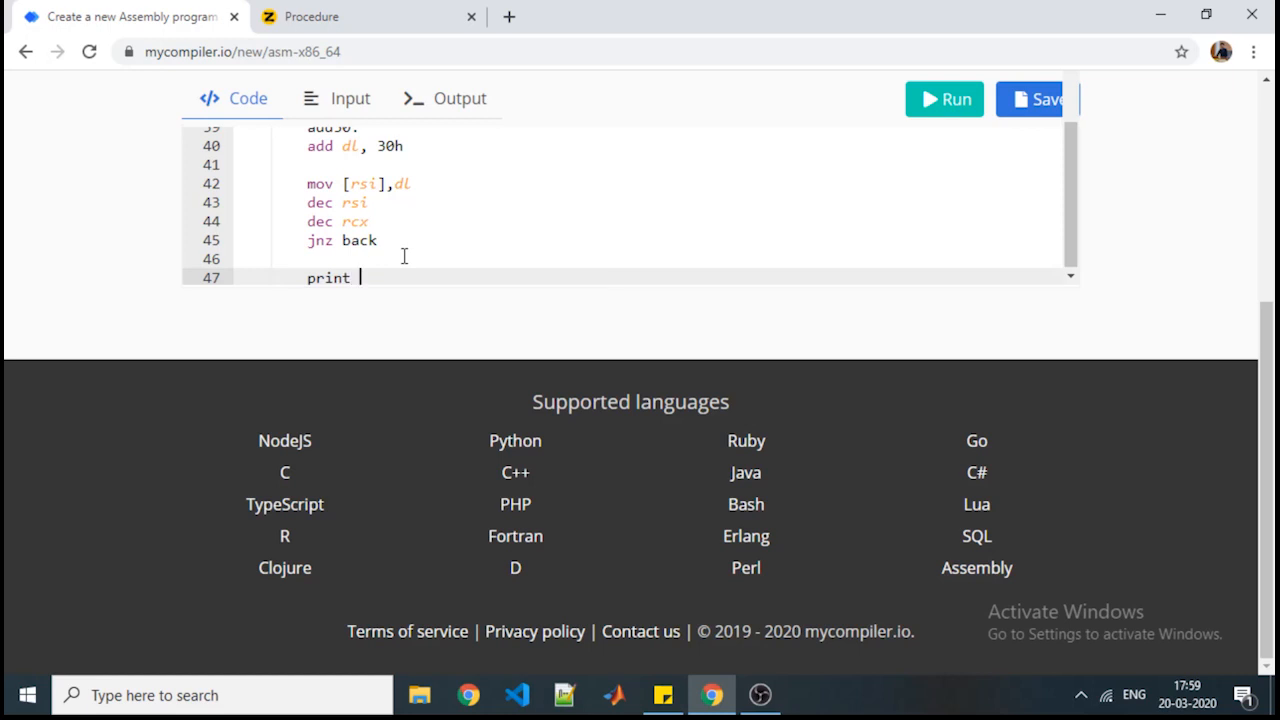
{"action": "type", "text": "char ans"}
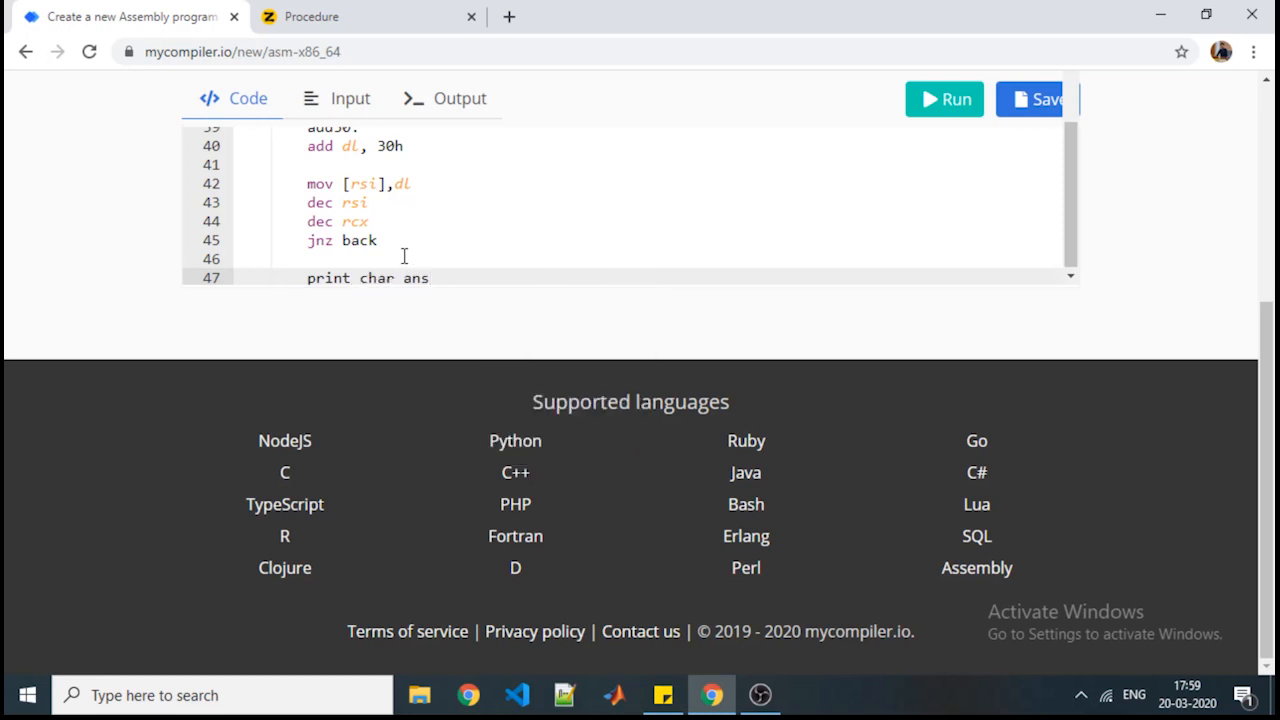
{"action": "type", "text": ", 2"}
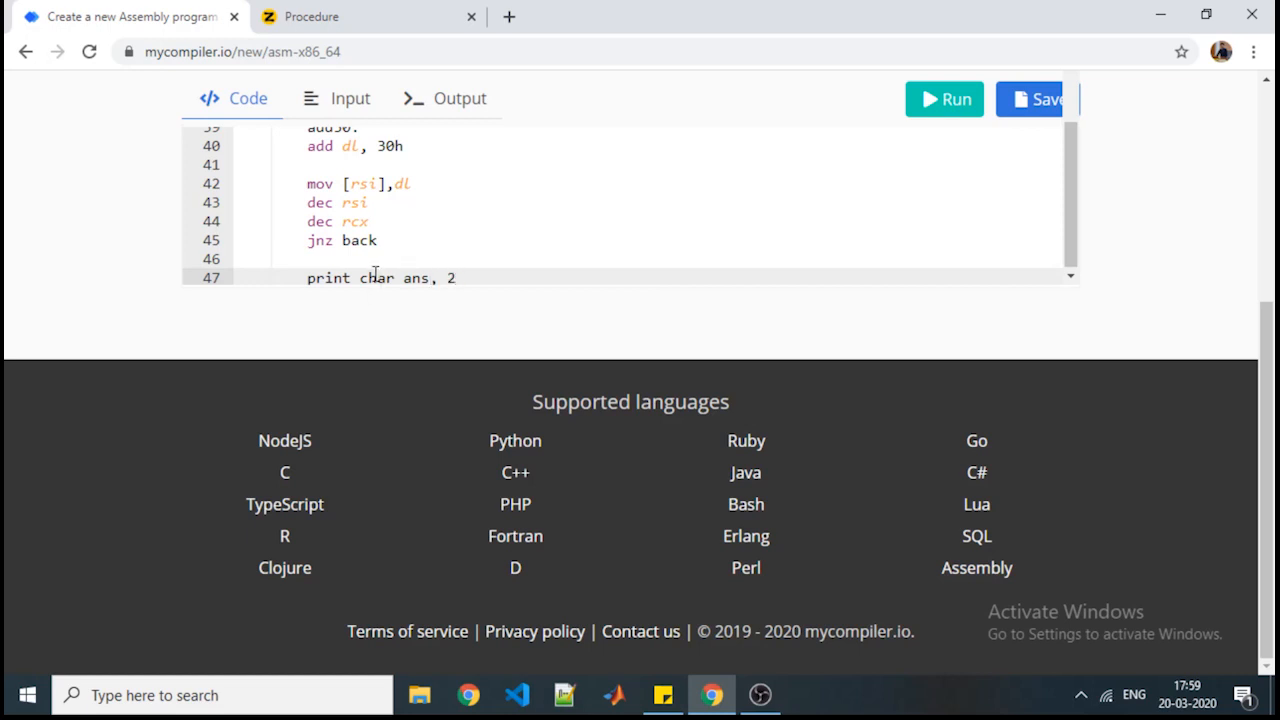
{"action": "double_click", "coordinate": [377, 278]}
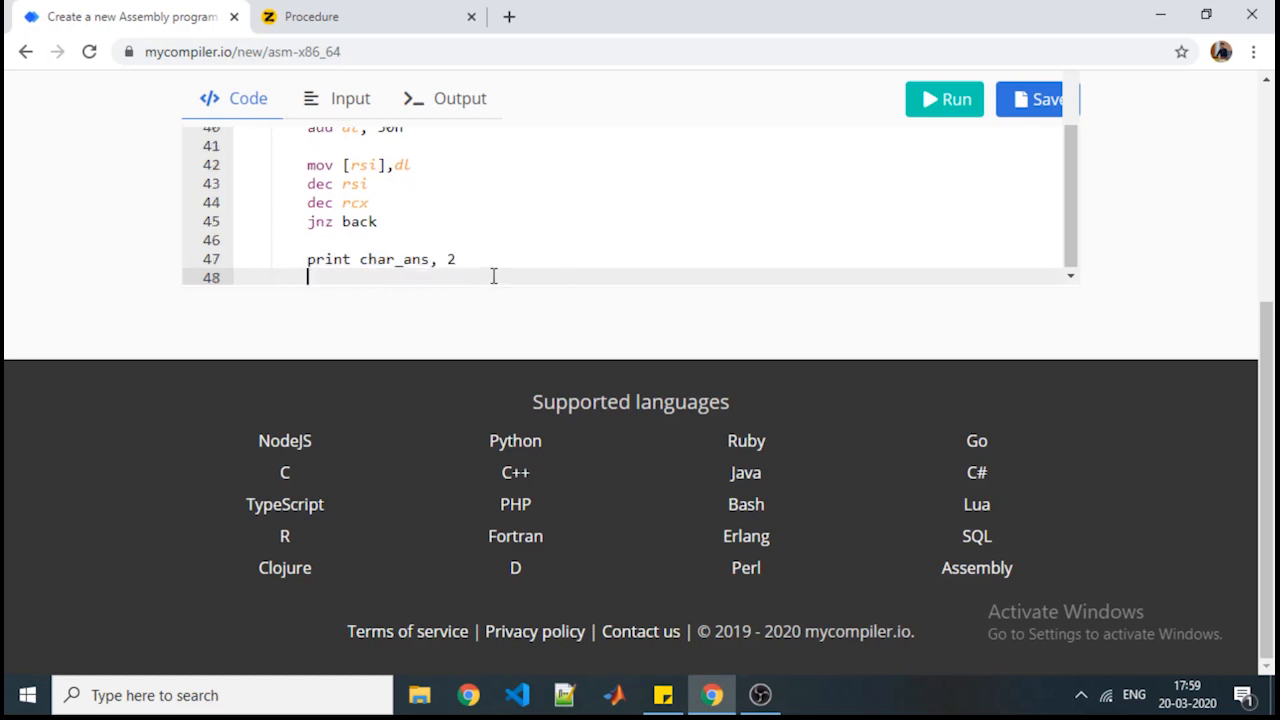
Step: End the display procedure with ret on the next line
{"action": "type", "text": "ret"}
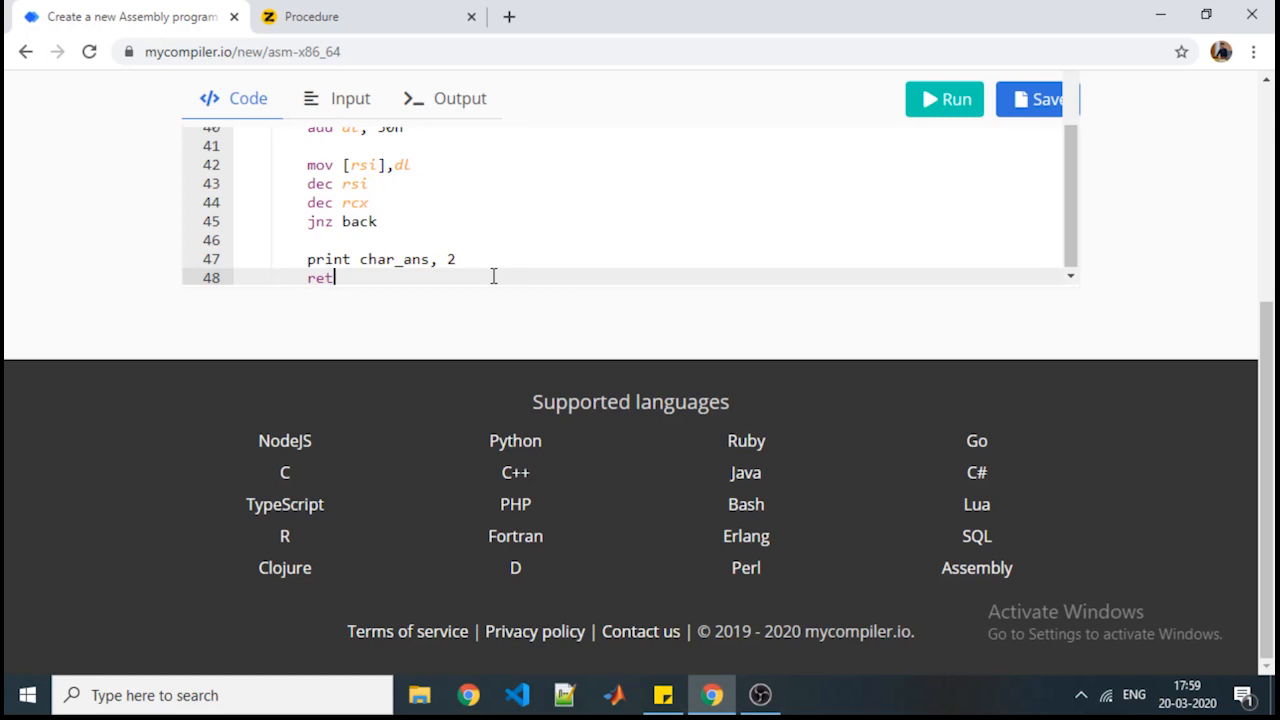
{"action": "scroll", "scroll_direction": "up", "scroll_amount": 3}
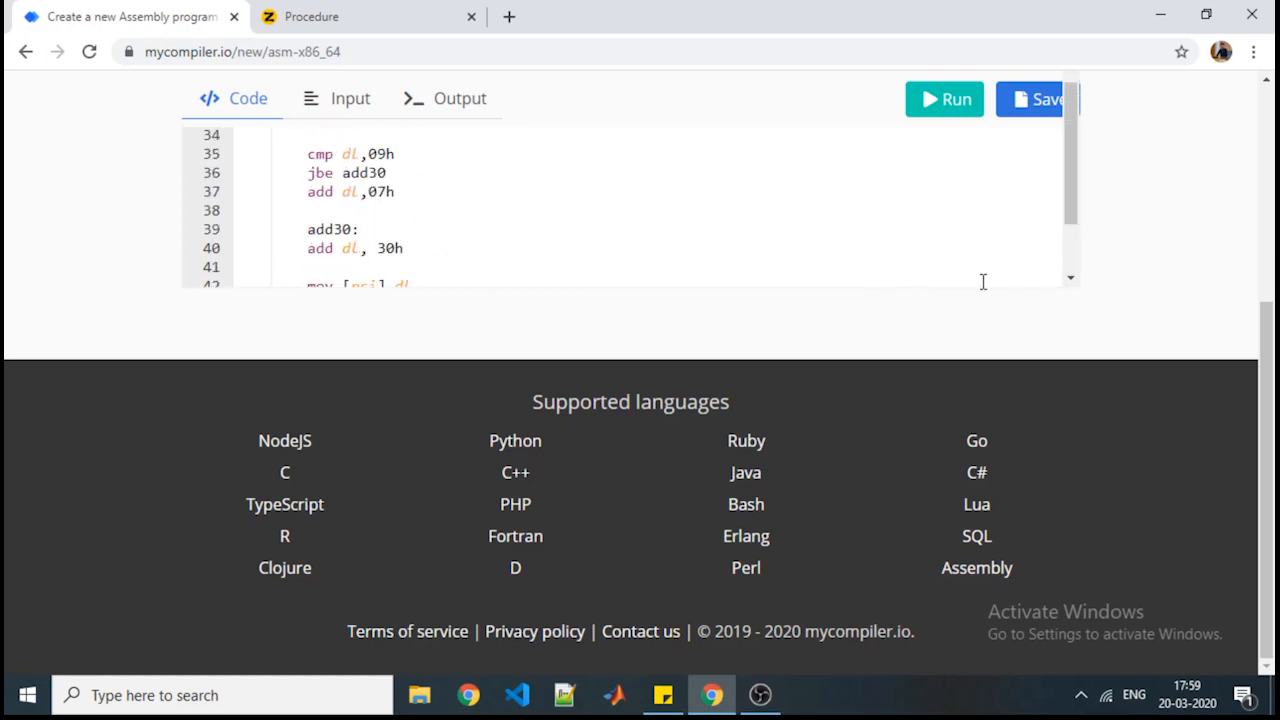
Step: Under the _start label, add mov rax, 20
{"action": "scroll", "scroll_direction": "up", "scroll_amount": 3}
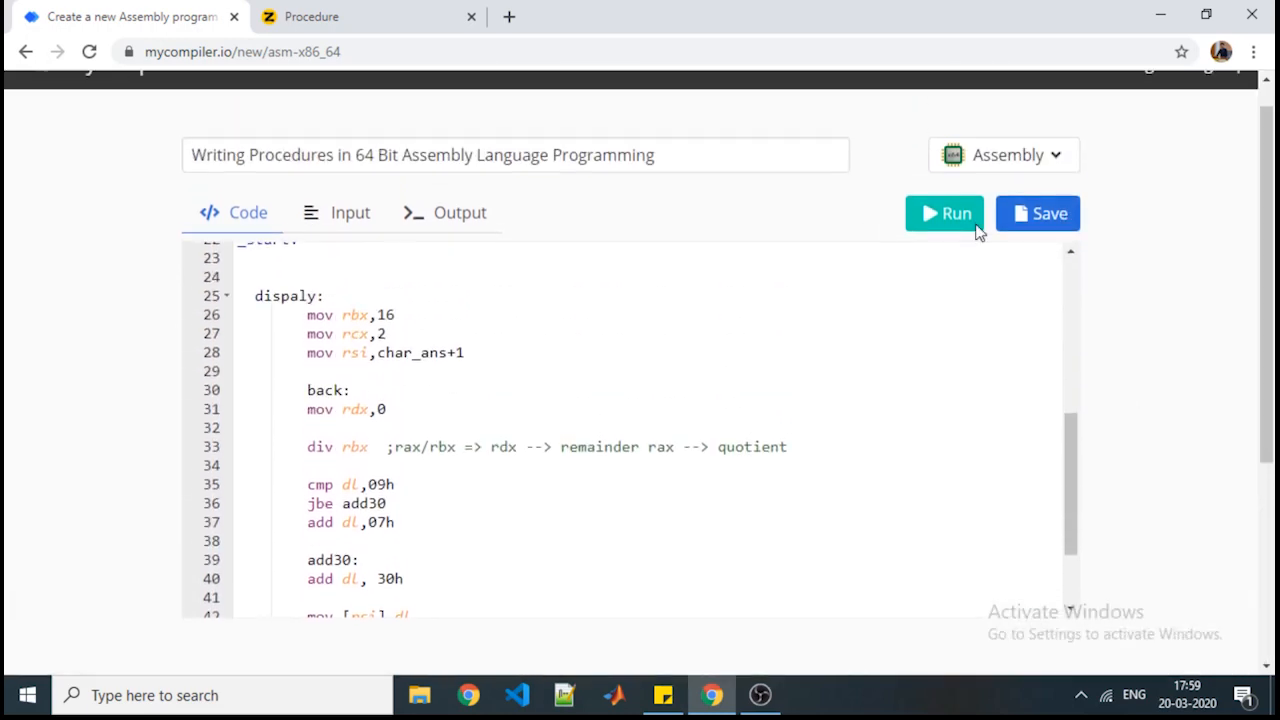
{"action": "scroll", "scroll_direction": "up", "scroll_amount": 3}
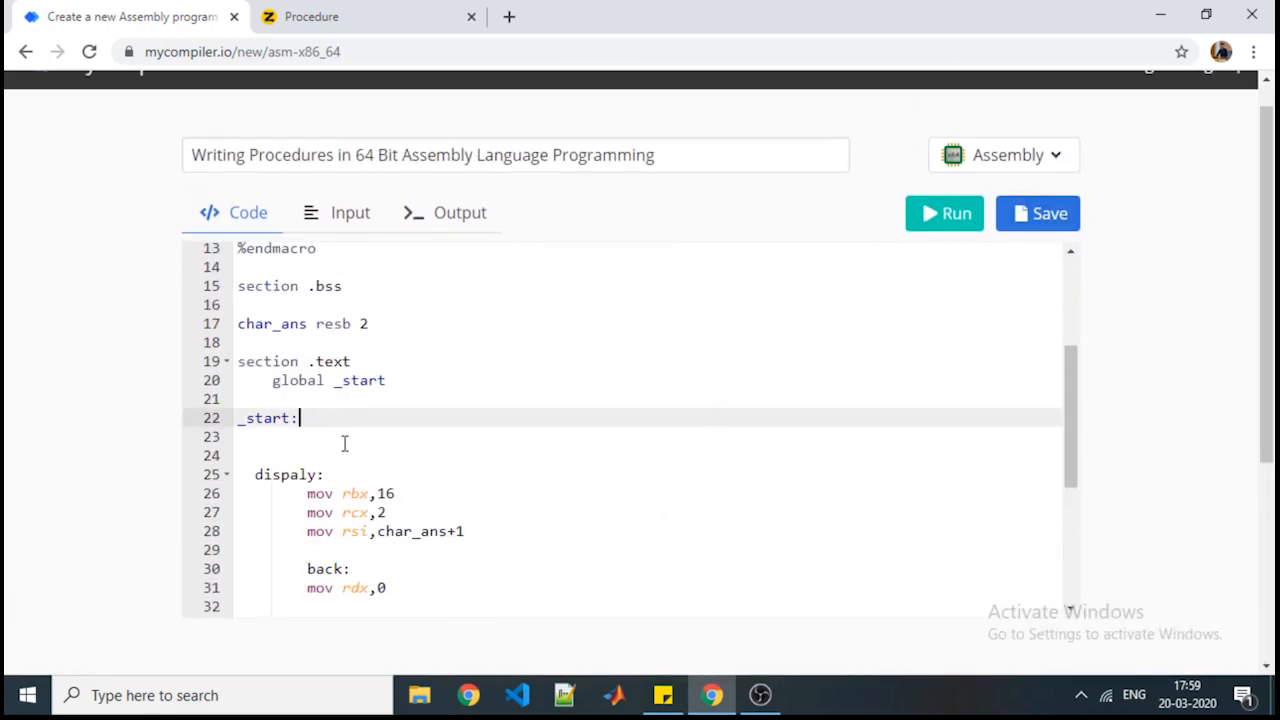
{"action": "key", "text": "Enter"}
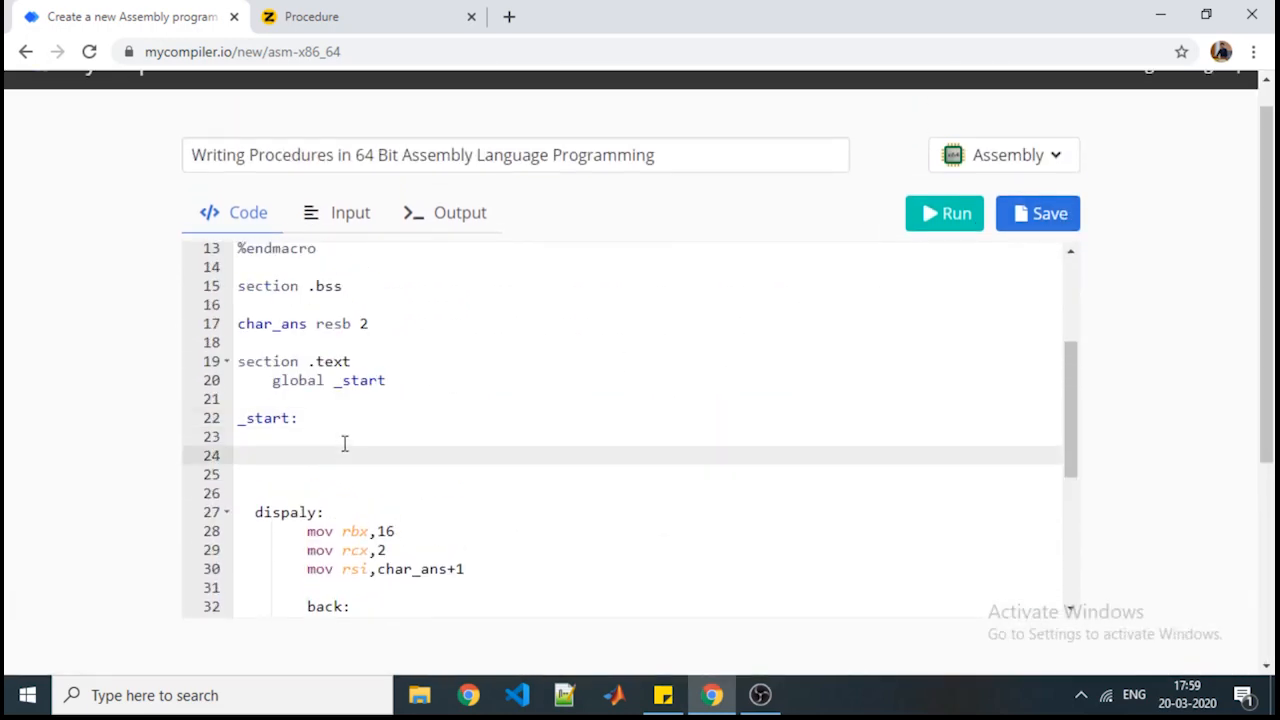
{"action": "type", "text": "mov rax"}
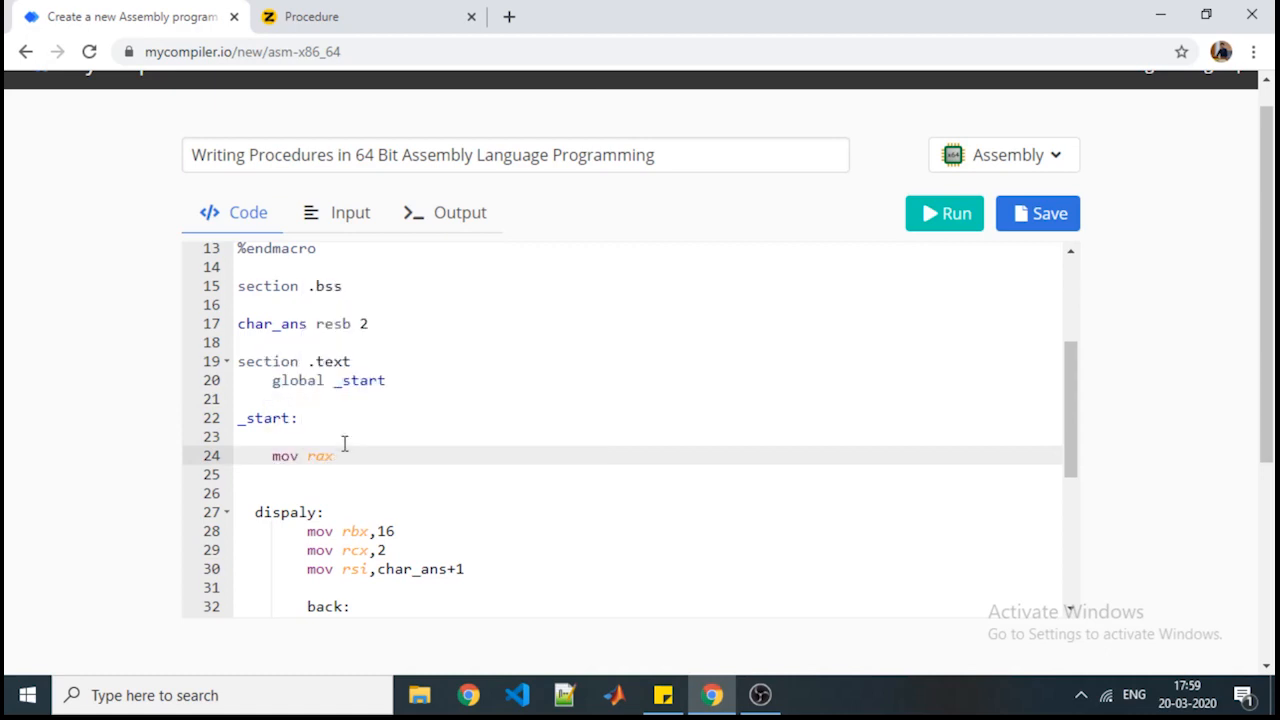
{"action": "type", "text": ","}
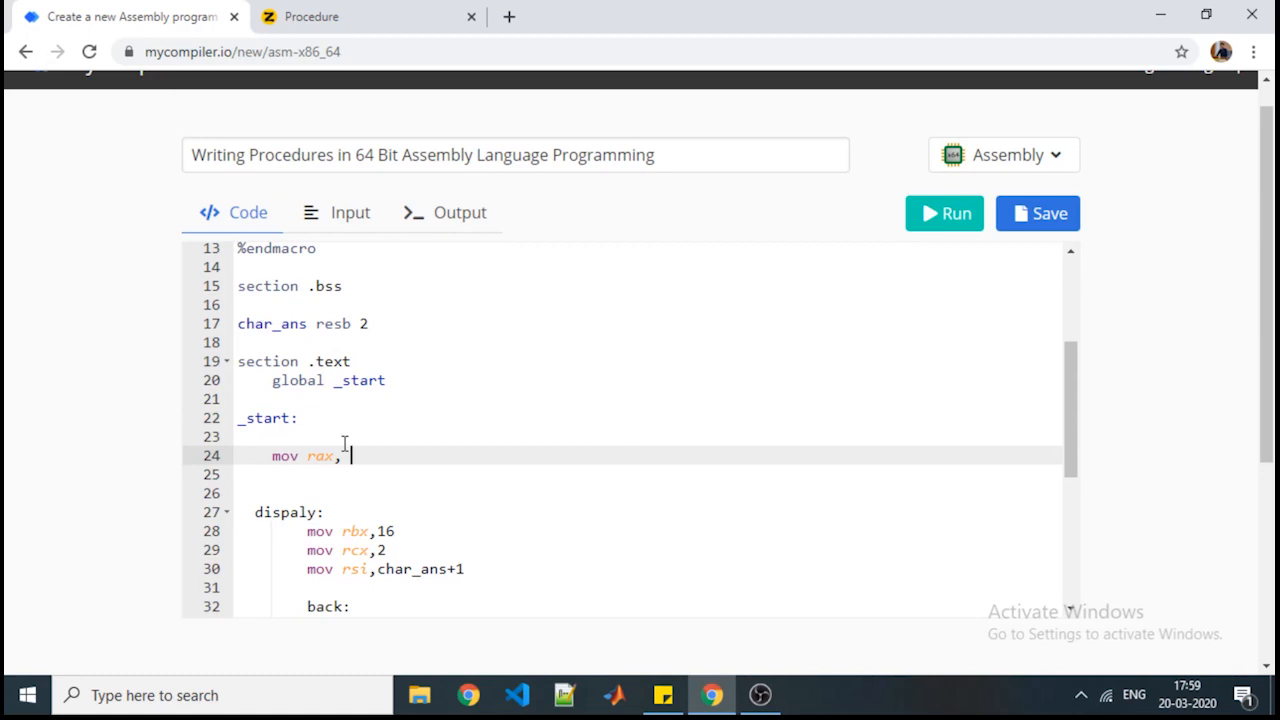
{"action": "type", "text": "20"}
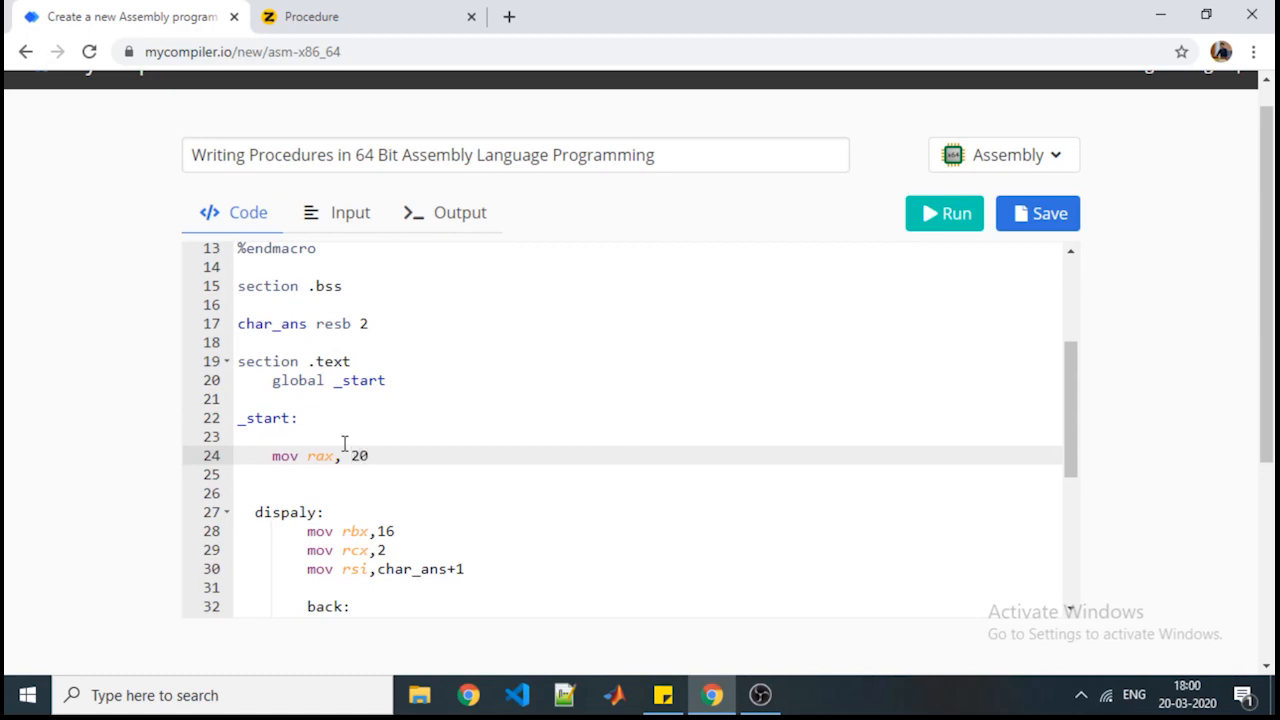
Step: Add call display and the exit macro on the following lines
{"action": "type", "text": "call"}
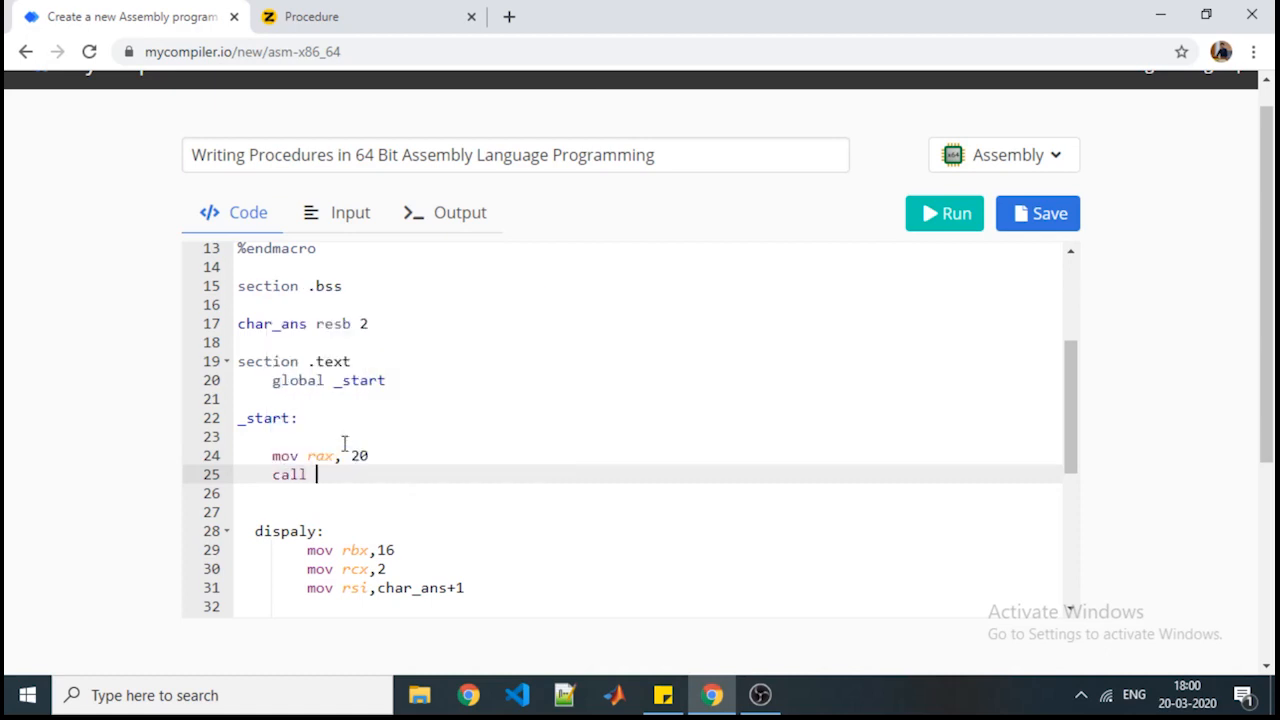
{"action": "type", "text": "dispal"}
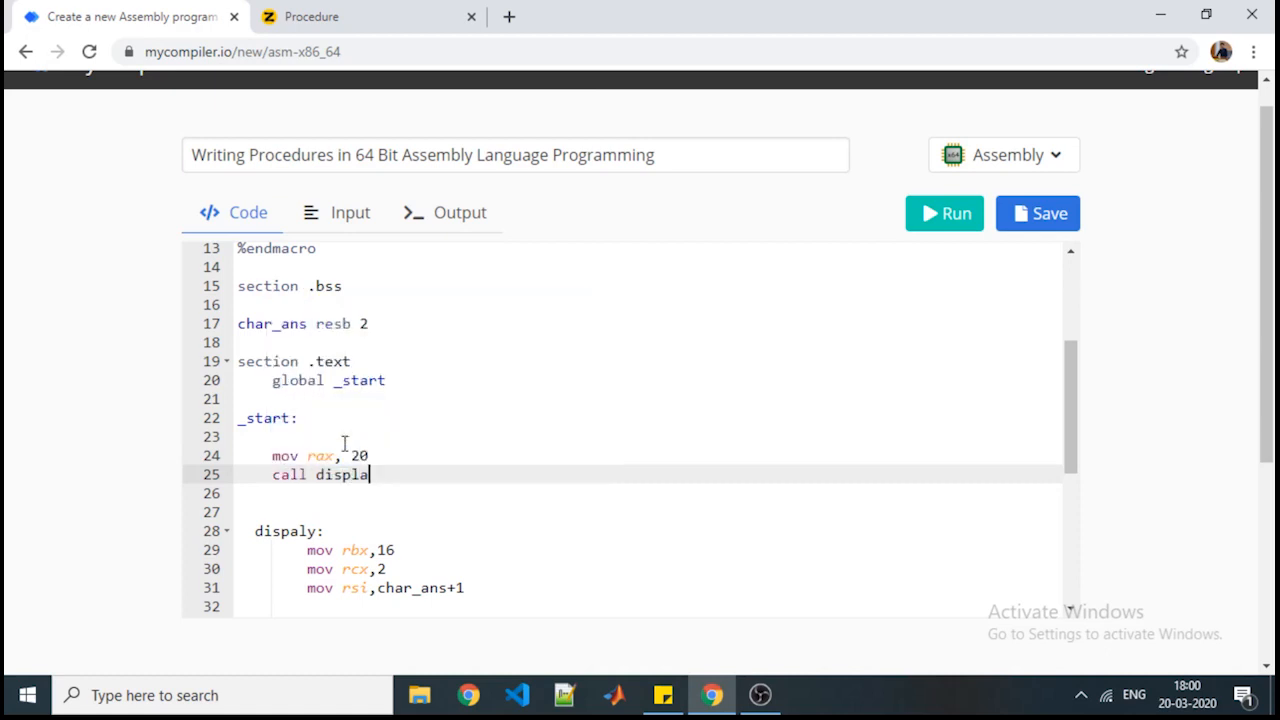
{"action": "type", "text": "y"}
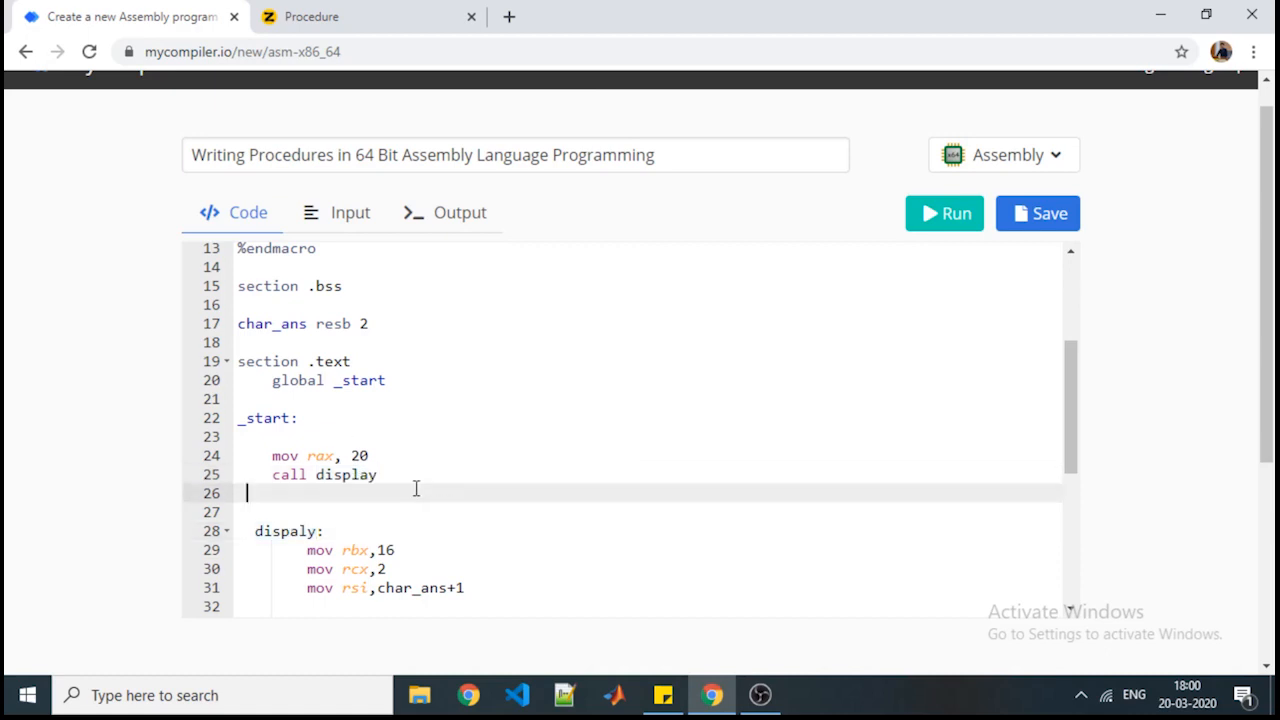
{"action": "type", "text": "exit"}
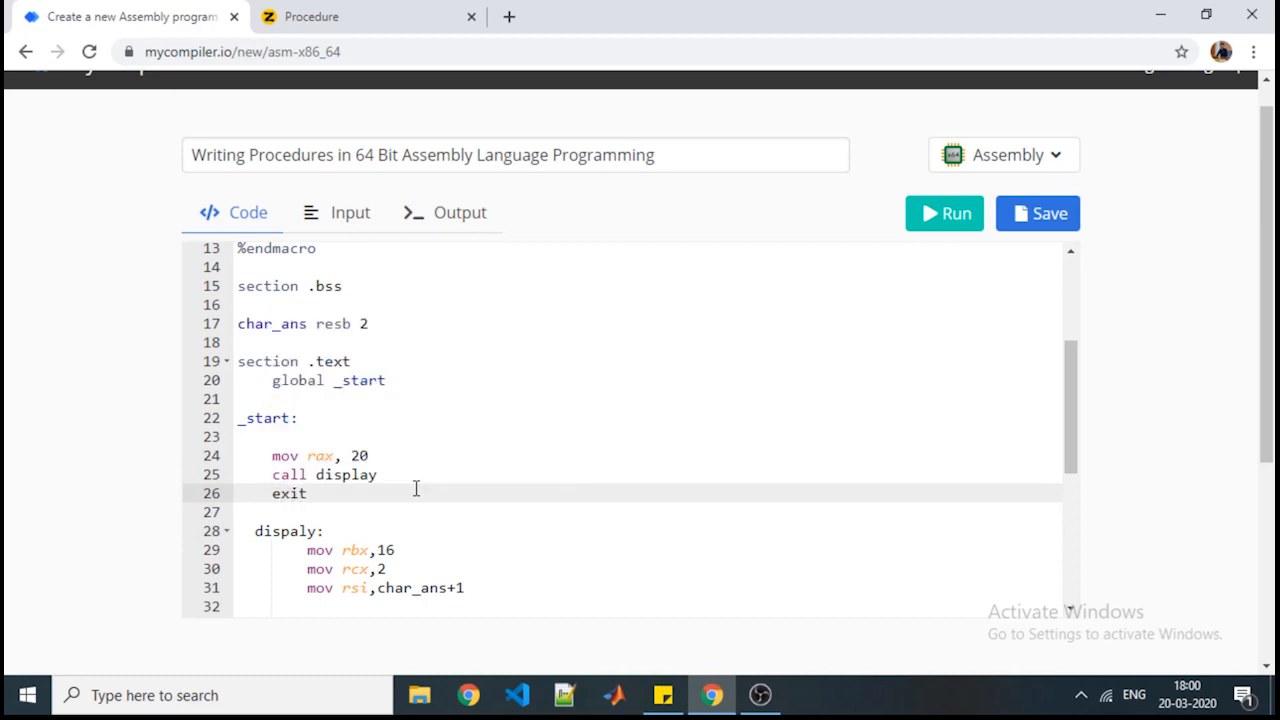
{"action": "mouse_move", "coordinate": [351, 493]}
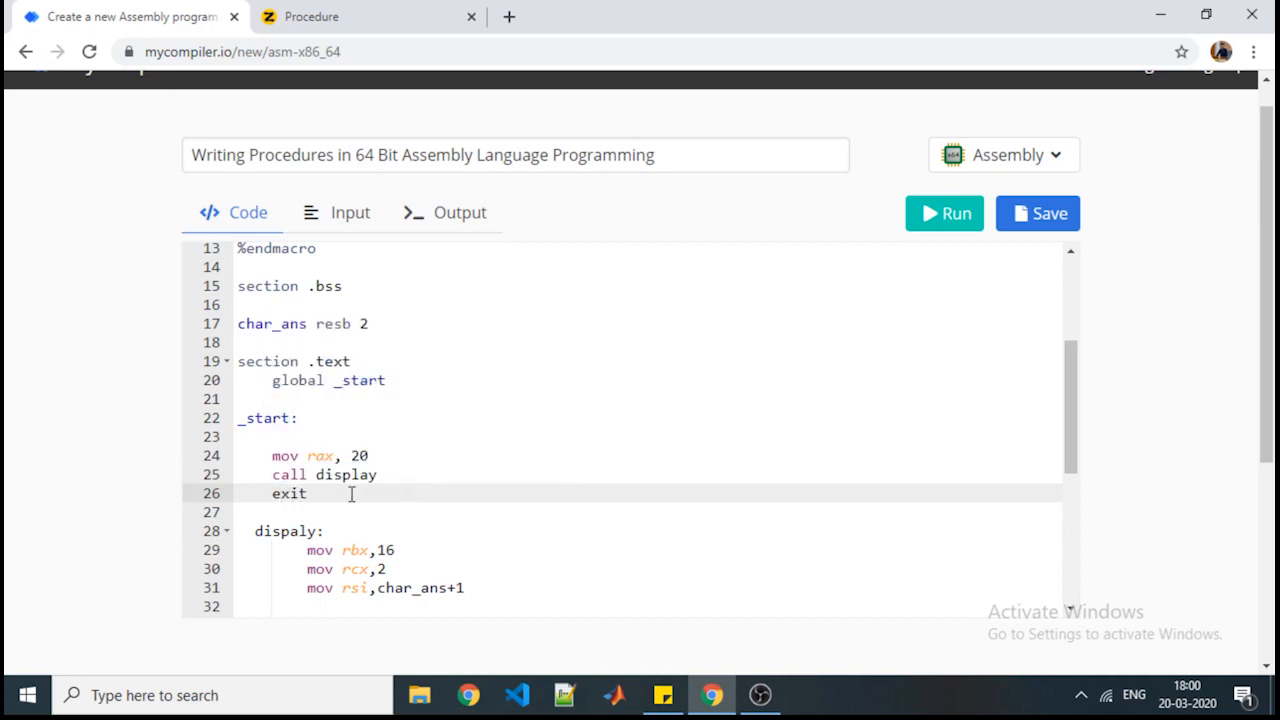
{"action": "mouse_move", "coordinate": [375, 495]}
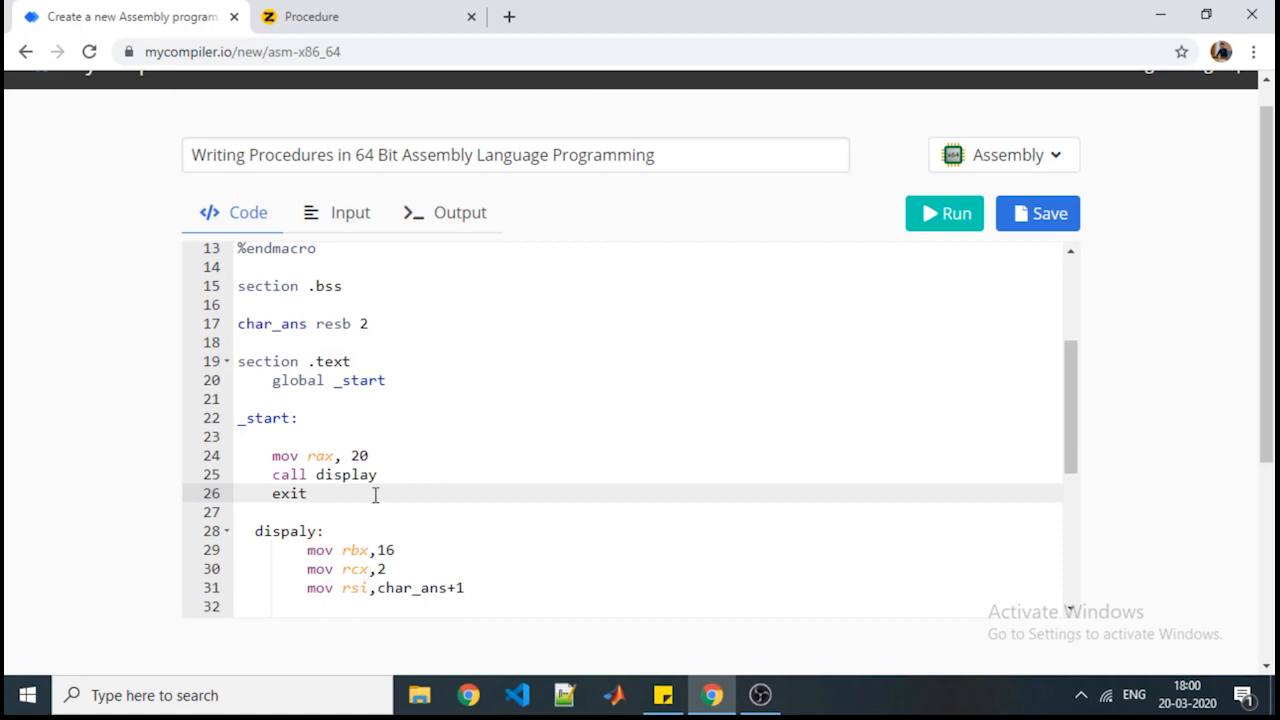
{"action": "left_click", "coordinate": [378, 474]}
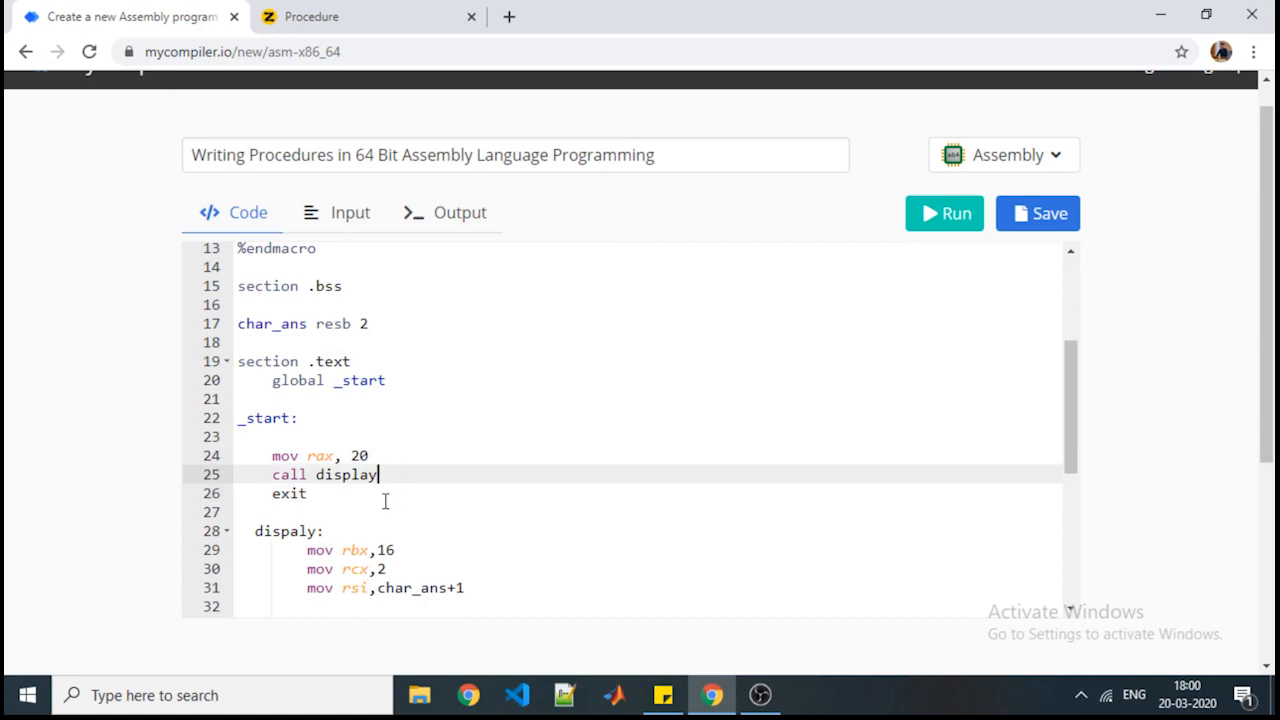
{"action": "mouse_move", "coordinate": [373, 519]}
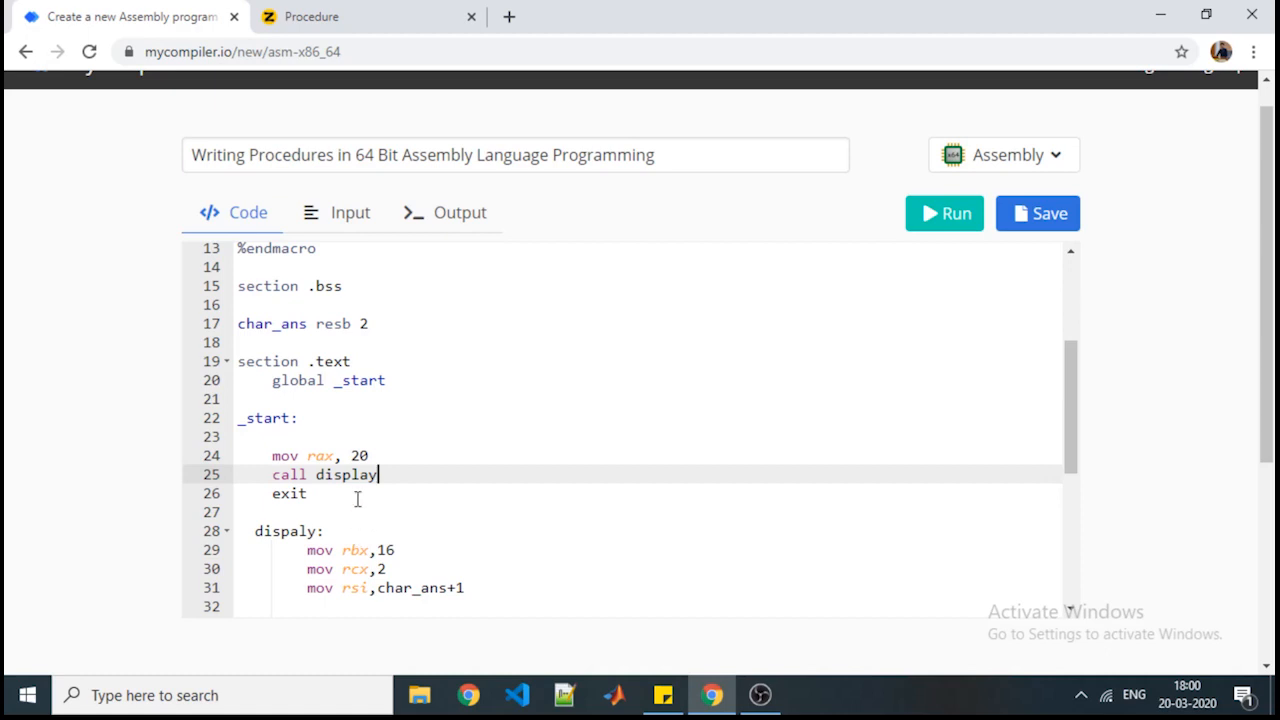
{"action": "scroll", "scroll_direction": "up", "scroll_amount": 3}
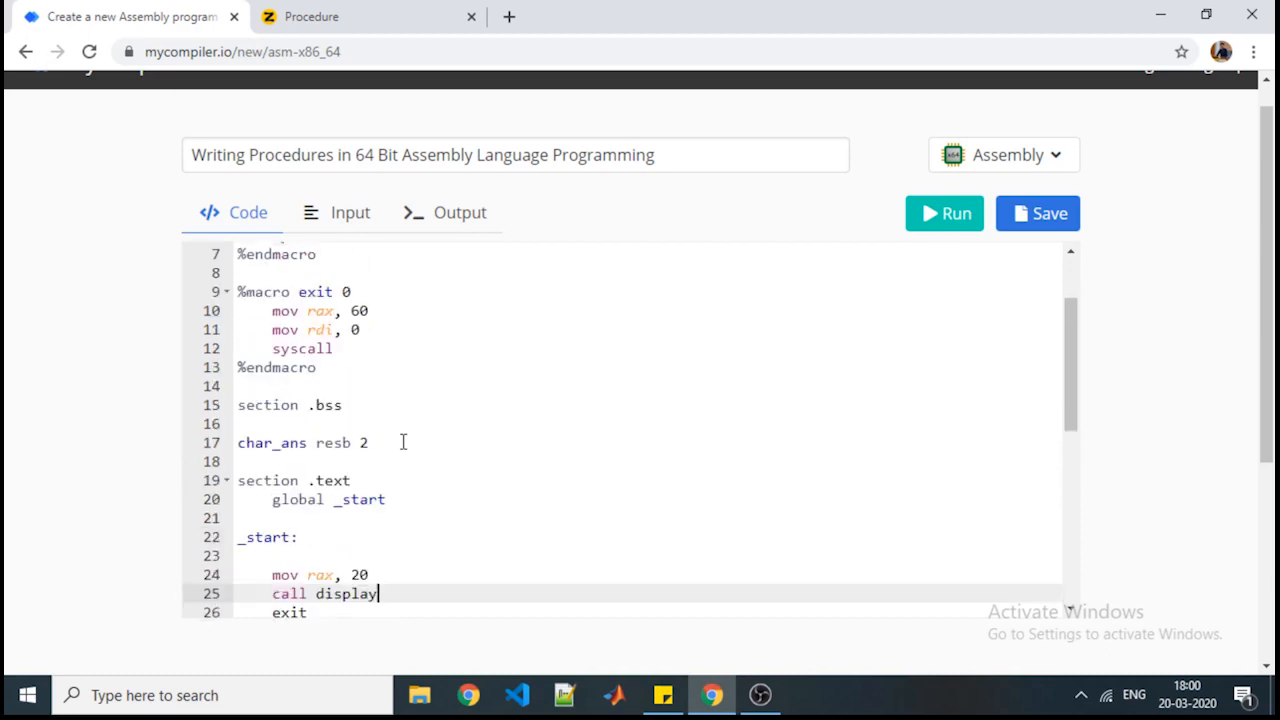
{"action": "scroll", "scroll_direction": "down", "scroll_amount": 3}
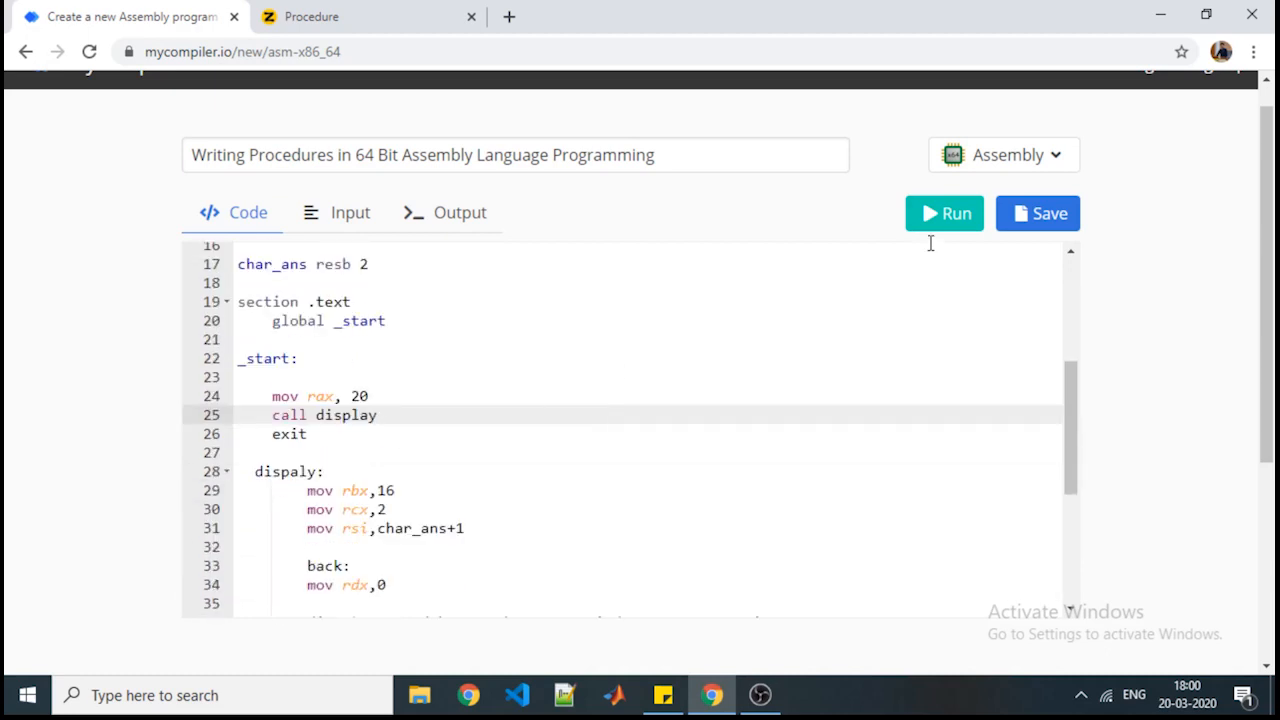
Step: Compile and run the program, returning to the code between runs
{"action": "left_click", "coordinate": [943, 213]}
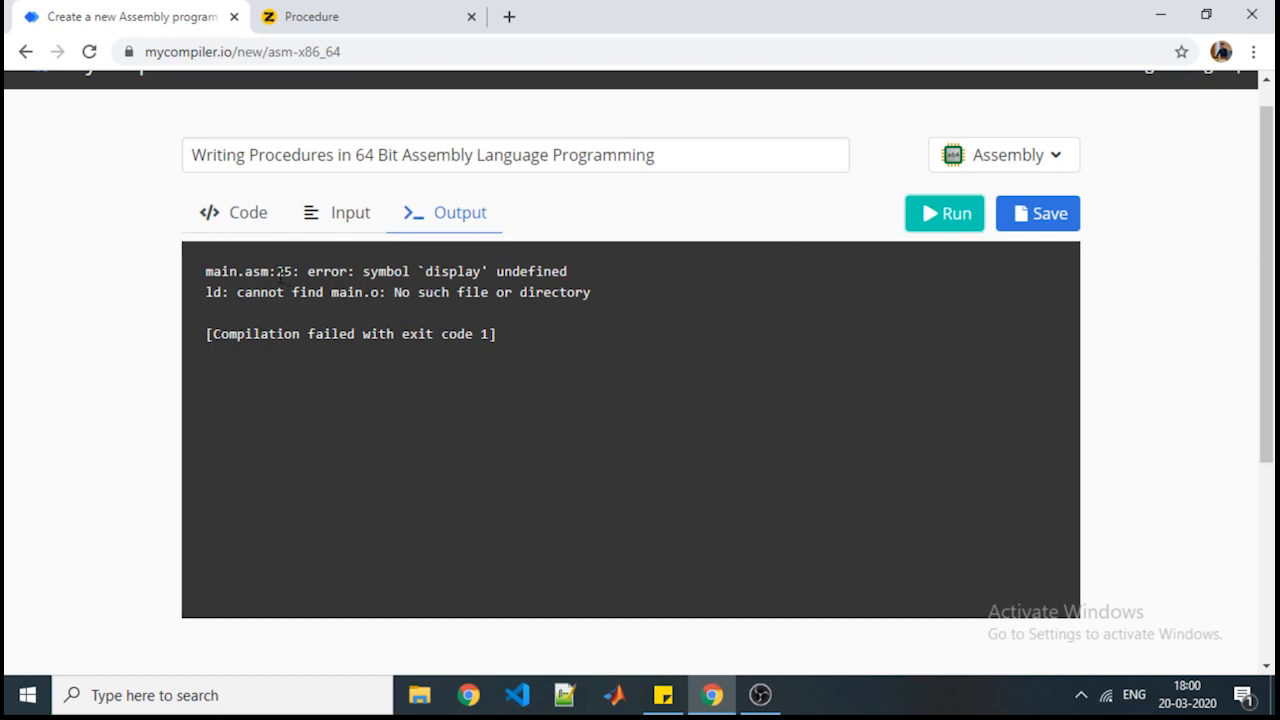
{"action": "mouse_move", "coordinate": [1046, 225]}
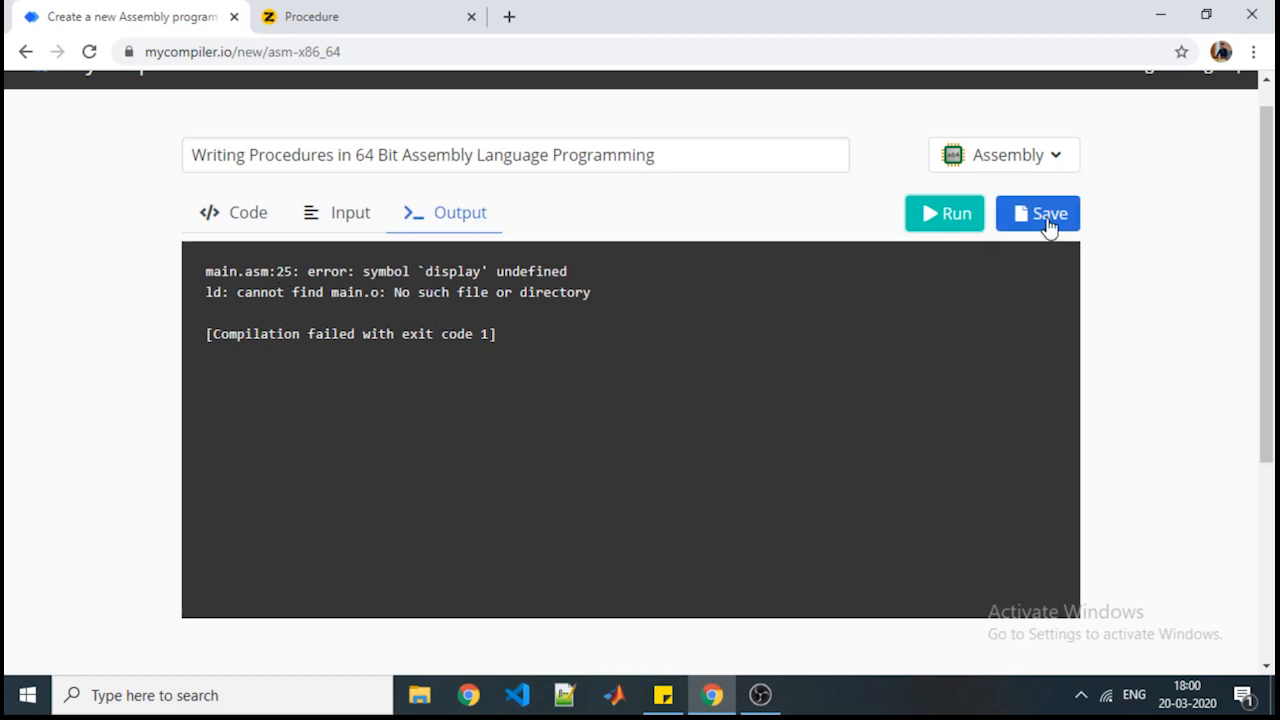
{"action": "left_click", "coordinate": [233, 212]}
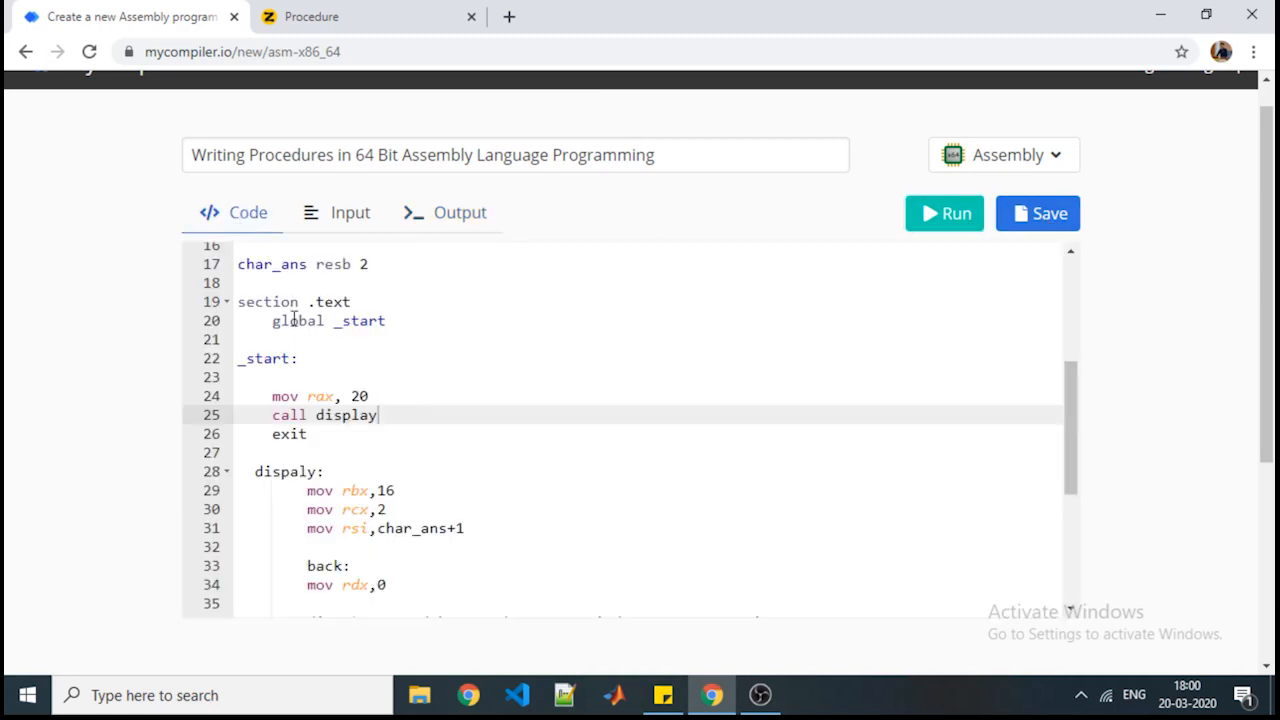
{"action": "mouse_move", "coordinate": [372, 490]}
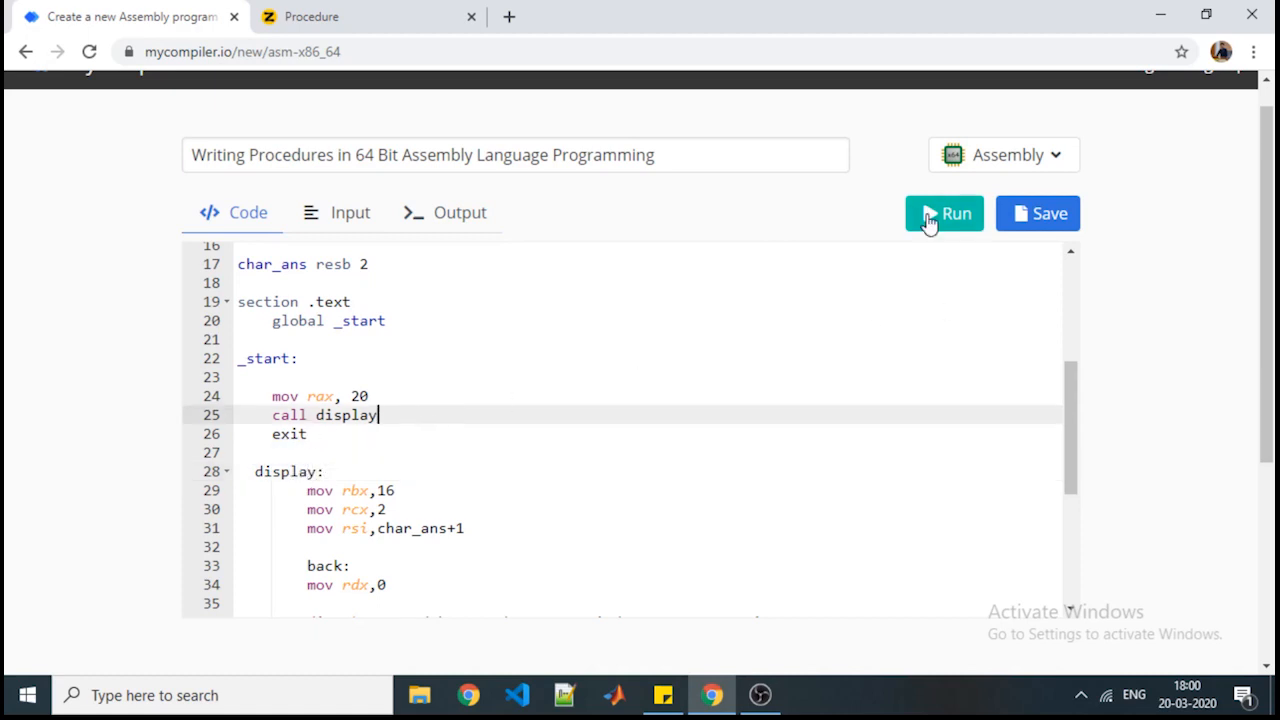
{"action": "left_click", "coordinate": [943, 213]}
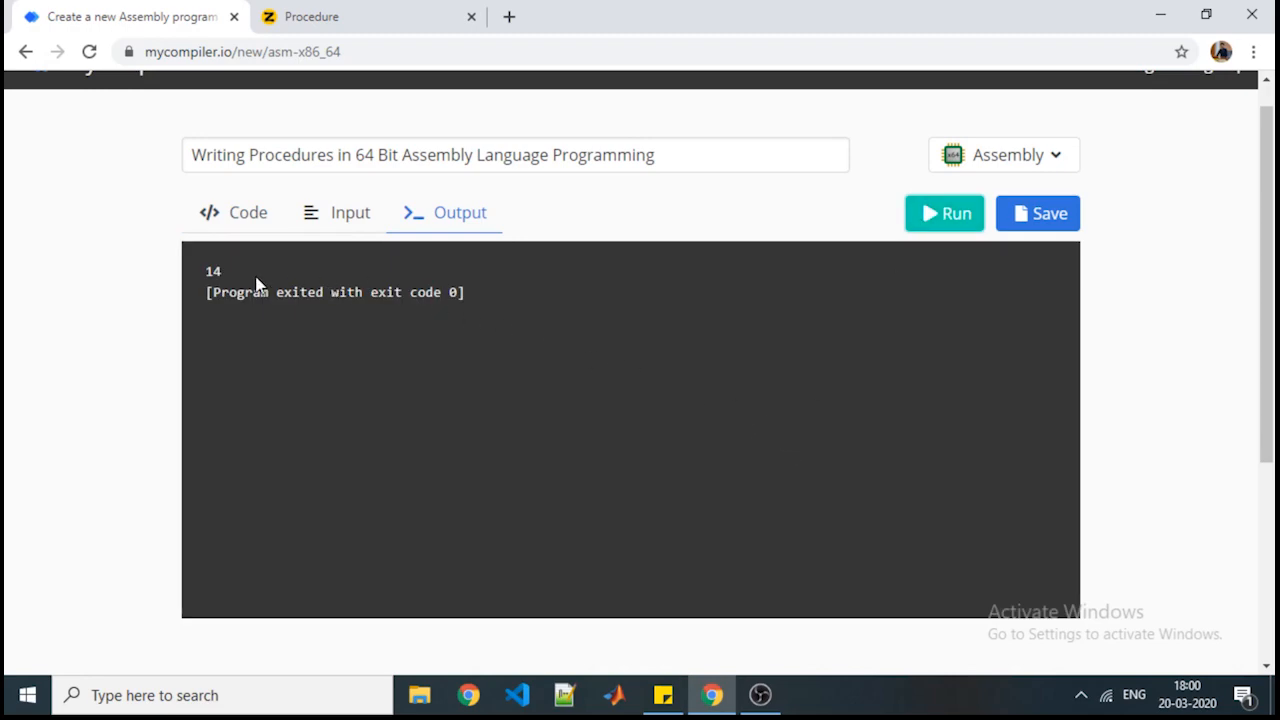
Step: Highlight the printed result 14, then the 20 loaded into rax in the source
{"action": "double_click", "coordinate": [213, 271]}
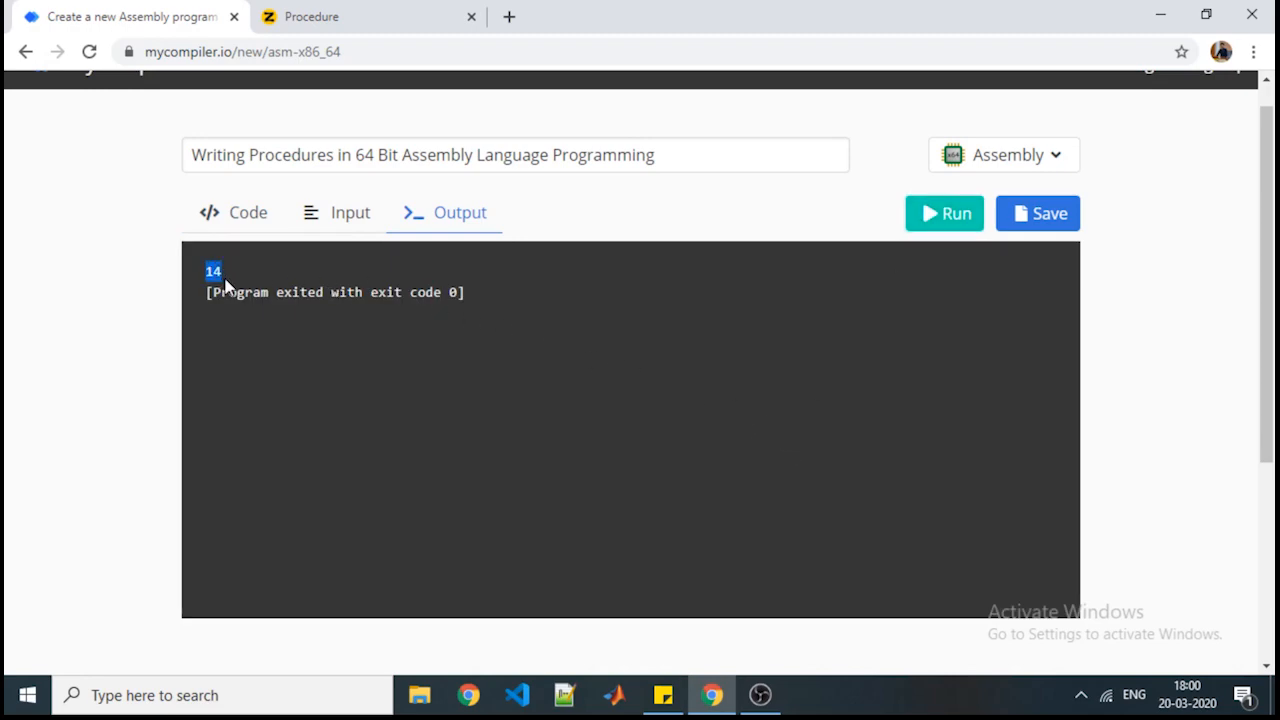
{"action": "left_click", "coordinate": [247, 212]}
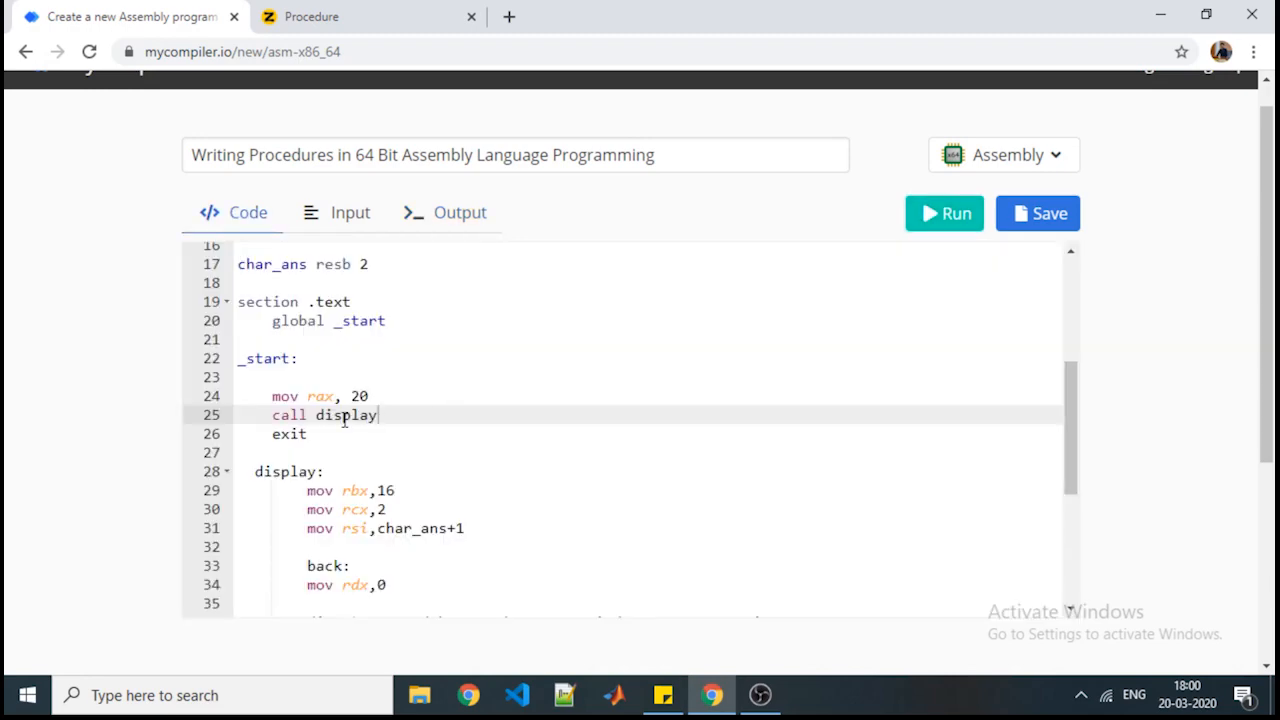
{"action": "double_click", "coordinate": [358, 396]}
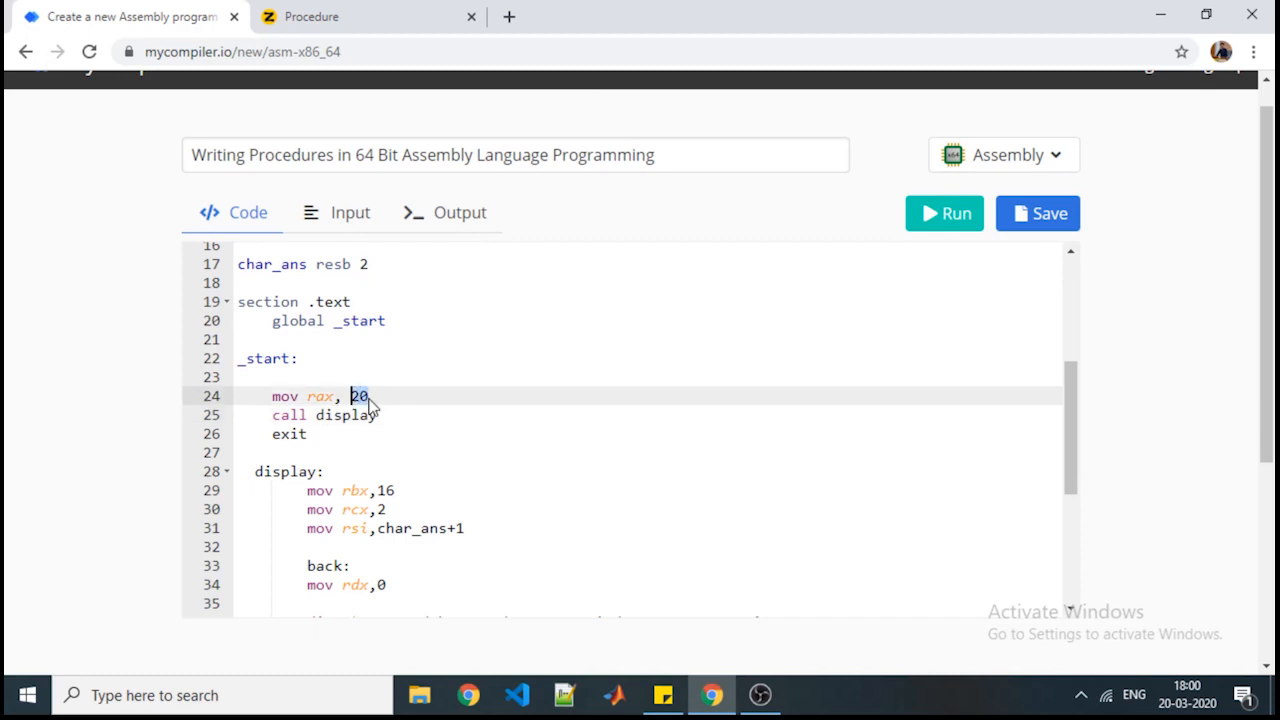
{"action": "mouse_move", "coordinate": [1000, 252]}
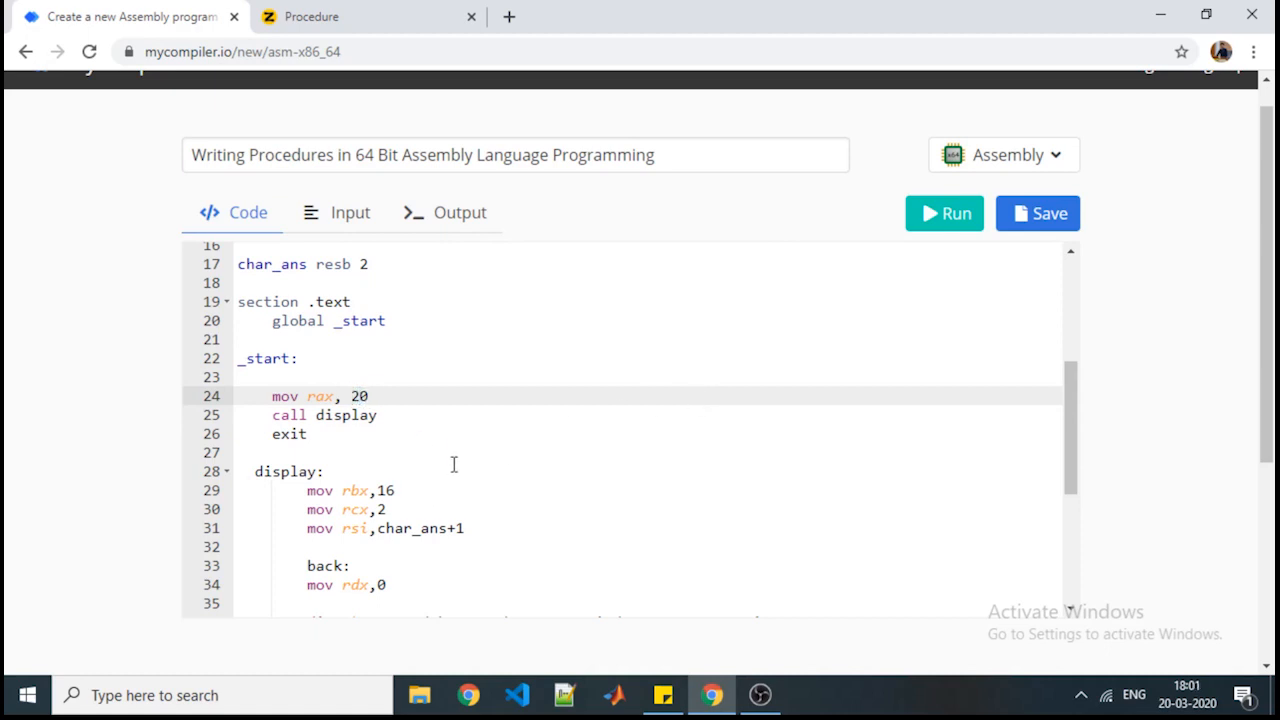
Step: On the Ziteboard whiteboard, label rax =20 and rbx =16 as text
{"action": "left_click", "coordinate": [311, 16]}
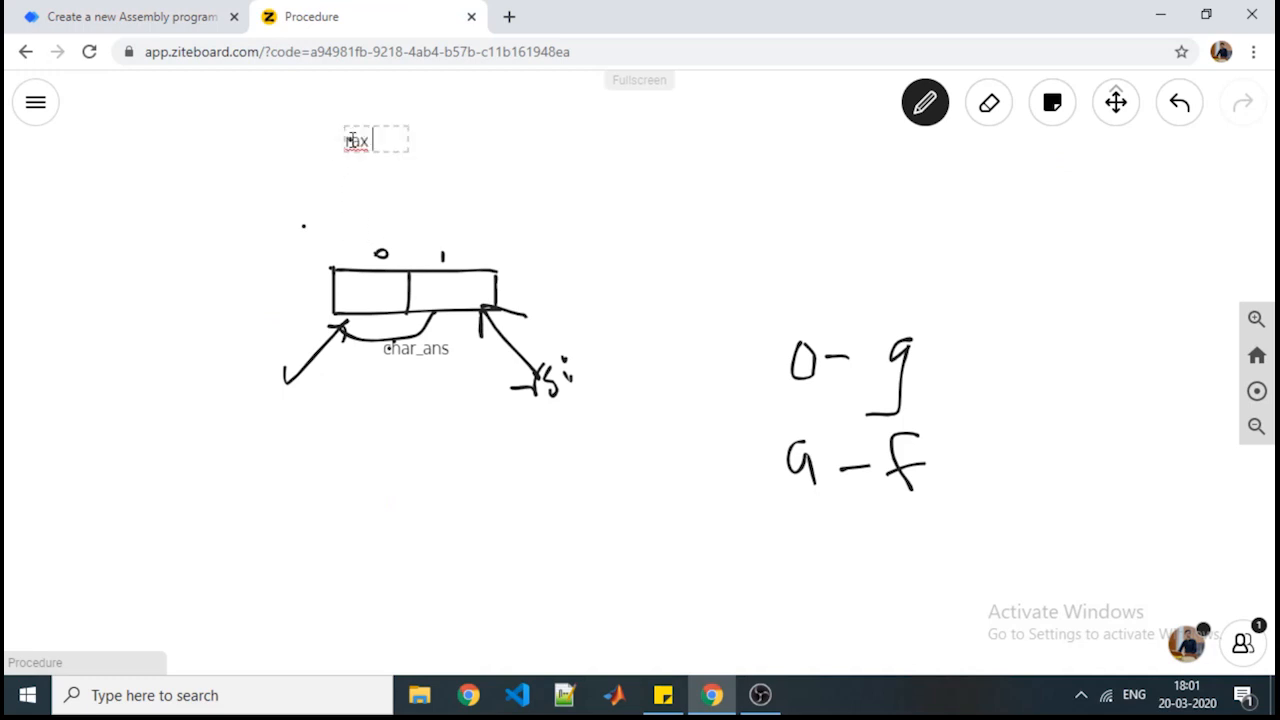
{"action": "type", "text": "=20"}
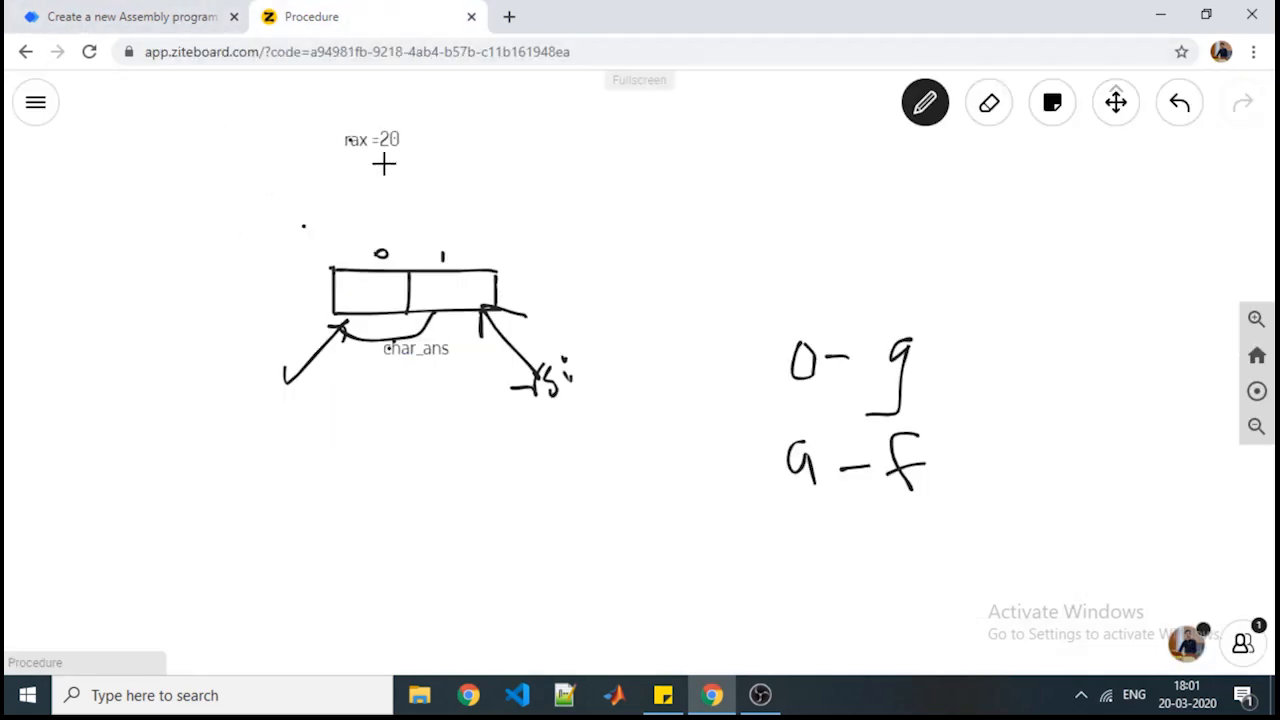
{"action": "left_click", "coordinate": [384, 168]}
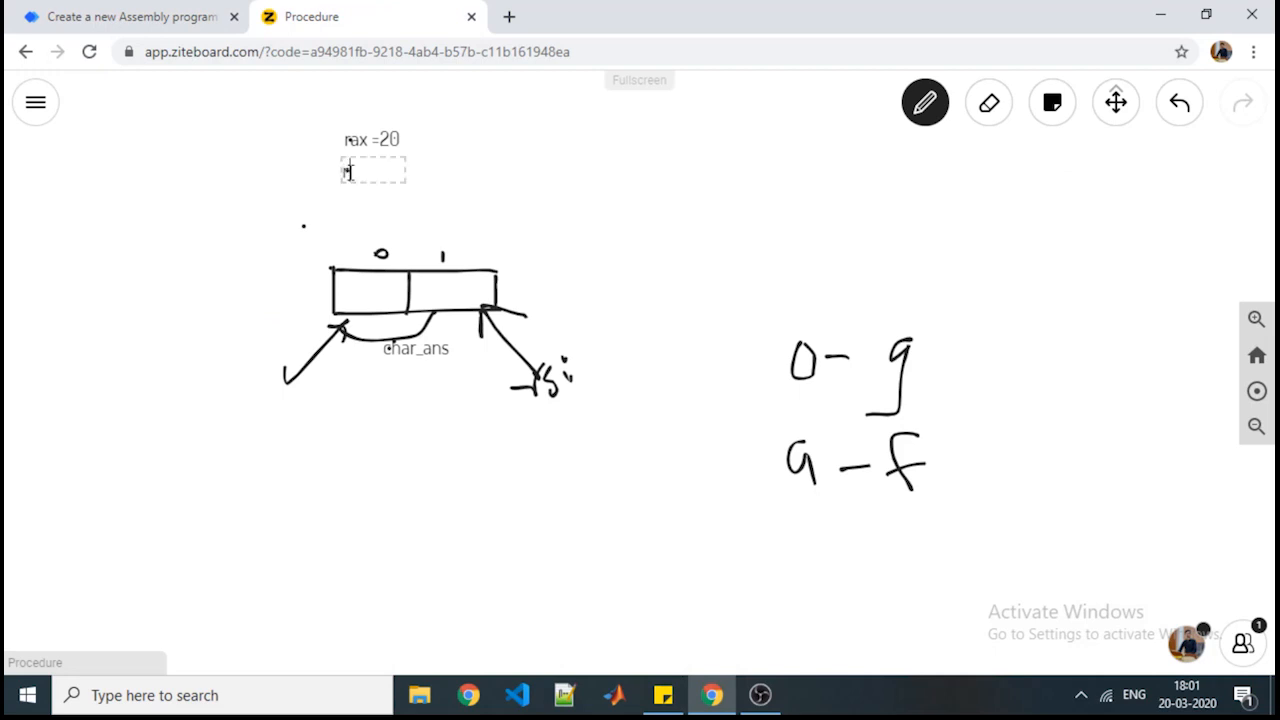
{"action": "type", "text": "rbx =1"}
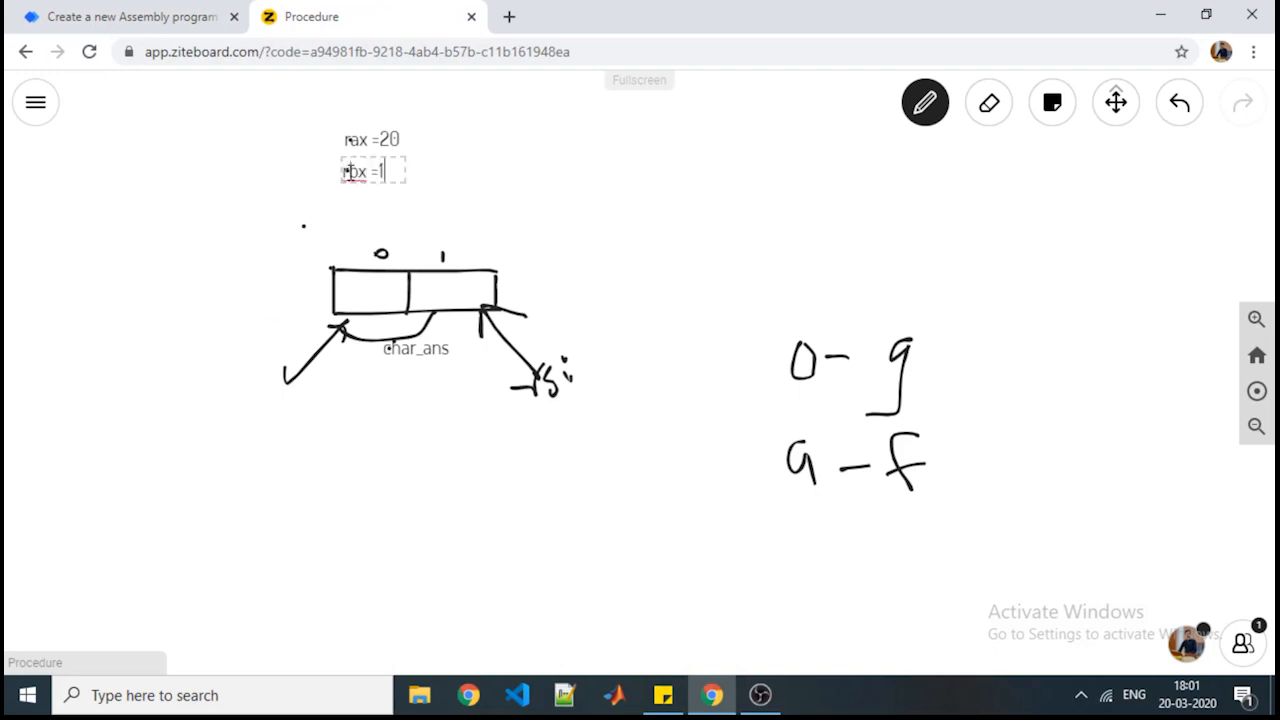
{"action": "type", "text": "6"}
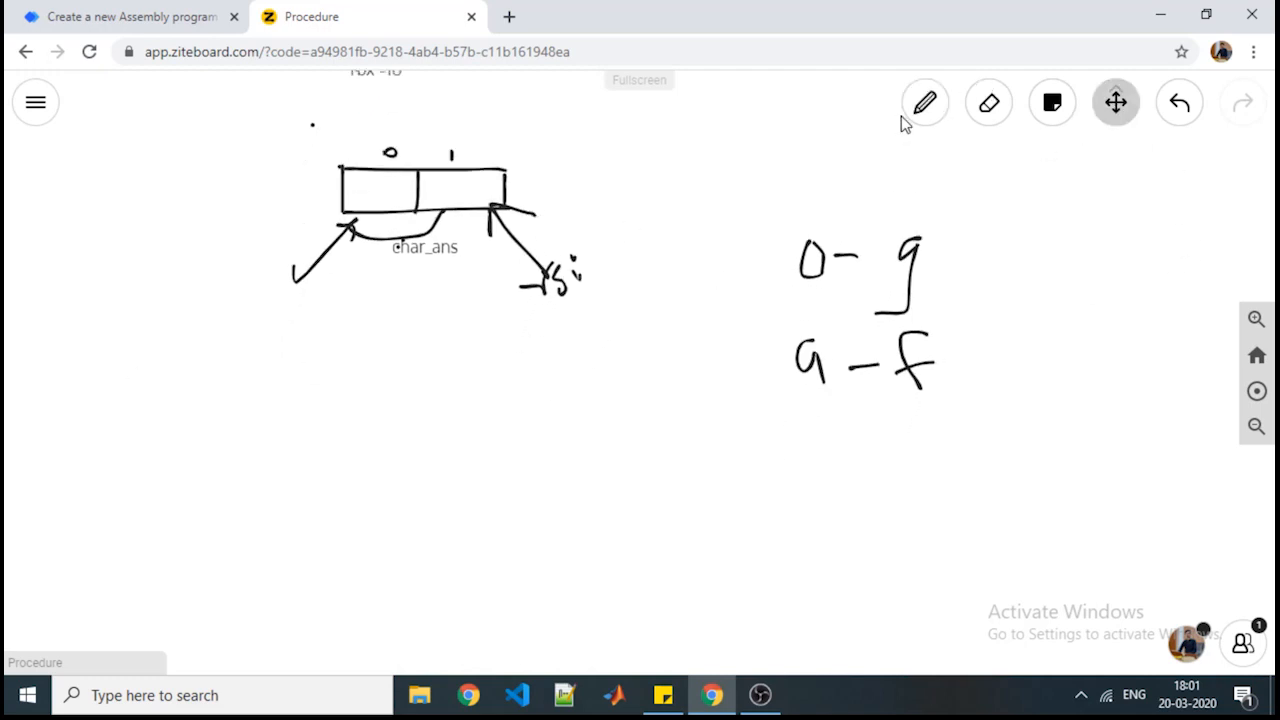
Step: Pen-write step 1) 20/16 with ax quotient 1 and the dx remainder line
{"action": "left_click", "coordinate": [924, 102]}
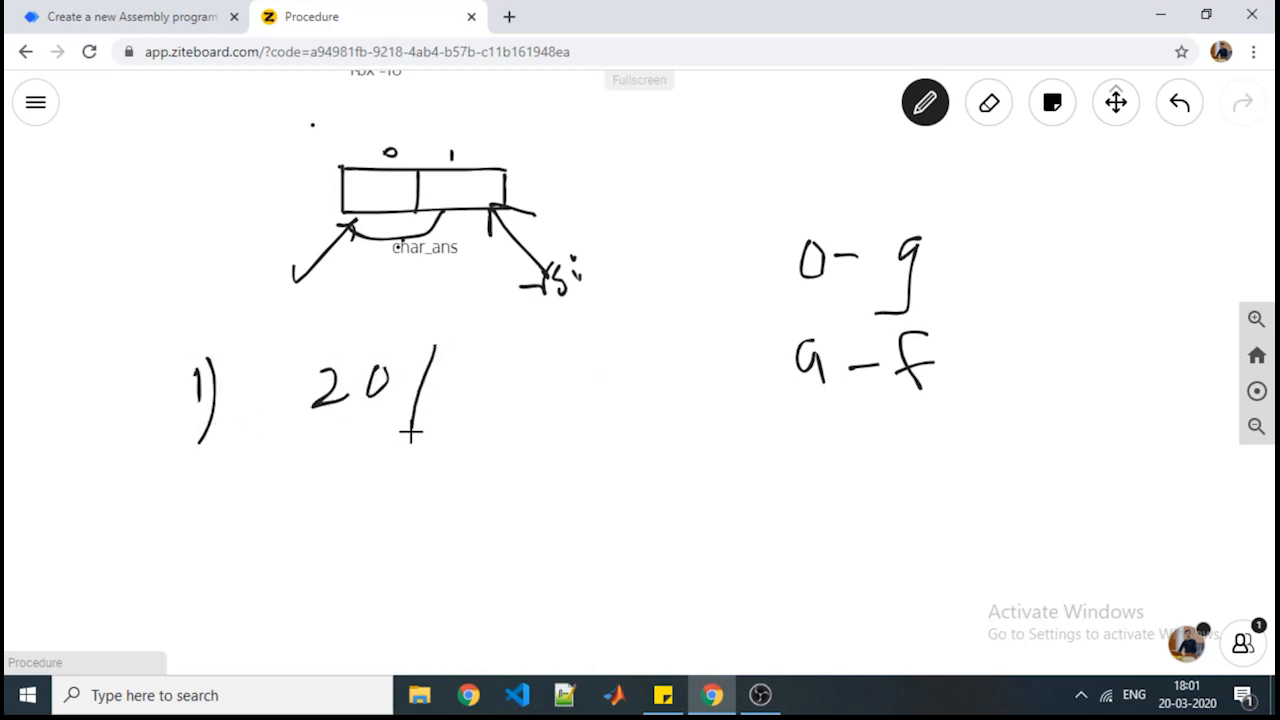
{"action": "left_click_drag", "start_coordinate": [440, 400], "coordinate": [490, 415]}
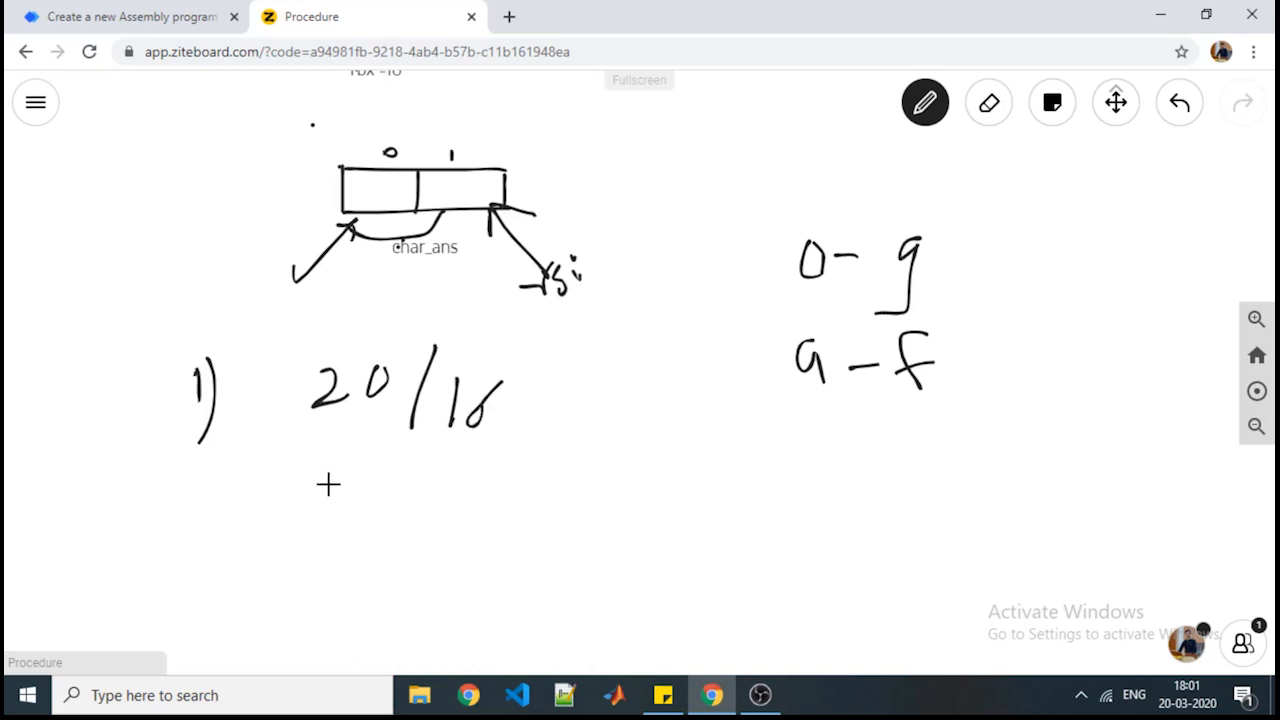
{"action": "left_click_drag", "start_coordinate": [310, 490], "coordinate": [370, 500]}
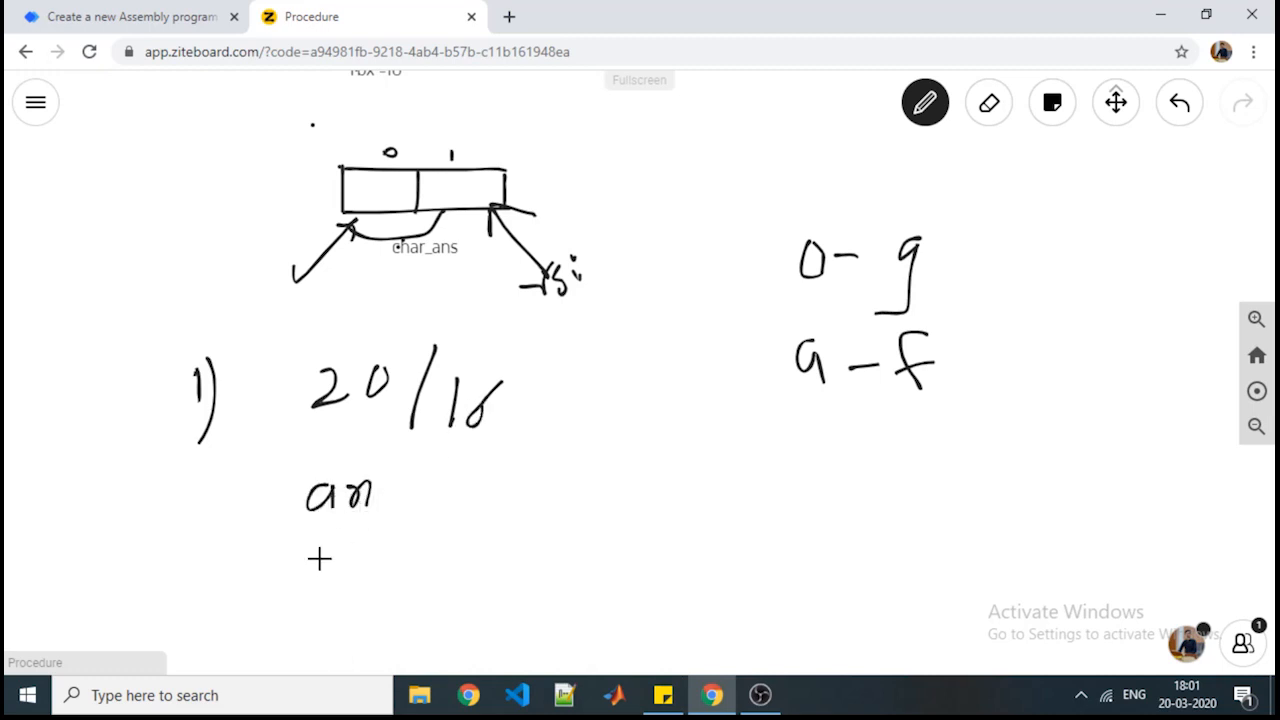
{"action": "left_click_drag", "start_coordinate": [310, 545], "coordinate": [335, 555]}
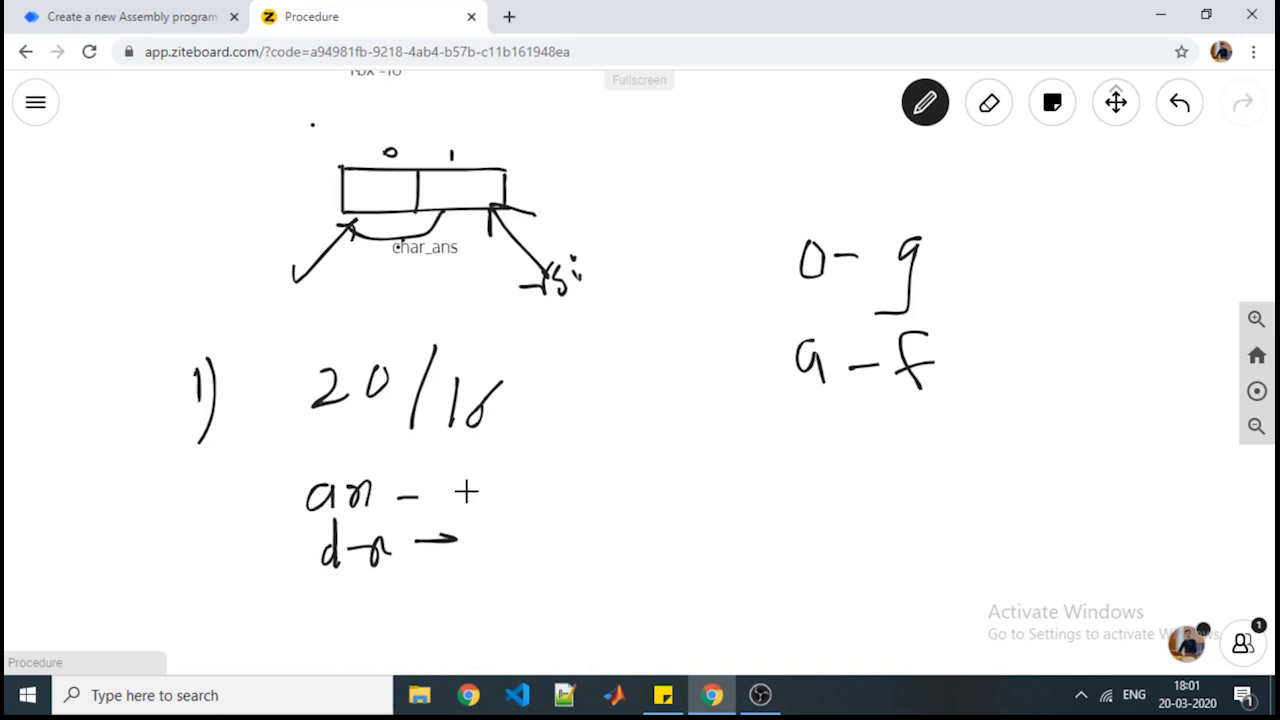
{"action": "left_click_drag", "start_coordinate": [475, 490], "coordinate": [495, 530]}
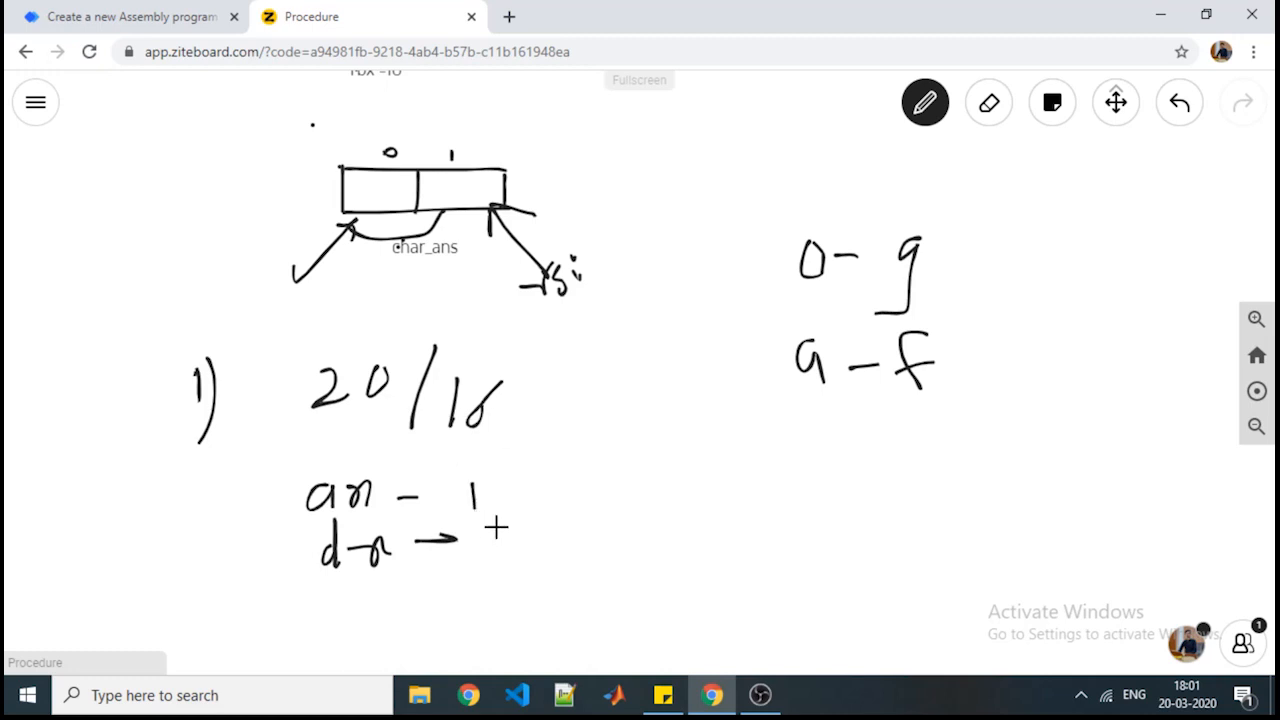
{"action": "left_click_drag", "start_coordinate": [485, 520], "coordinate": [510, 570]}
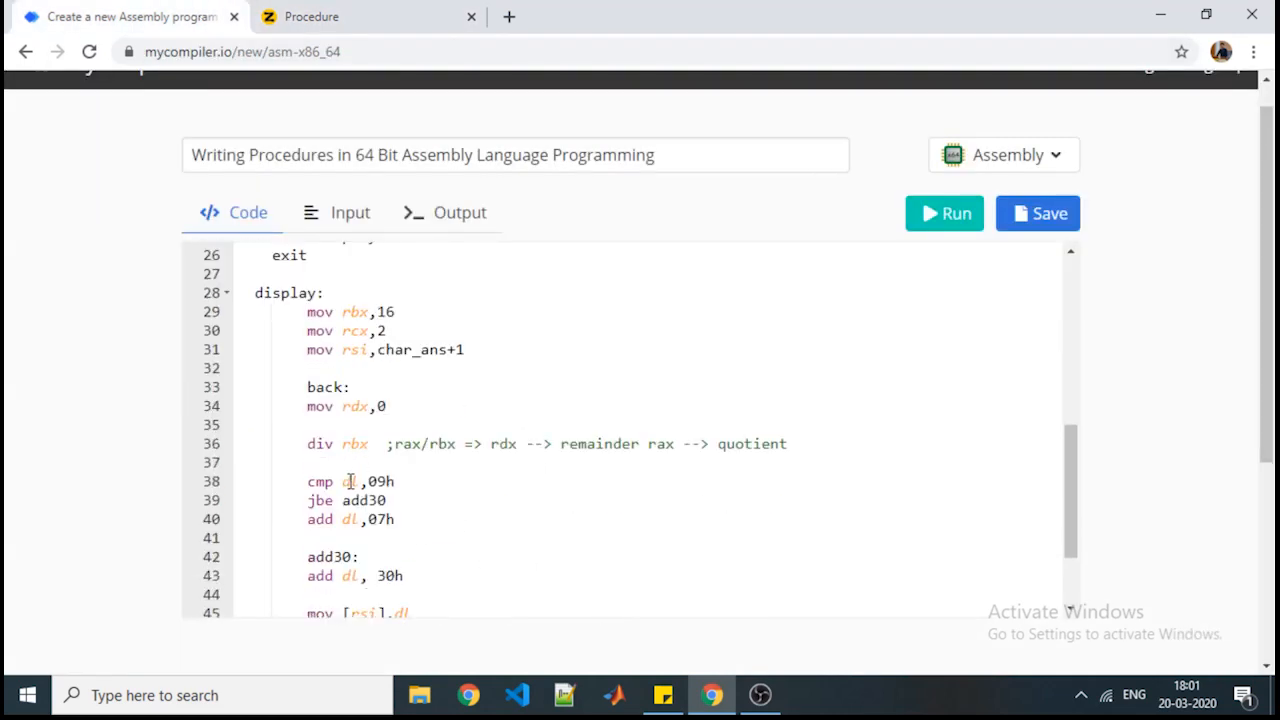
Step: Highlight 30h in the code, then write digit 4 into char_ans cell 1 on the whiteboard
{"action": "left_click", "coordinate": [378, 481]}
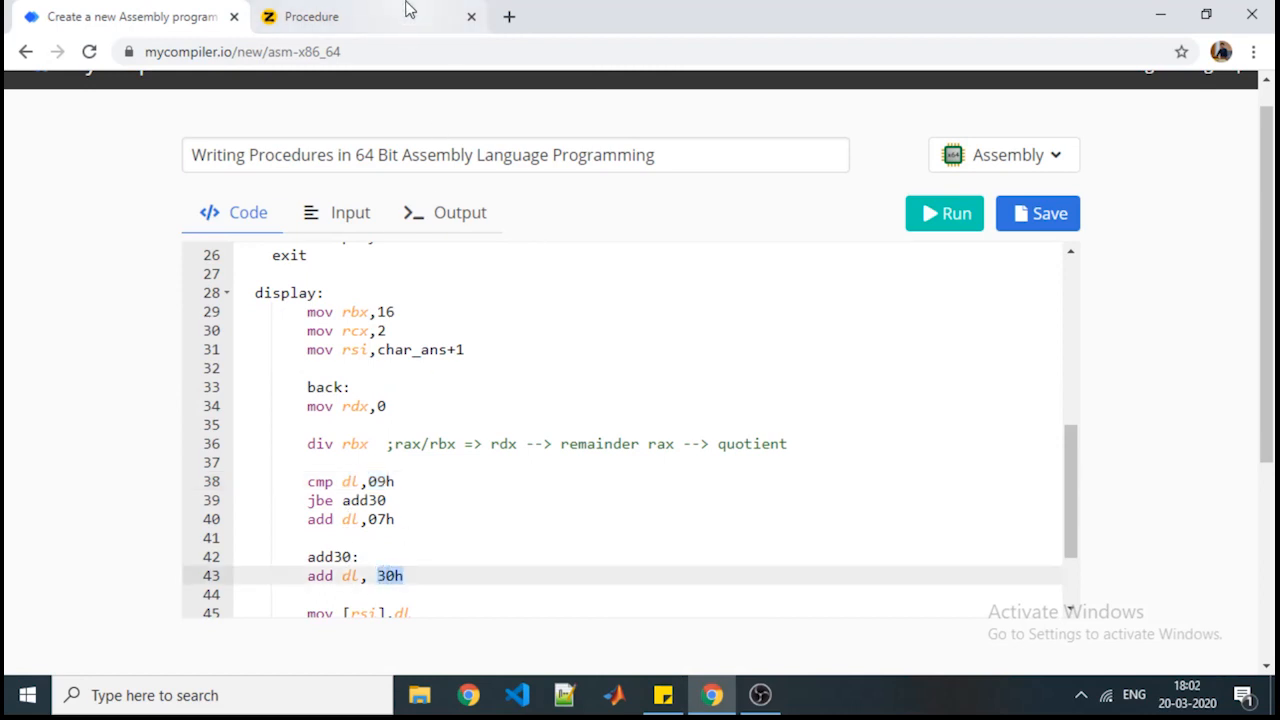
{"action": "left_click", "coordinate": [311, 16]}
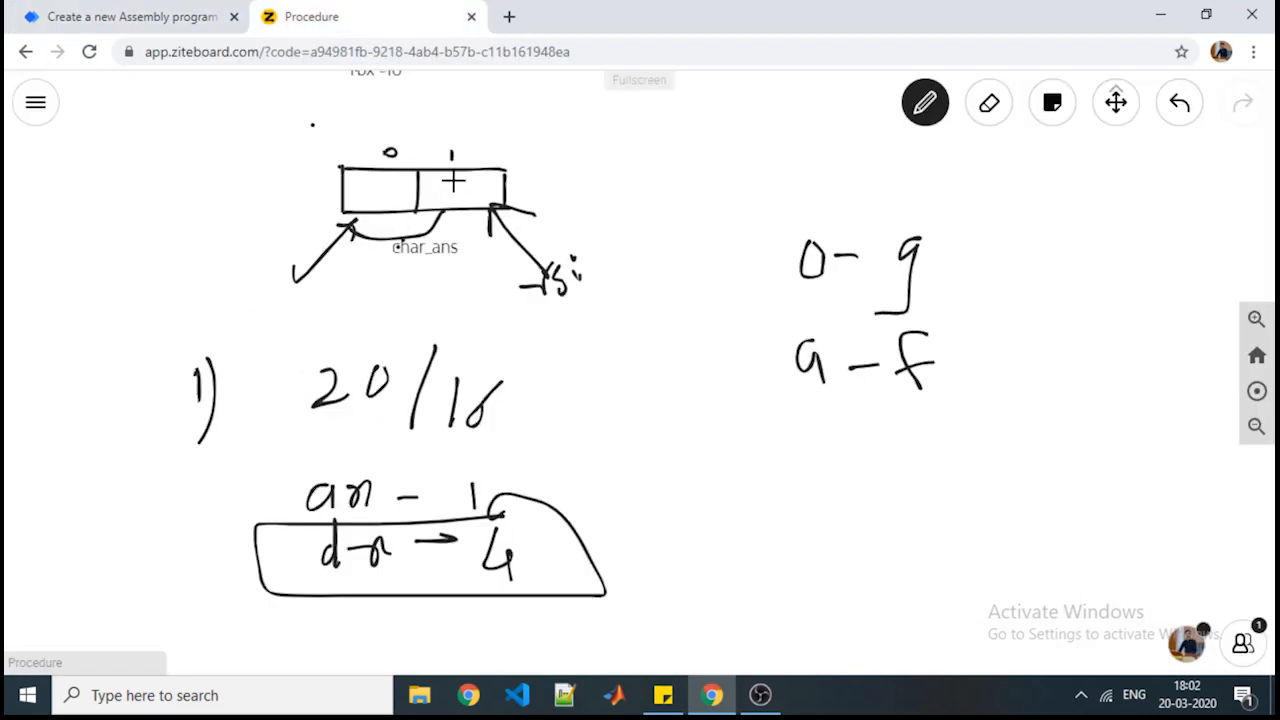
{"action": "left_click_drag", "start_coordinate": [470, 175], "coordinate": [445, 205]}
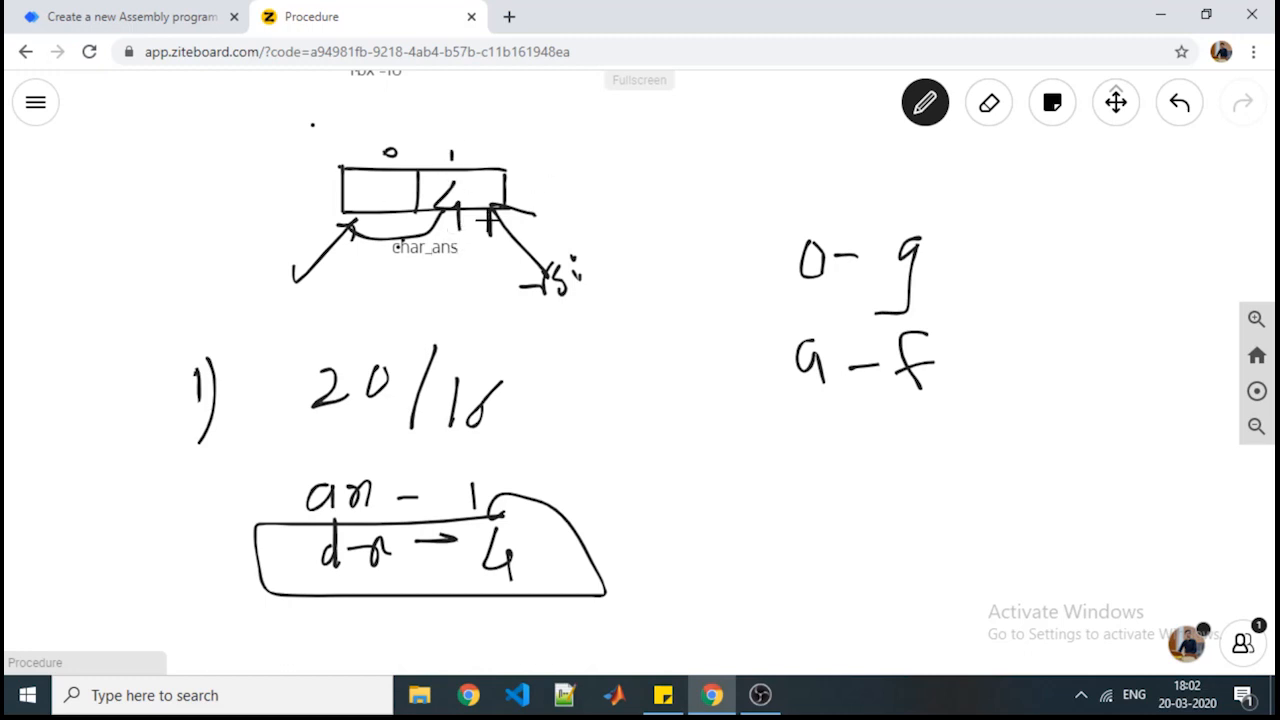
{"action": "mouse_move", "coordinate": [767, 454]}
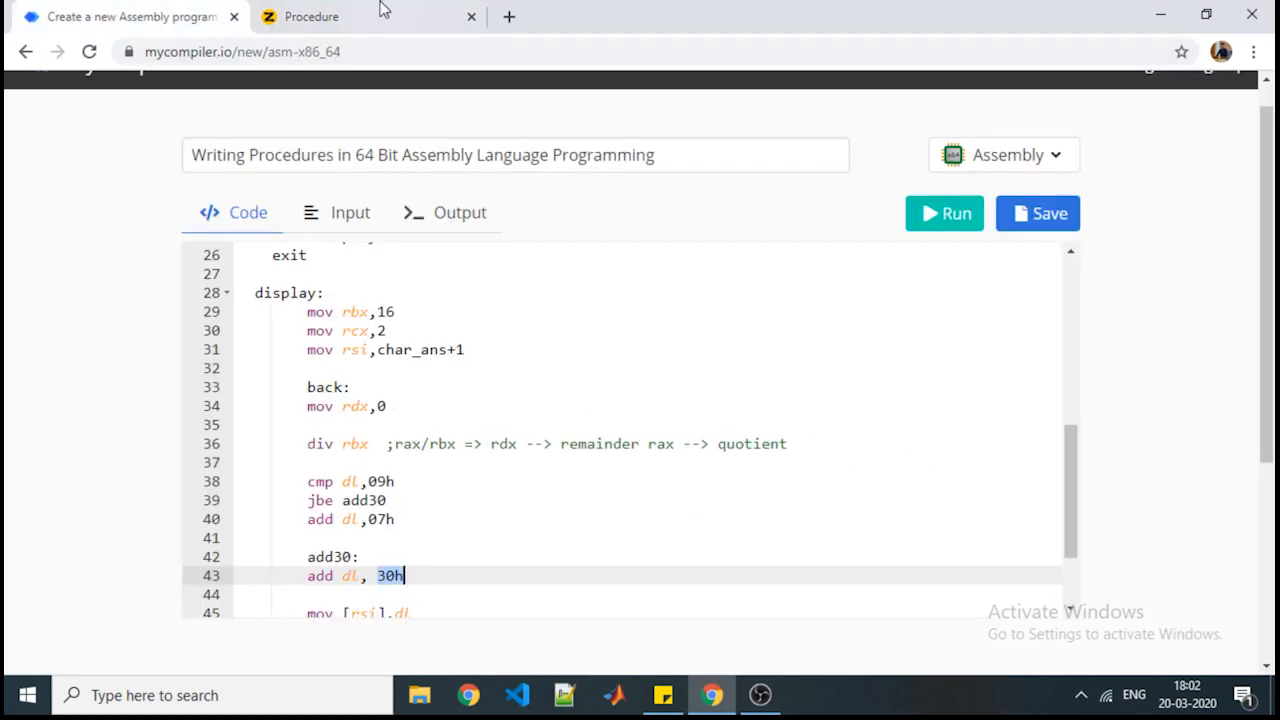
{"action": "left_click", "coordinate": [300, 16]}
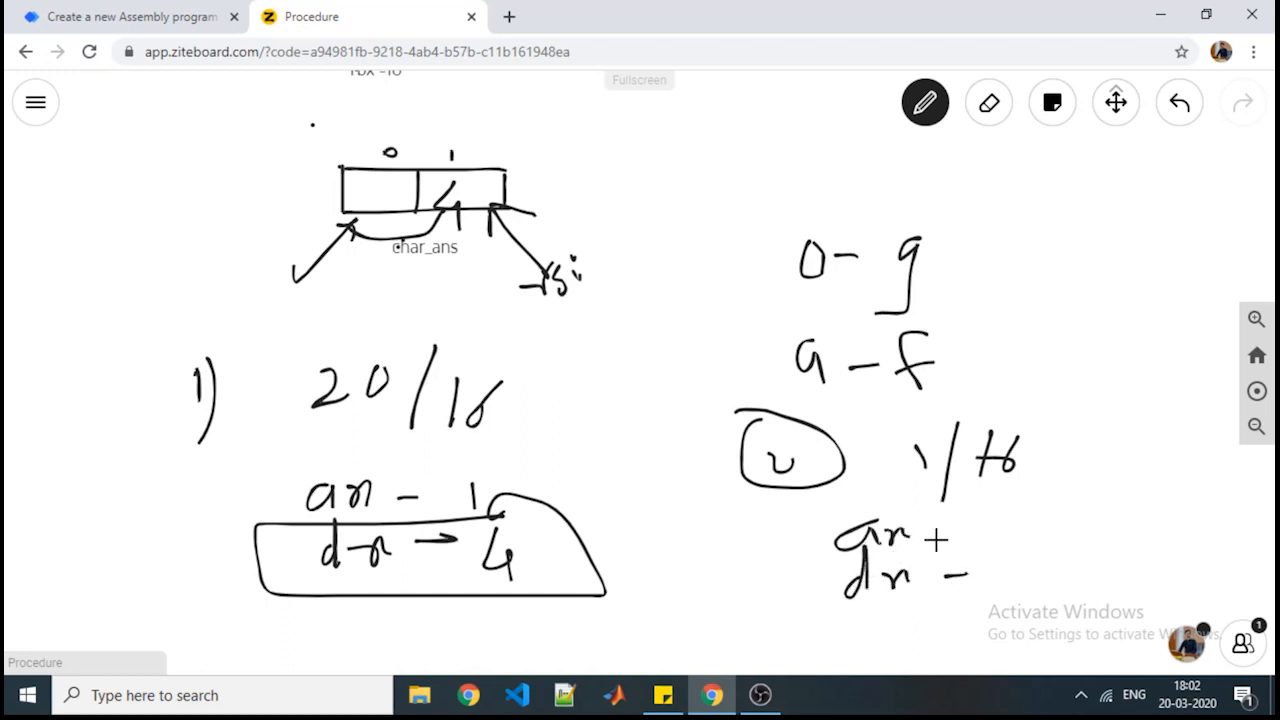
Step: Pen-write step 2) 1/16 with ax - 0 and dx - 1, then review the display code
{"action": "left_click_drag", "start_coordinate": [920, 540], "coordinate": [985, 572]}
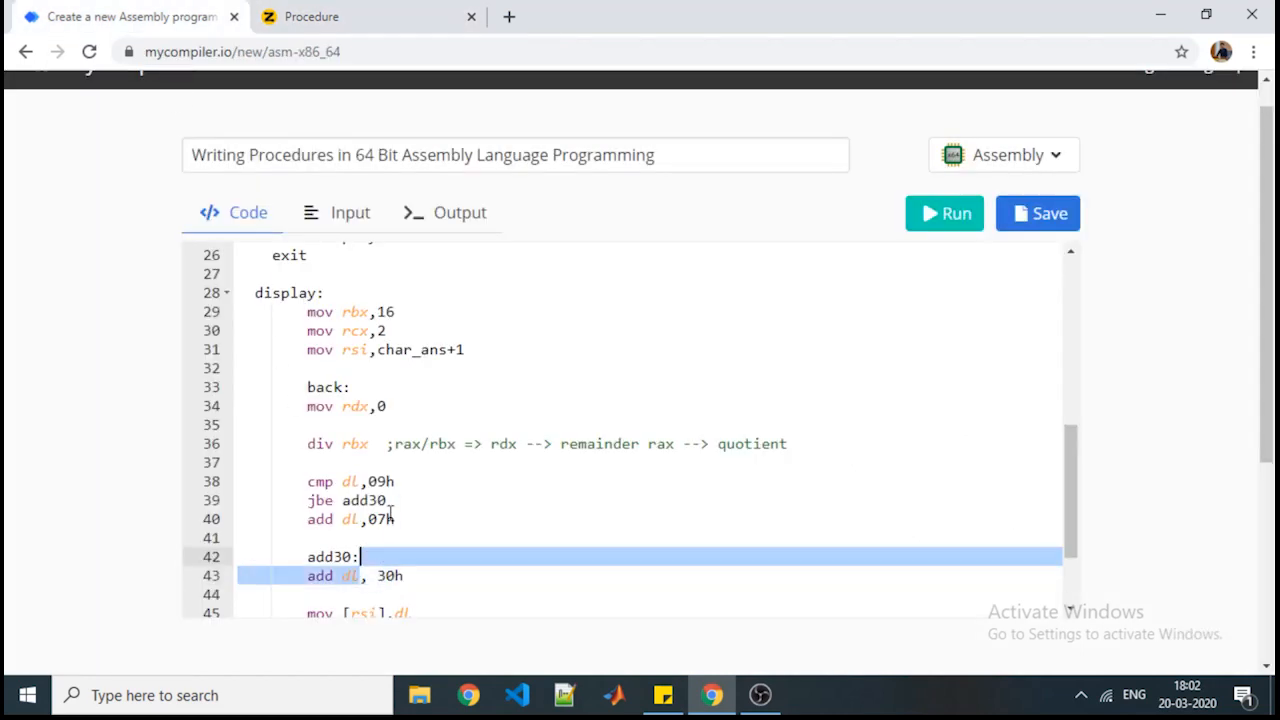
{"action": "left_click", "coordinate": [311, 16]}
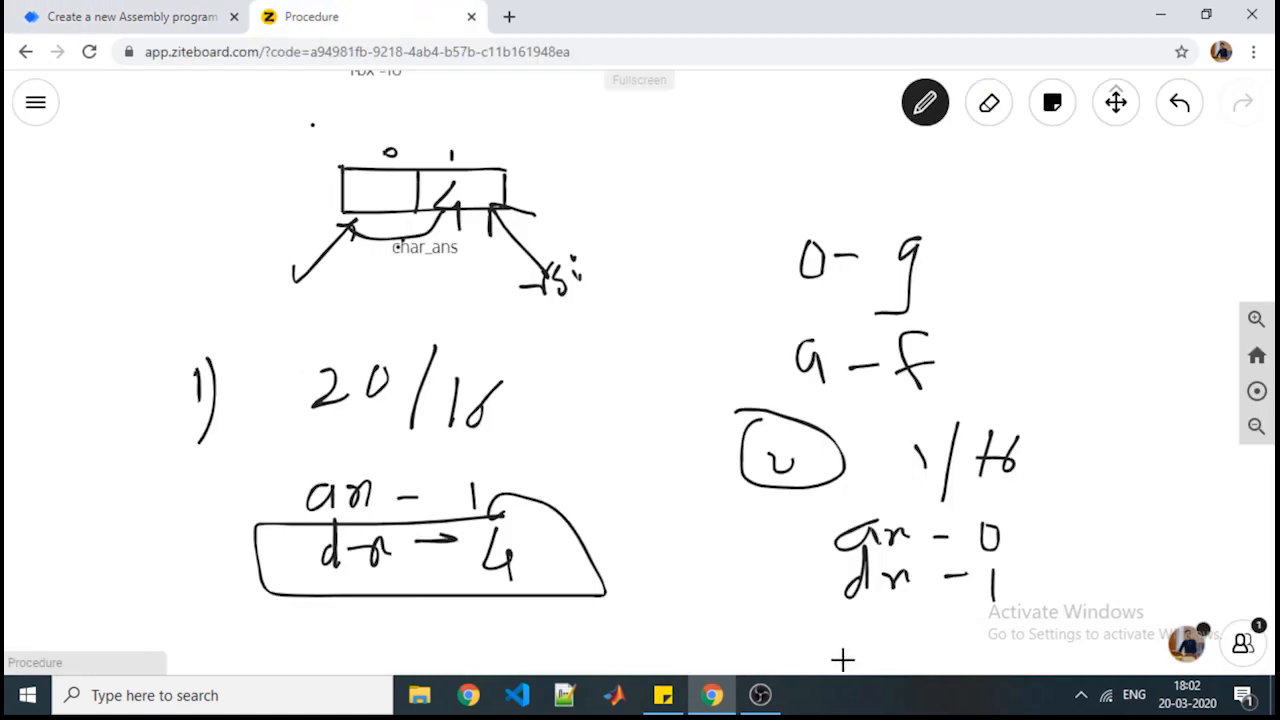
{"action": "mouse_move", "coordinate": [429, 440]}
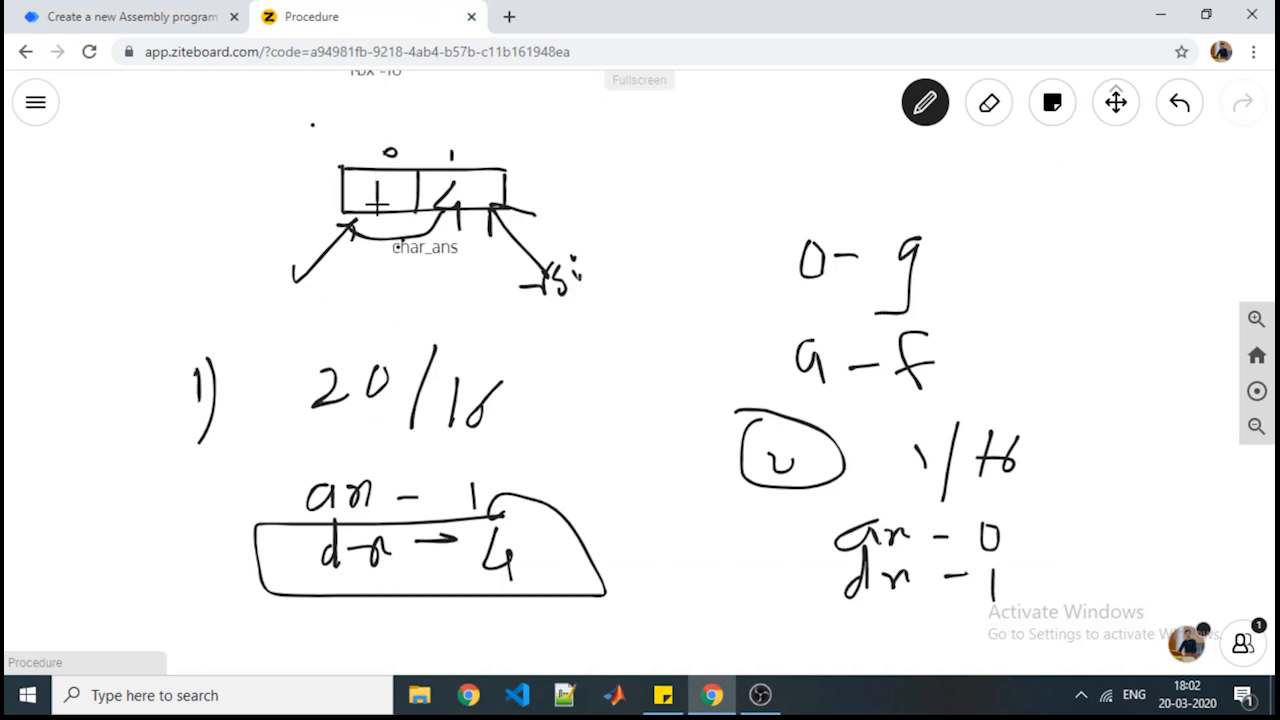
{"action": "mouse_move", "coordinate": [302, 191]}
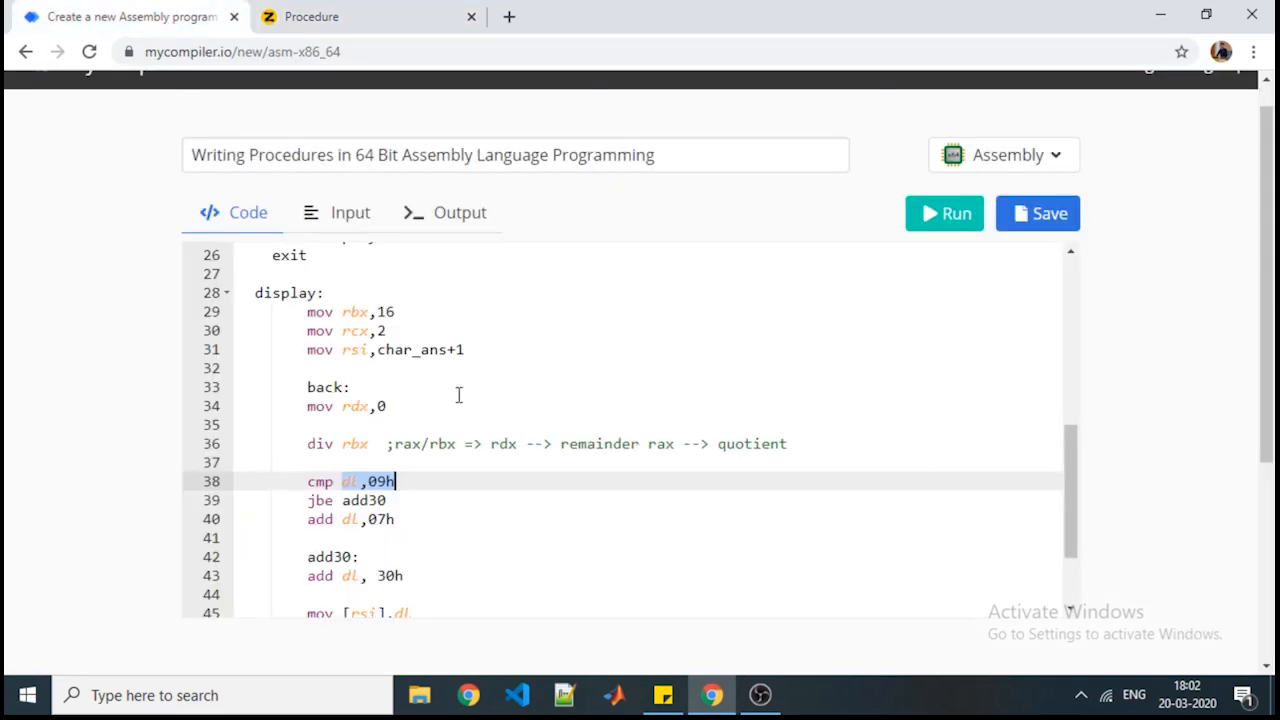
{"action": "scroll", "scroll_direction": "down", "scroll_amount": 3}
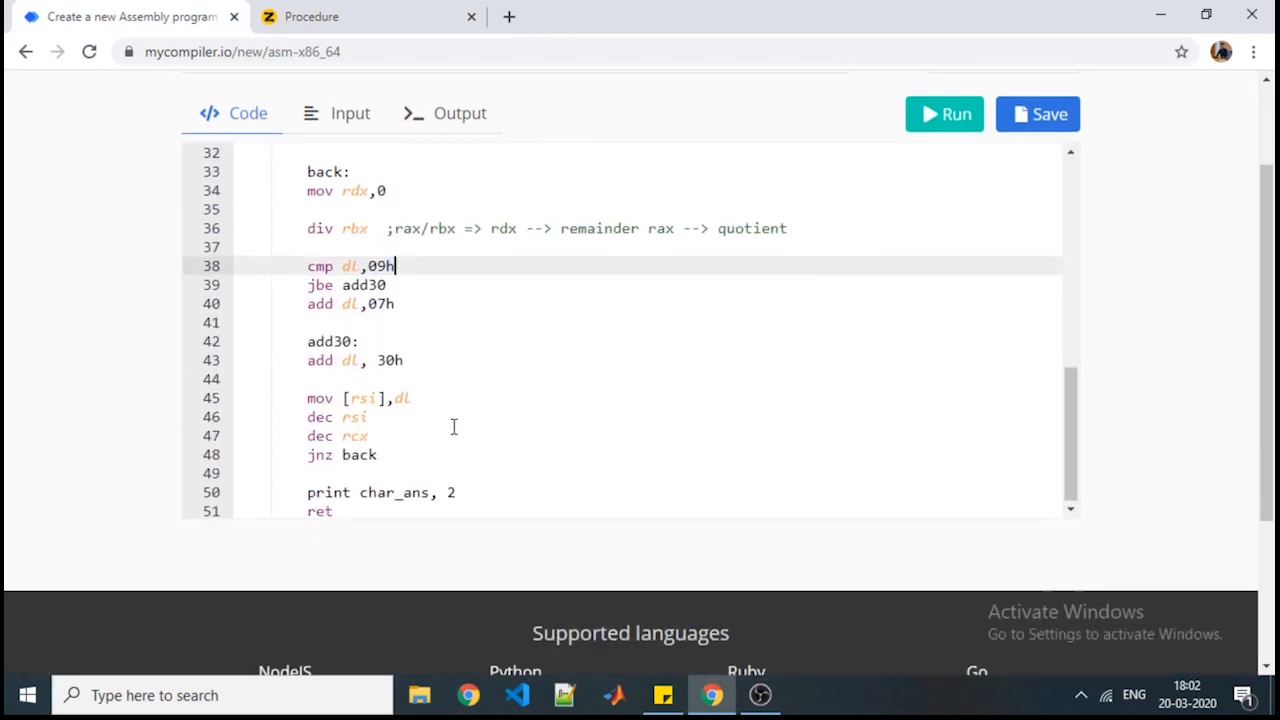